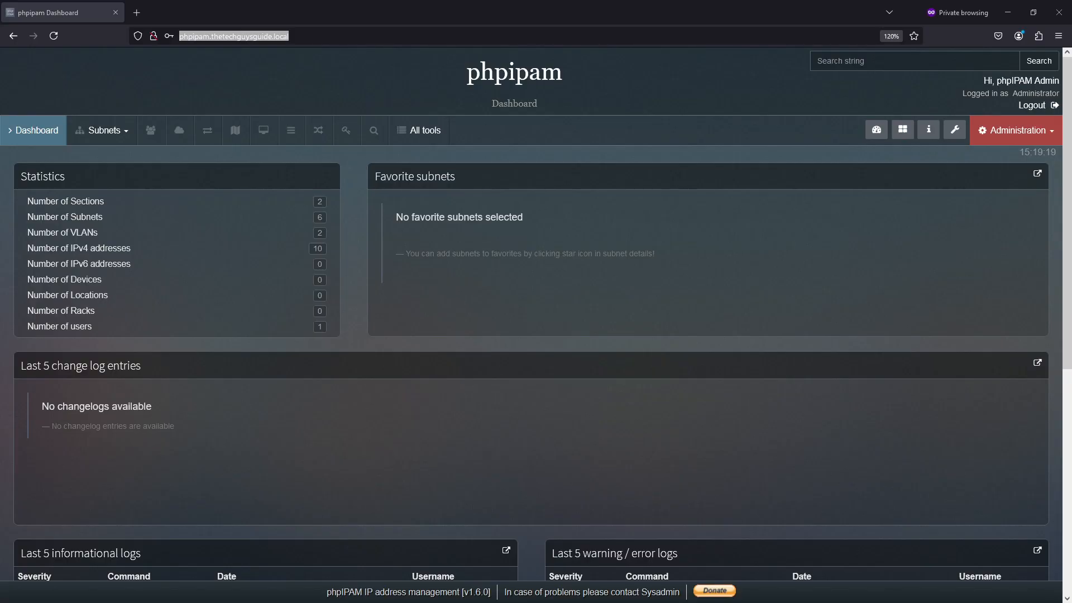
mouse_move(516, 363)
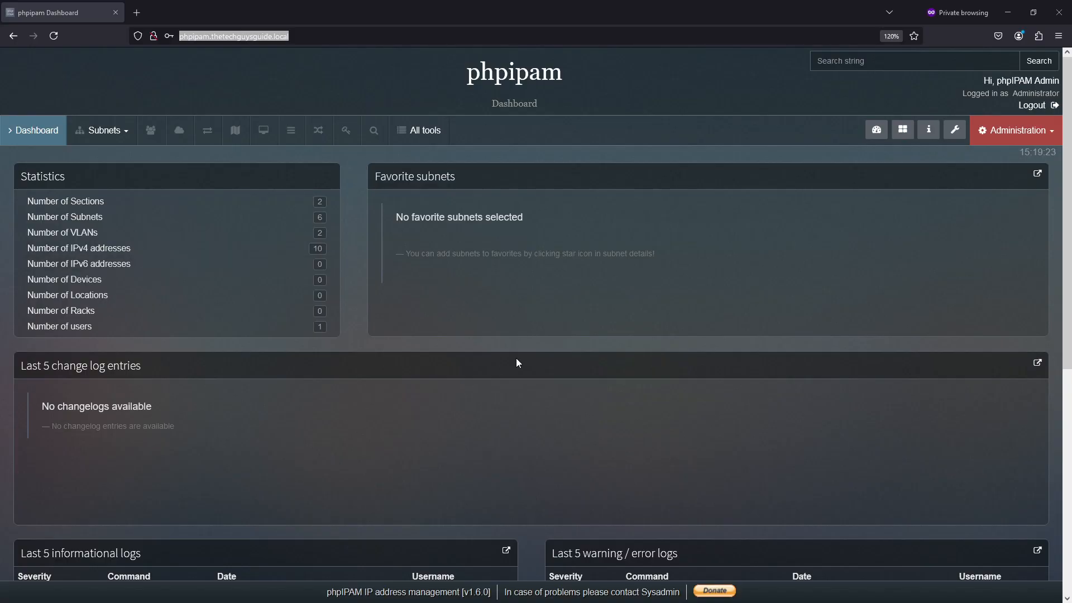
mouse_move(408, 591)
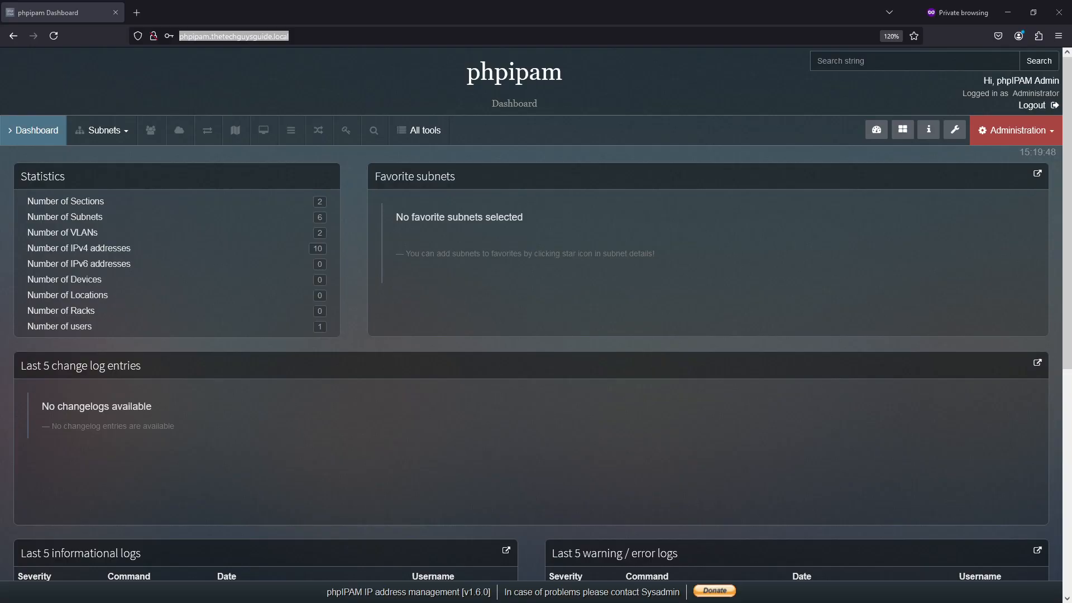
Open the Administration menu on the phpIPAM dashboard
click(1015, 130)
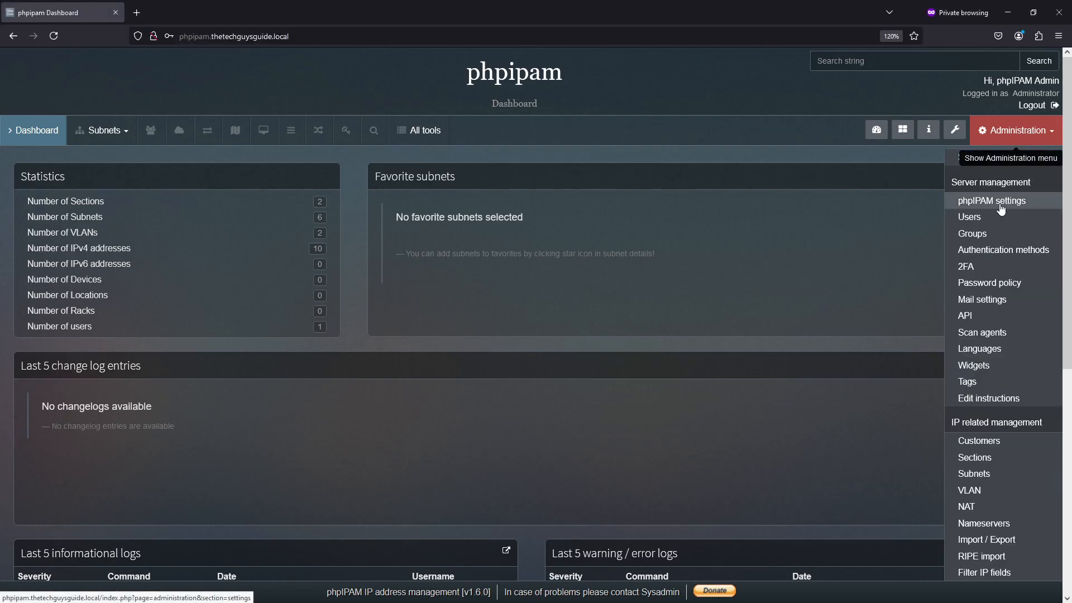
In phpIPAM settings, set the ICMP FPing path to /usr/sbin/fping
click(991, 201)
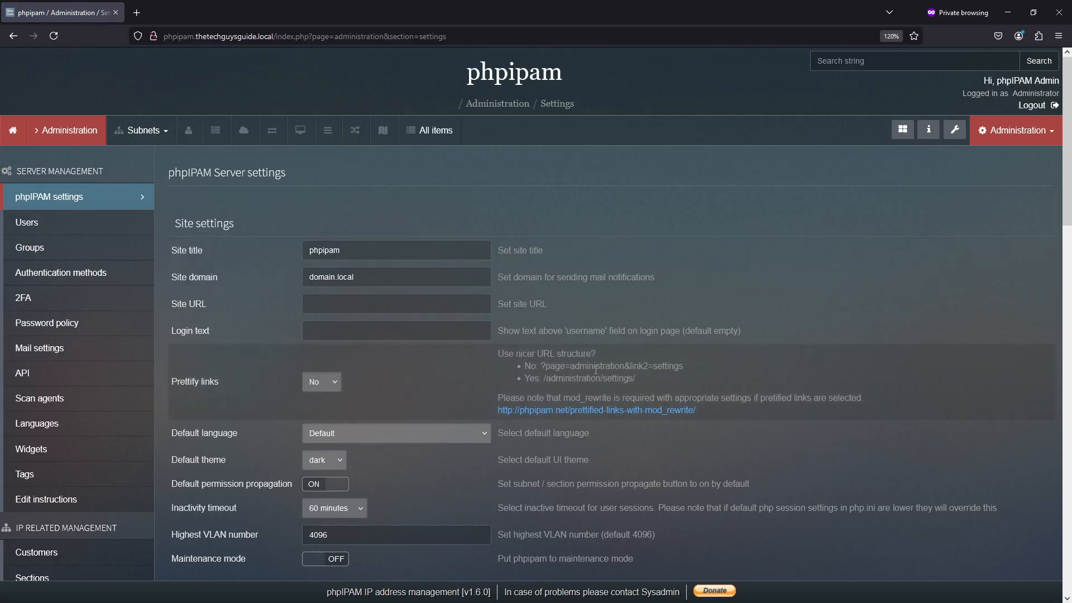
scroll(down, 3)
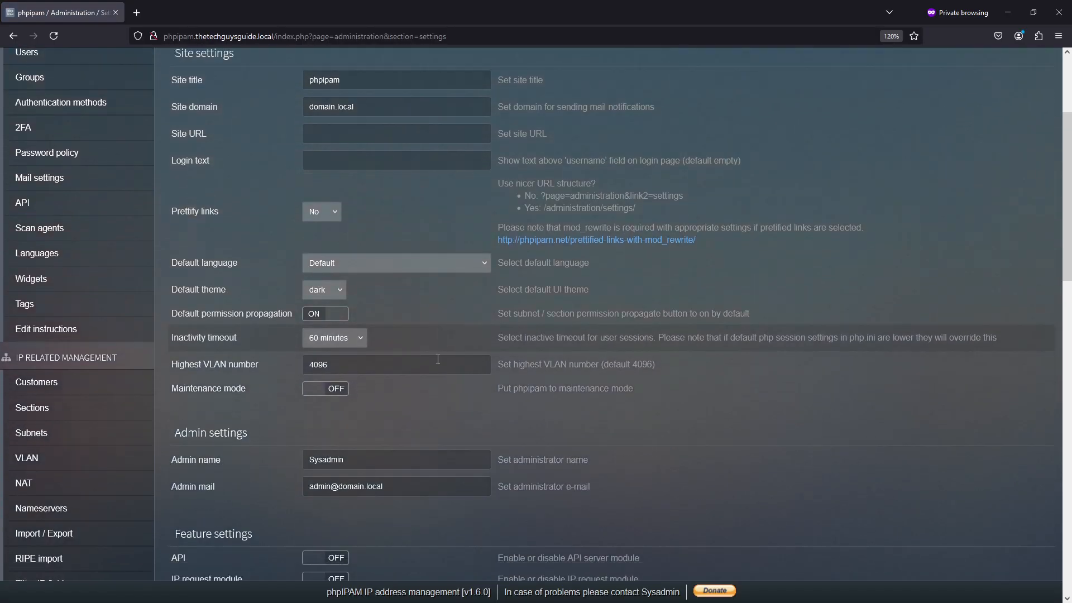
scroll(down, 3)
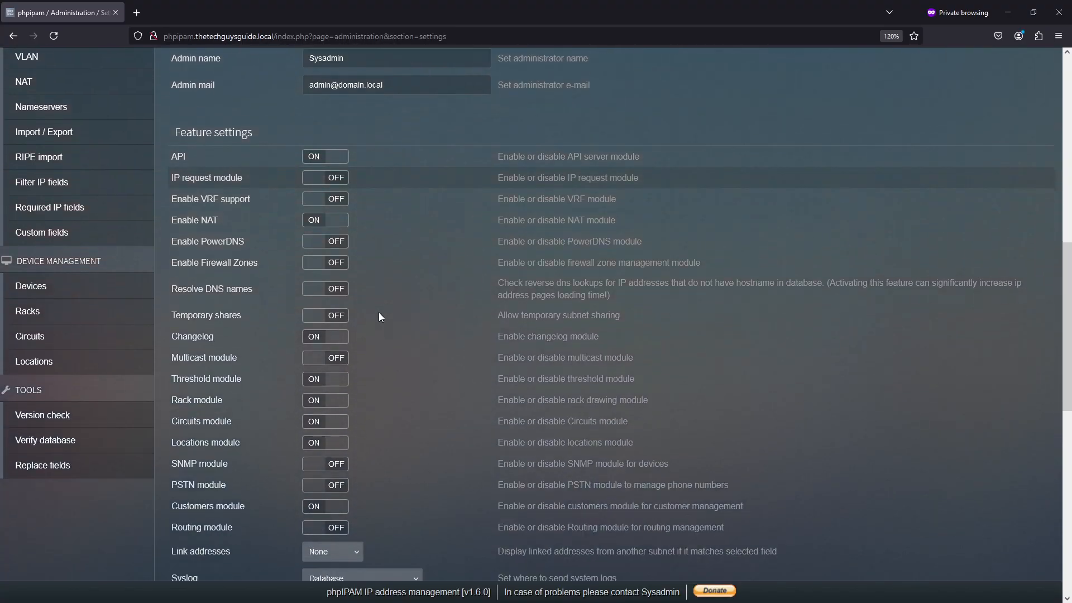
scroll(down, 3)
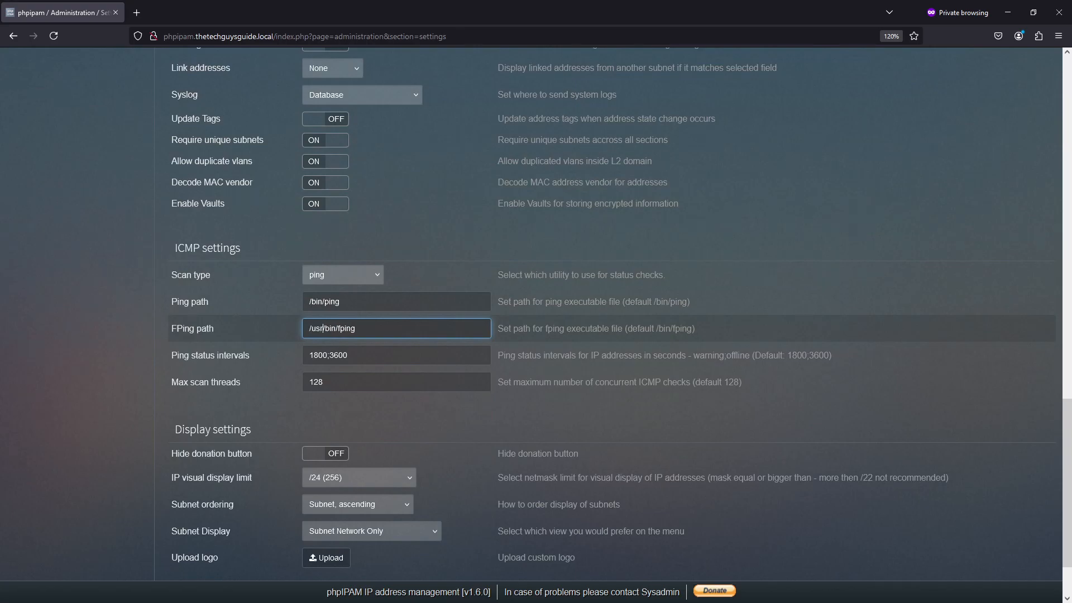
text(/usr/sbin/fping)
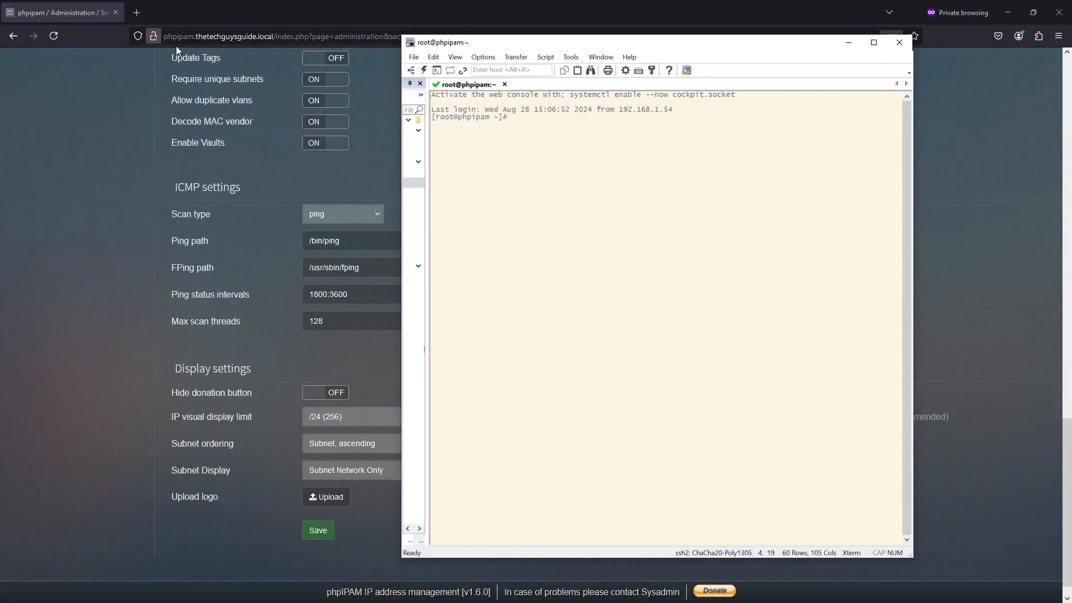
mouse_move(457, 93)
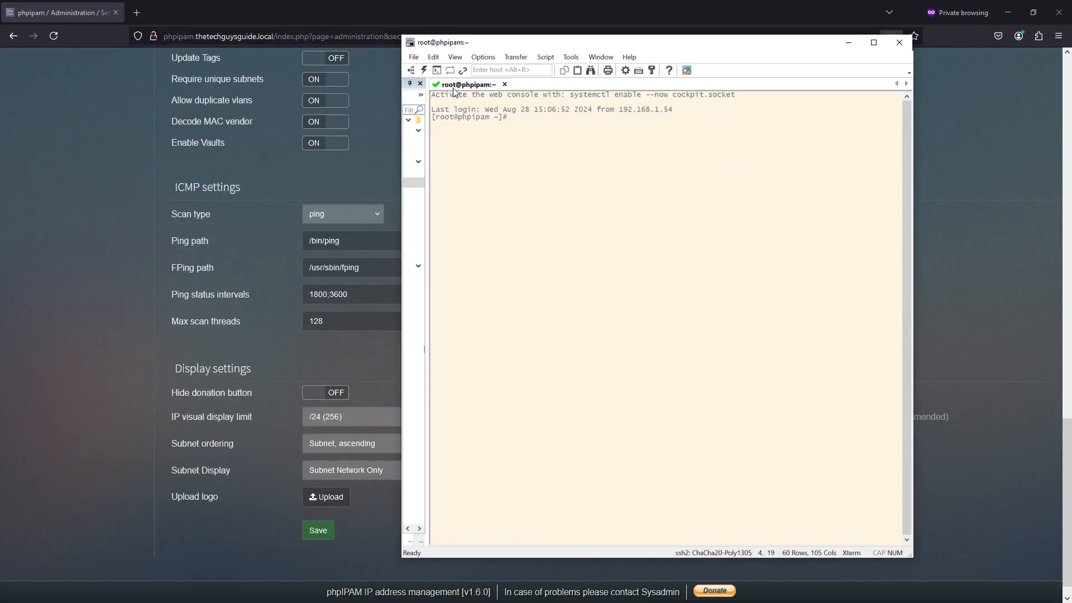
In the root SecureCRT session, install openssl and enable the SSL module
click(873, 42)
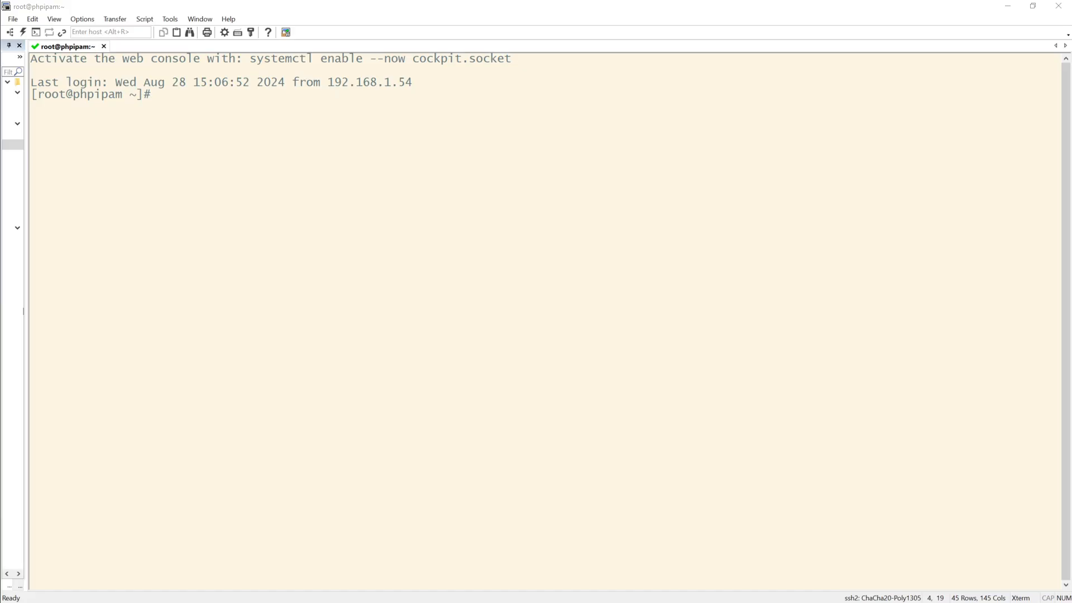
text(sudo dnf -y install openssl)
text(sudo dnf -y install mod_ssl)
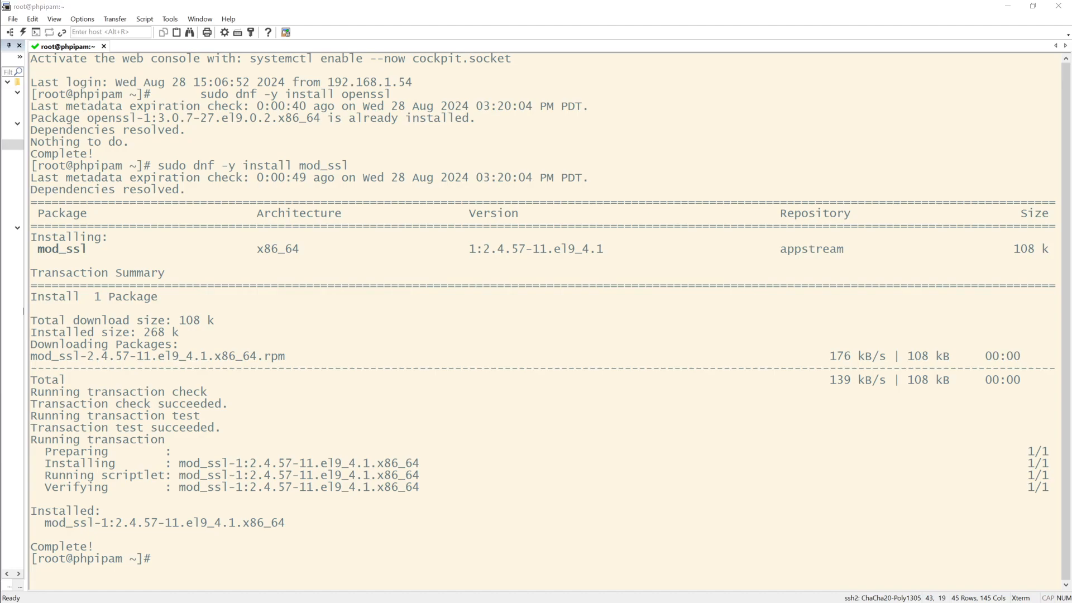
text(sudo a2enmod ssl)
text(mkdir /etc/ssl/private/)
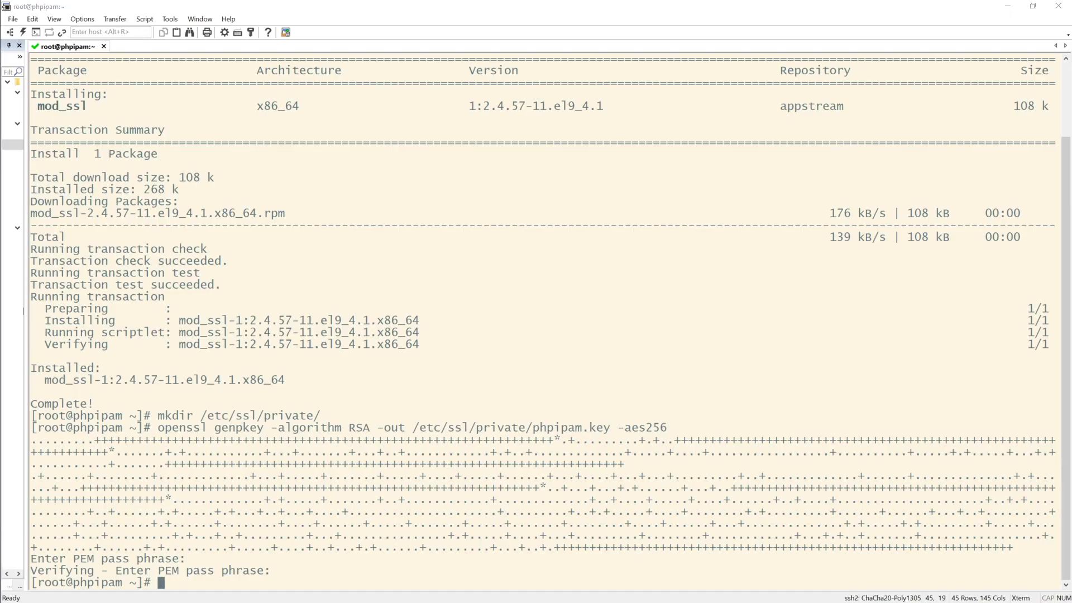
Generate the 365-day self-signed phpipam.crt, then open phpipam.conf in nano
text(openssl req -new -x509 -key /etc/ssl/private/phpipam.key -out /etc/ssl/certs/phpipam.crt -days 365)
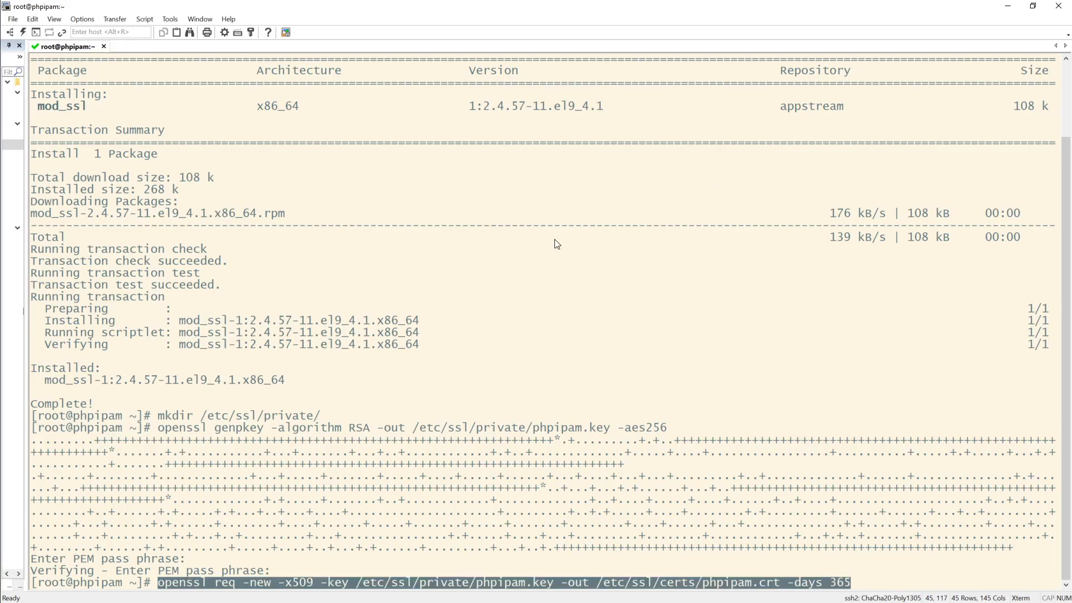
mouse_move(512, 590)
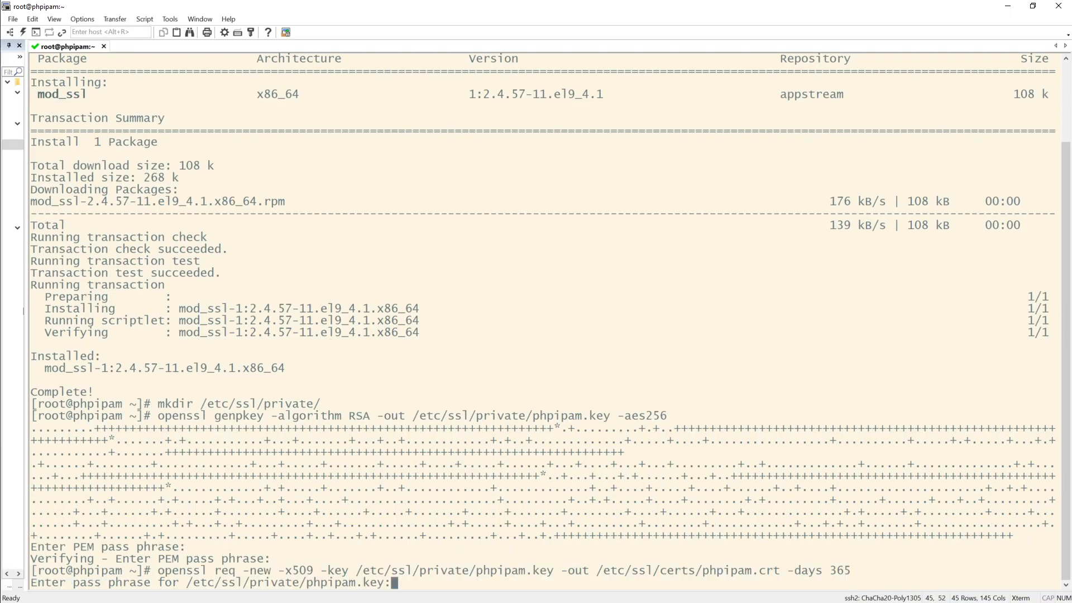
key(Return)
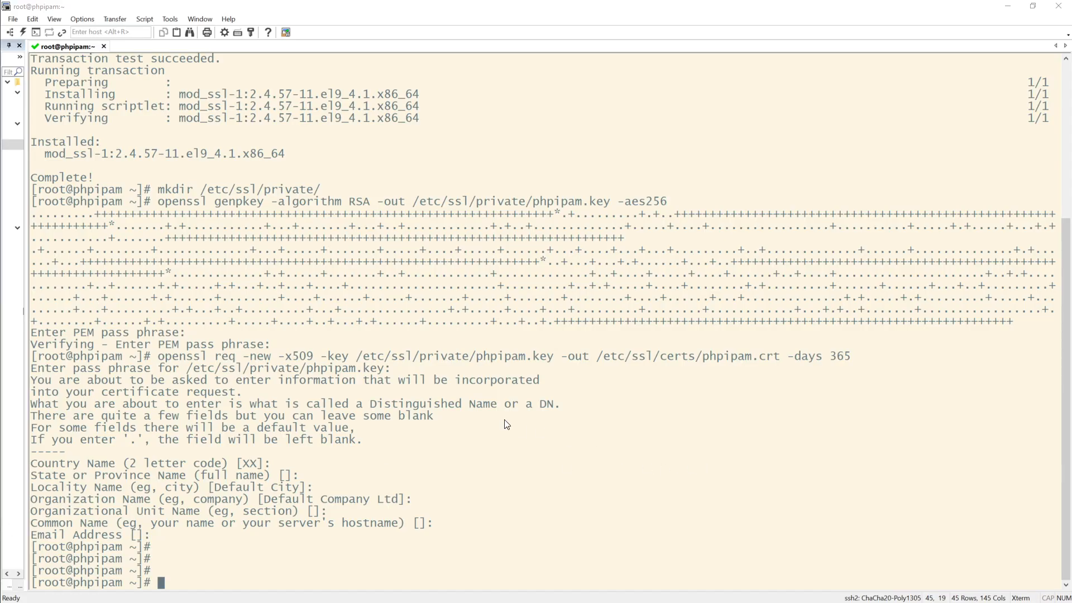
text(sudo nano /etc/httpd/conf.d/phpipam.conf)
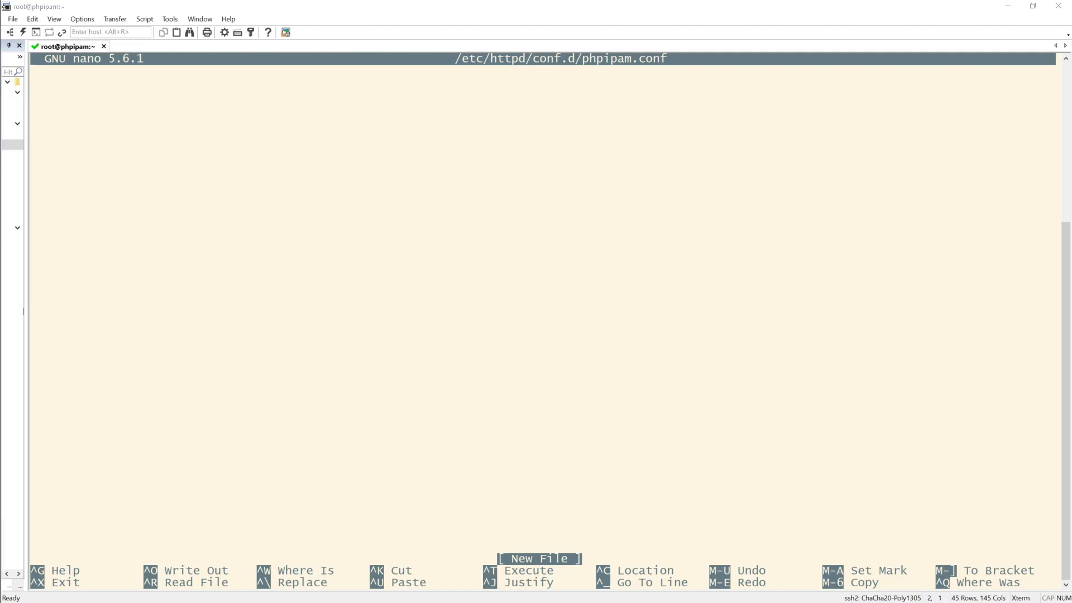
mouse_move(335, 210)
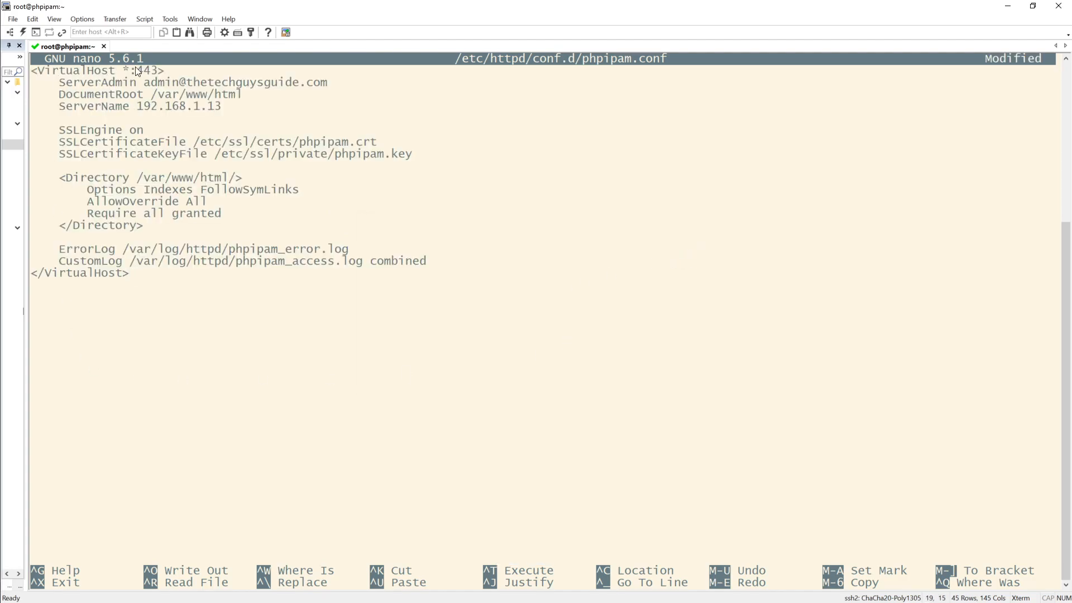
mouse_move(217, 110)
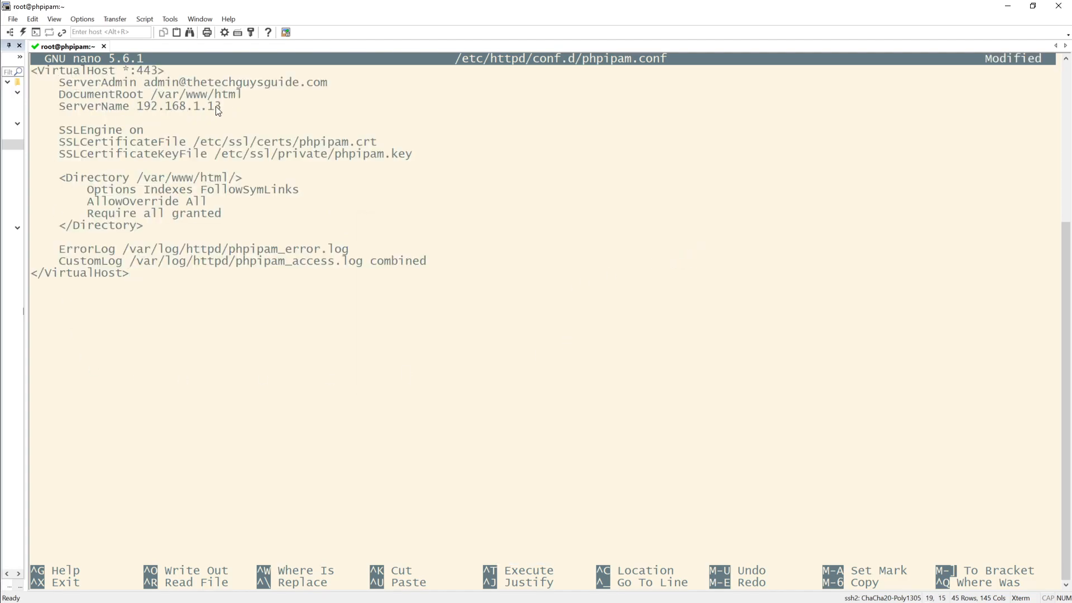
mouse_move(141, 82)
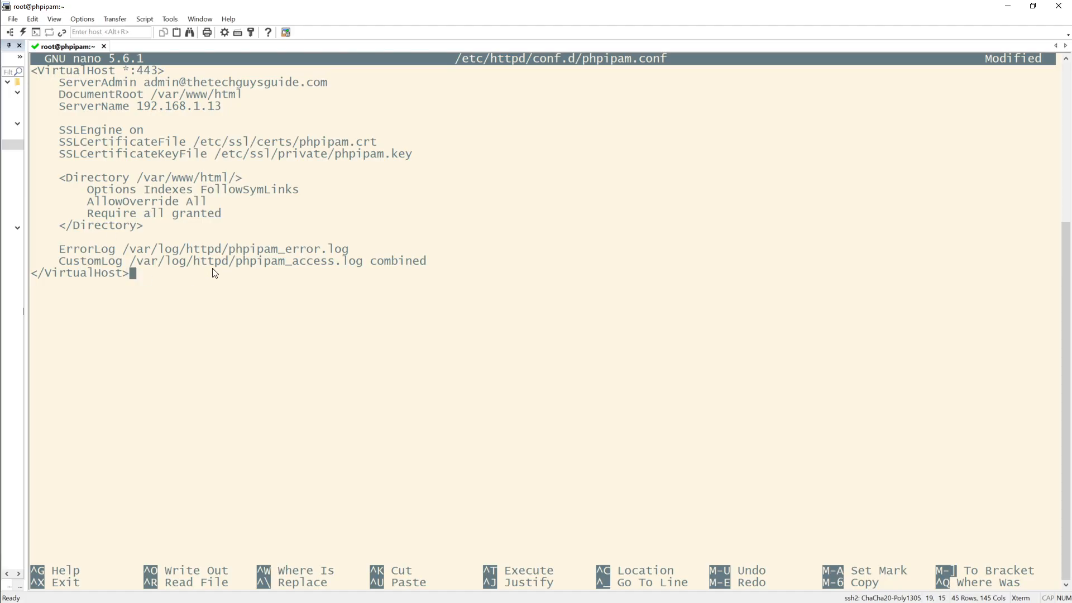
Save the port-443 SSL virtual host in phpipam.conf and exit nano
key(ctrl+x)
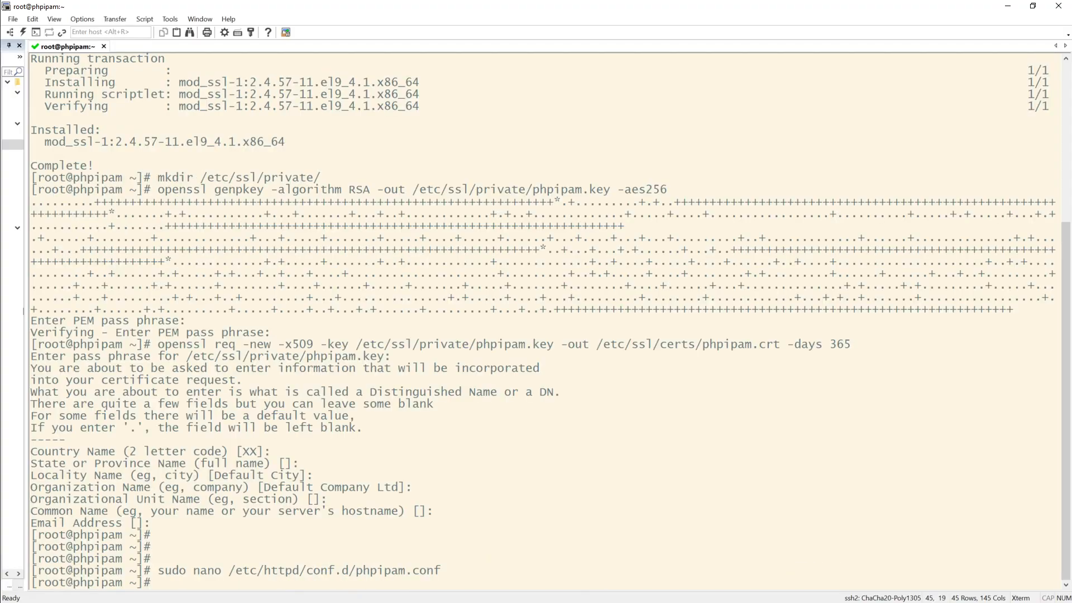
Restart httpd with sudo systemctl restart httpd, entering the key passphrase
scroll(down, 3)
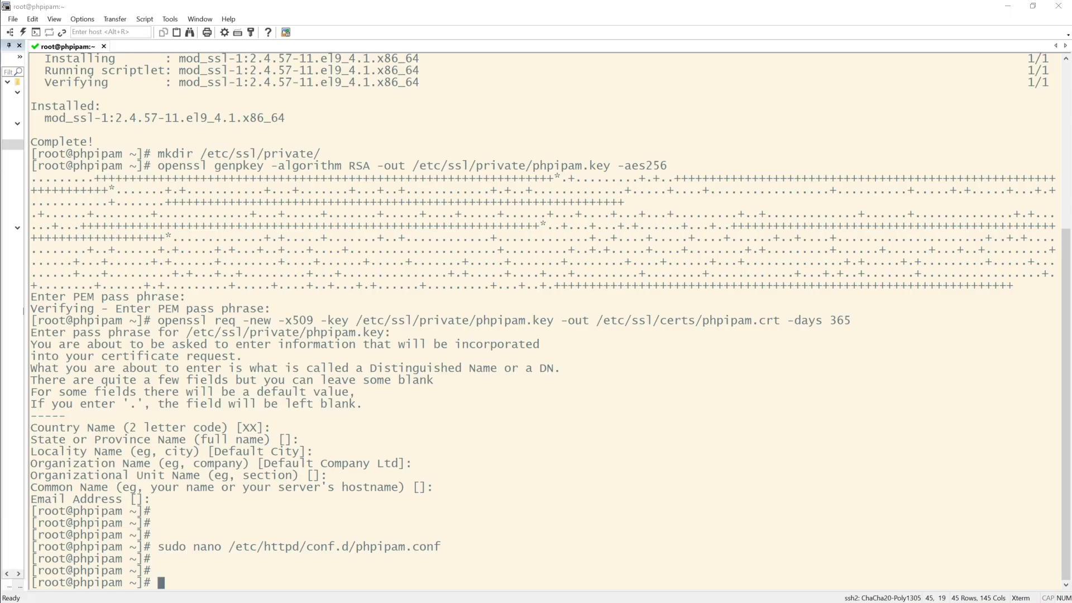
text(sudo systemctl restart httpd)
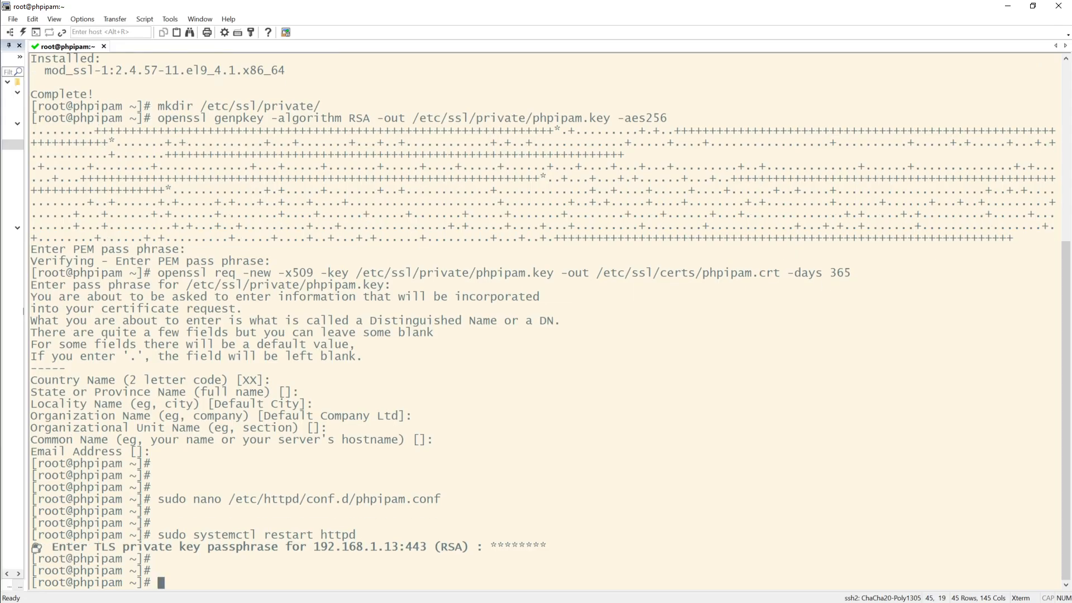
scroll(down, 3)
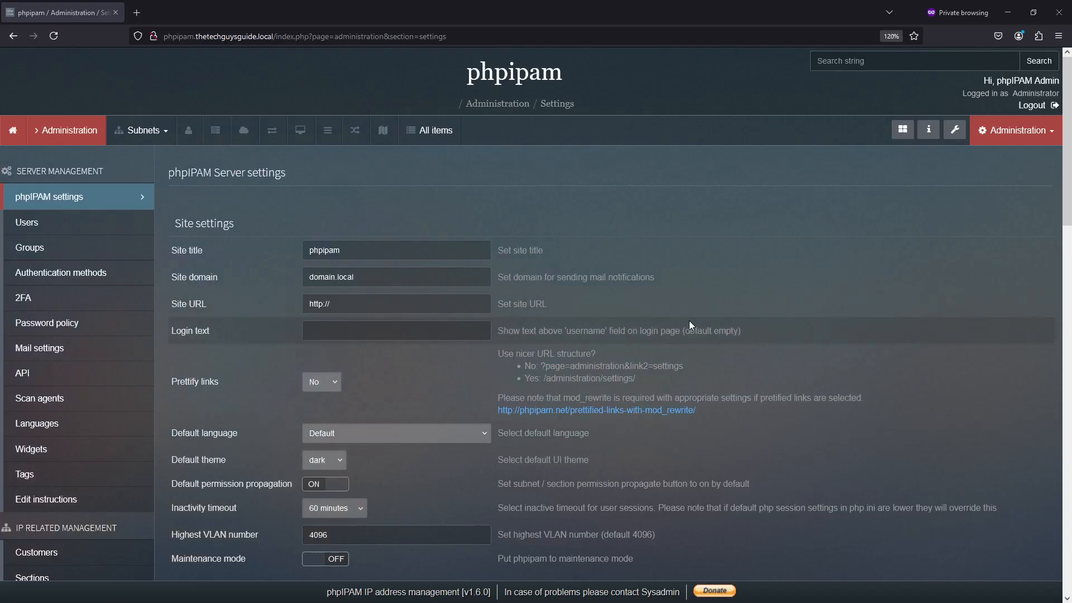
mouse_move(235, 41)
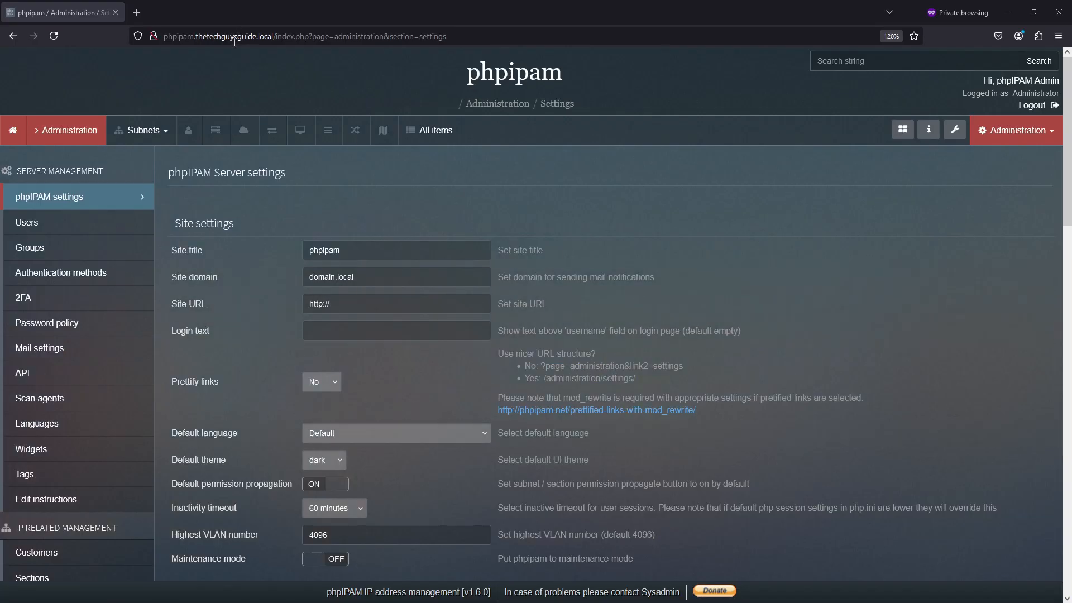
click(304, 36)
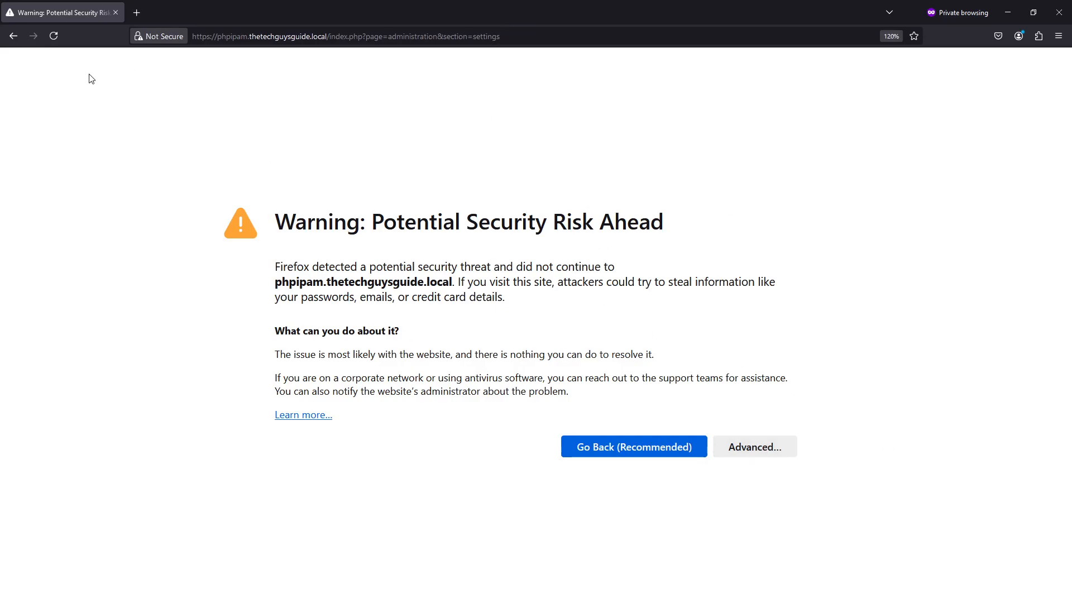
click(750, 447)
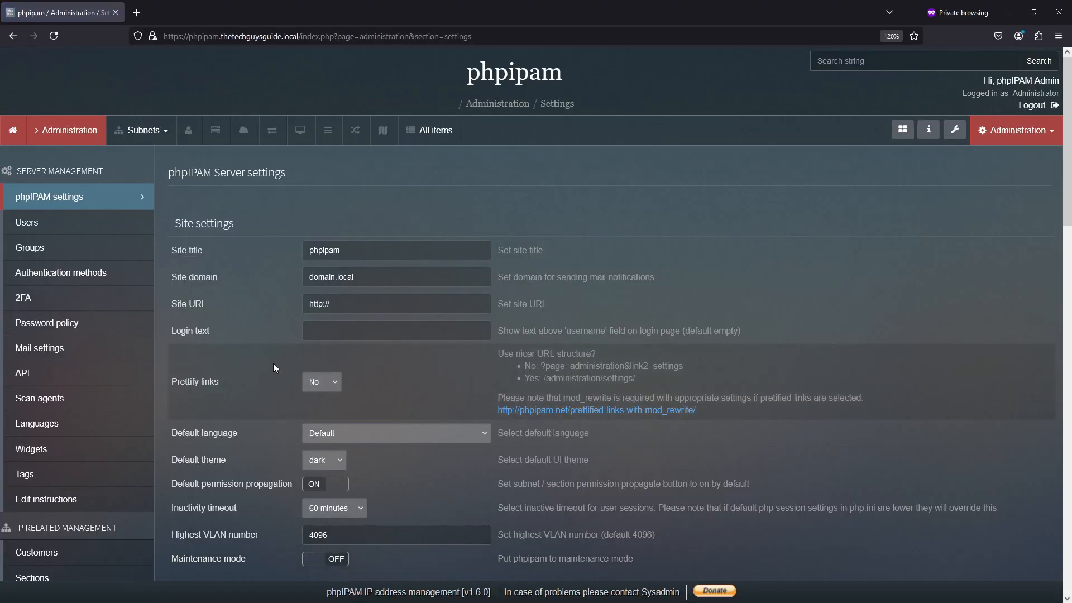
click(153, 36)
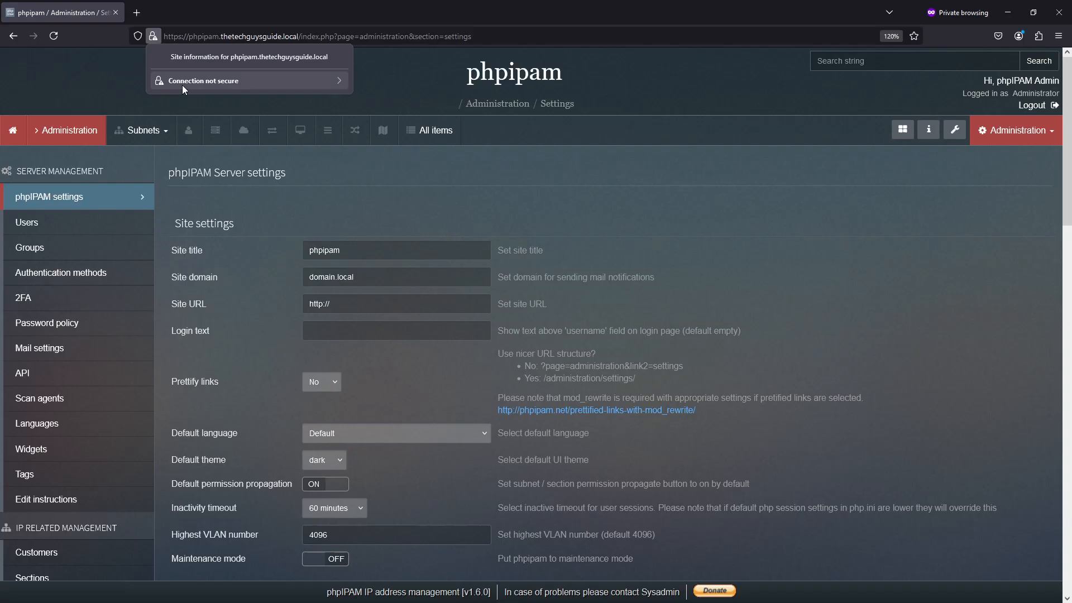
click(246, 80)
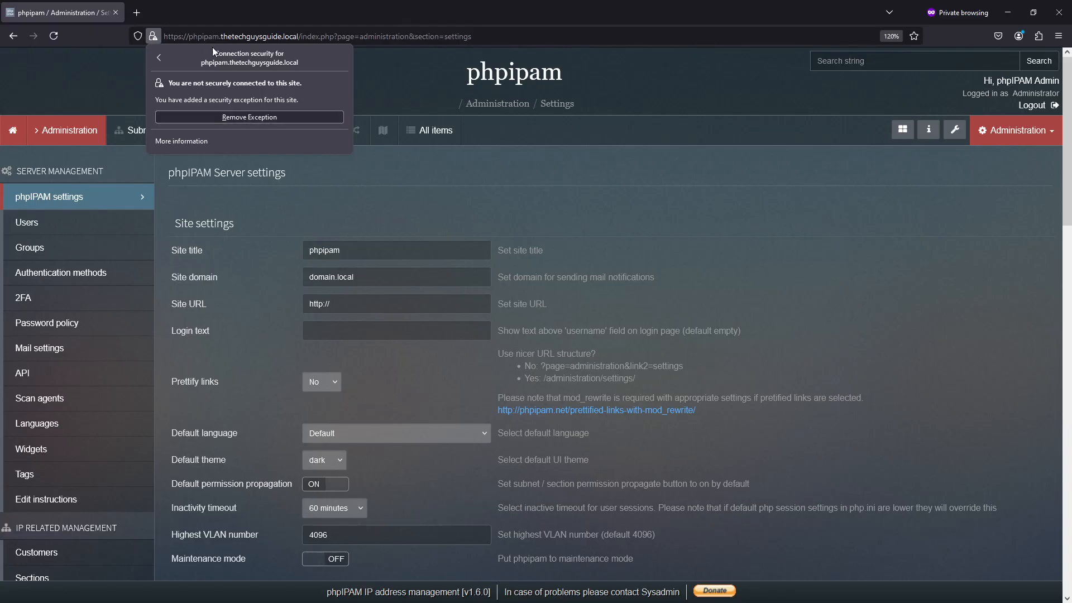
click(152, 37)
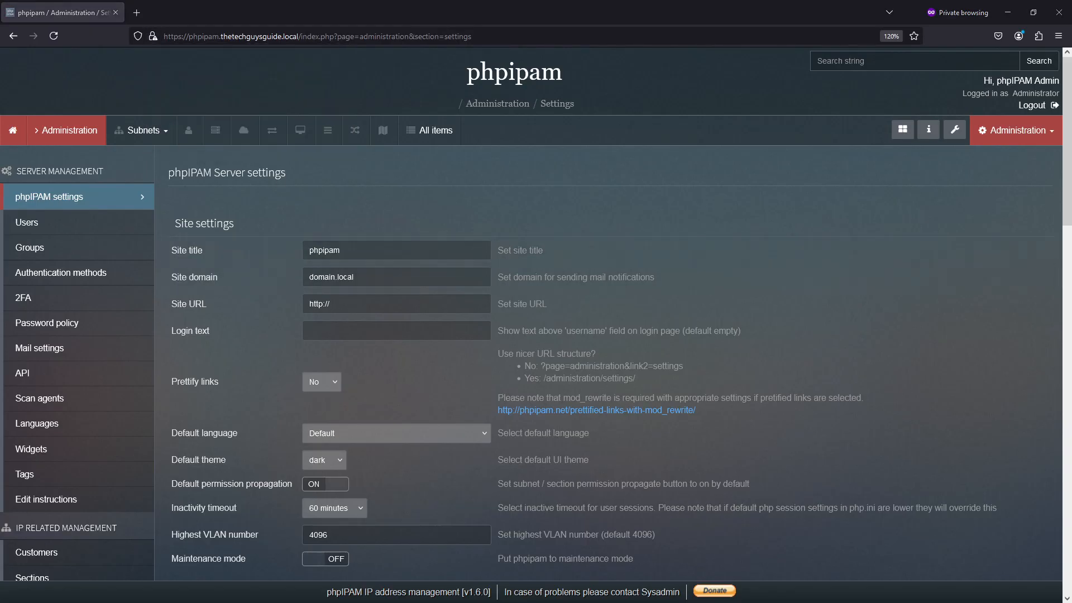
click(138, 36)
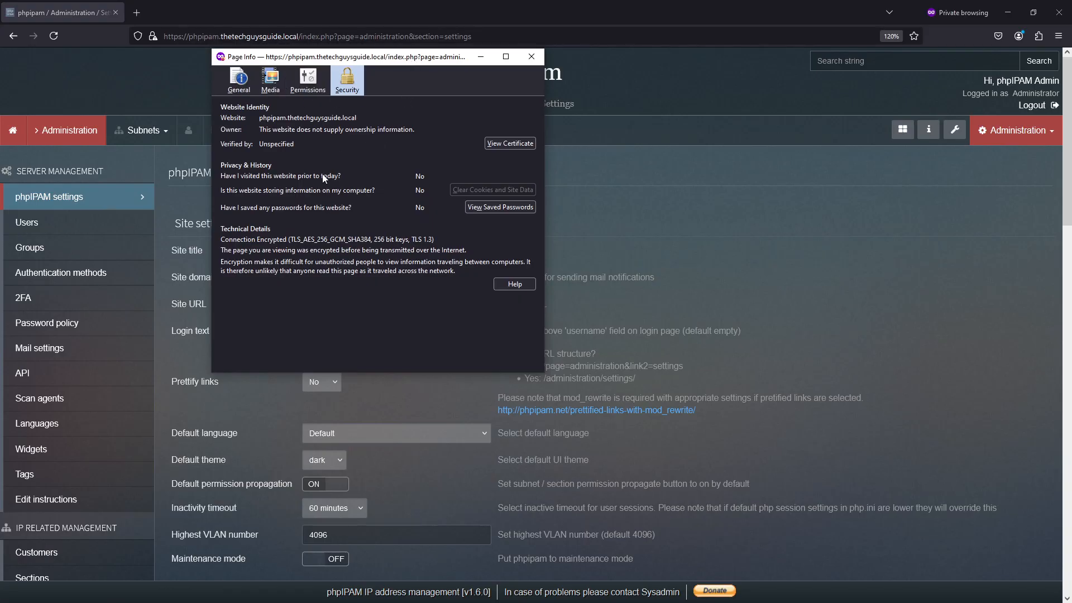
mouse_move(344, 140)
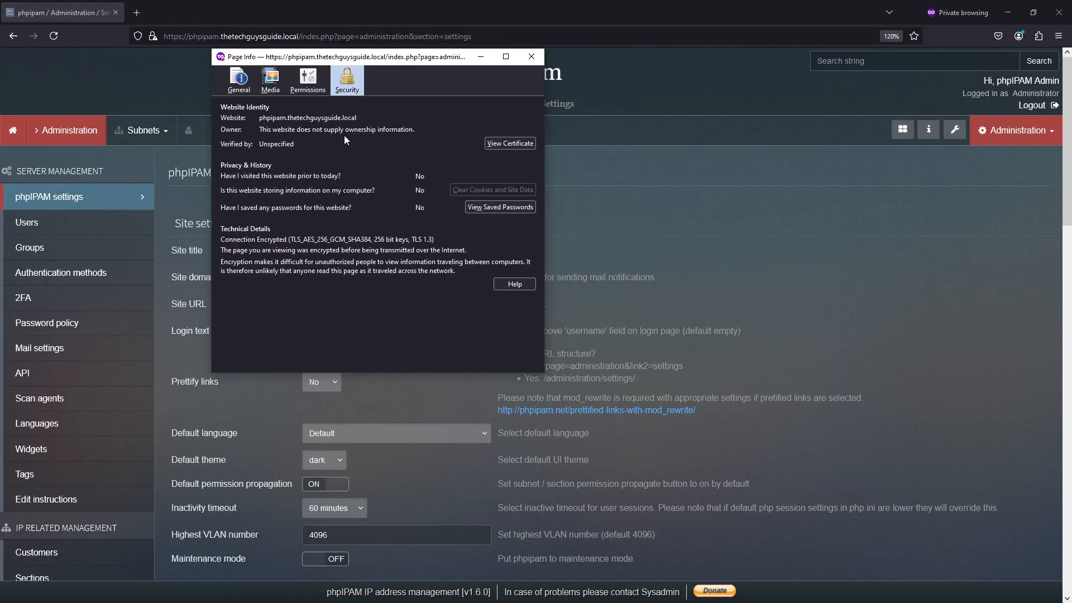
click(531, 56)
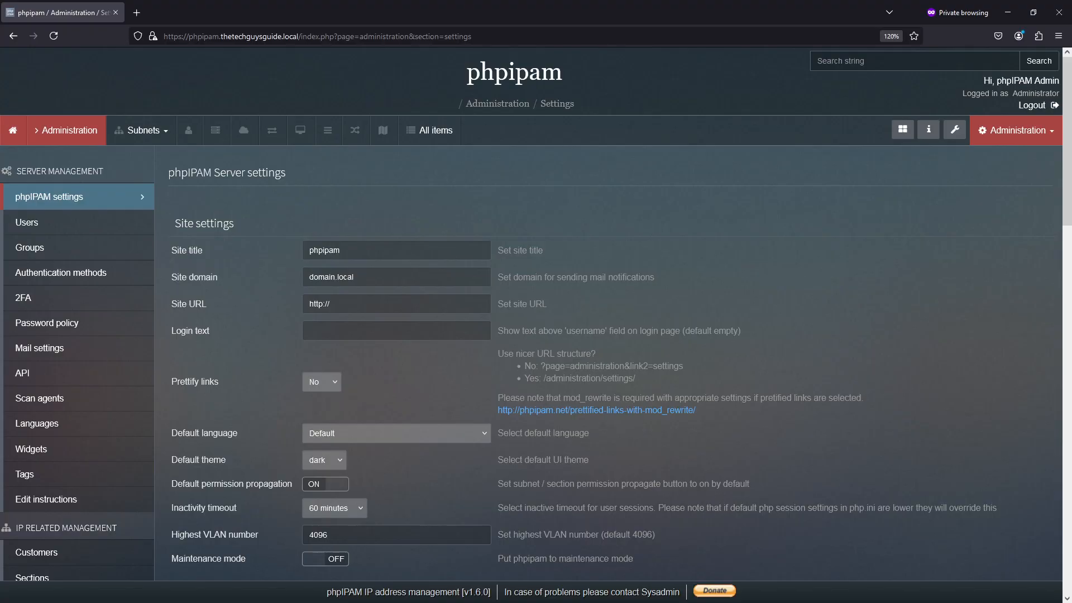
mouse_move(275, 529)
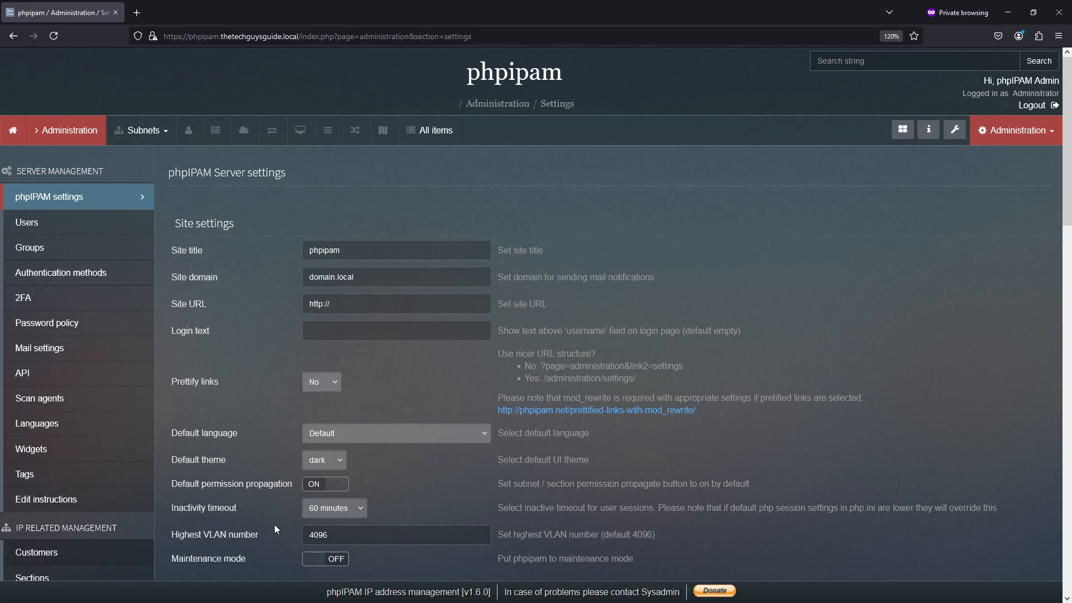
mouse_move(22, 372)
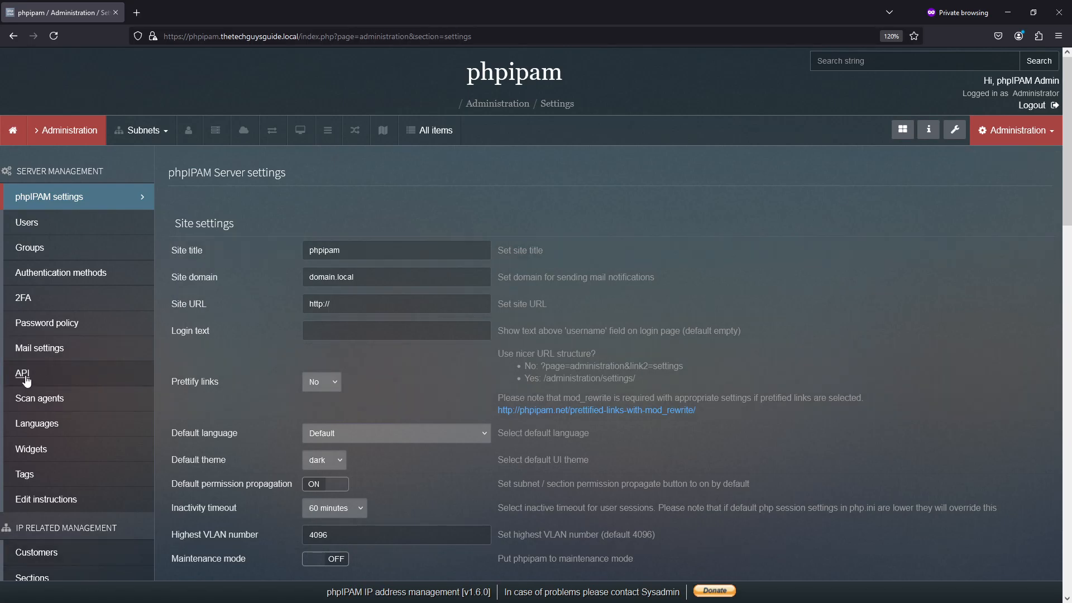
On the API page, start a new API key and list App permissions
click(23, 372)
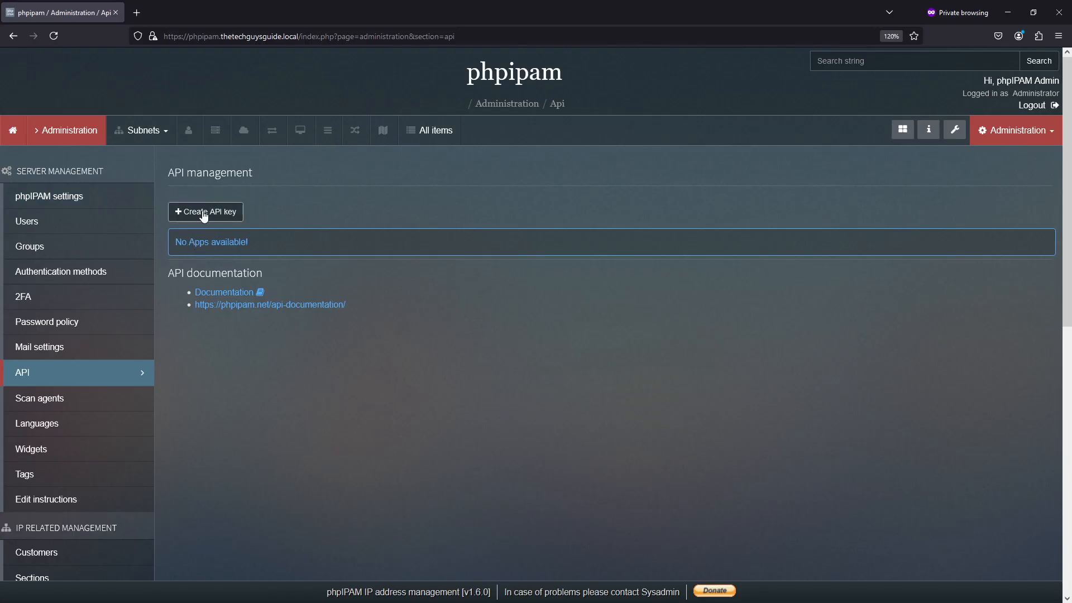
click(205, 211)
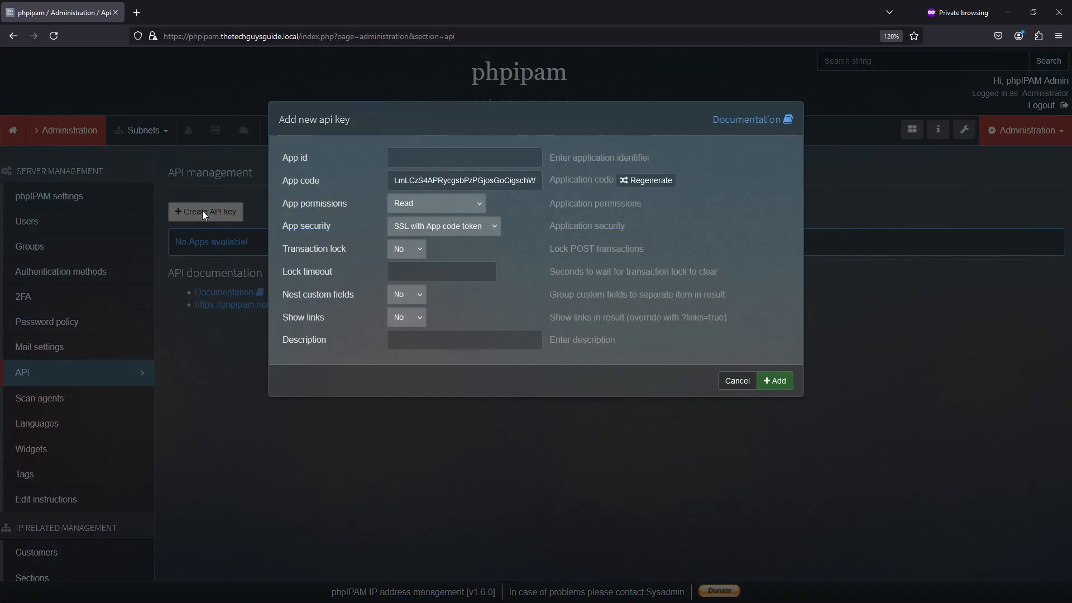
mouse_move(351, 201)
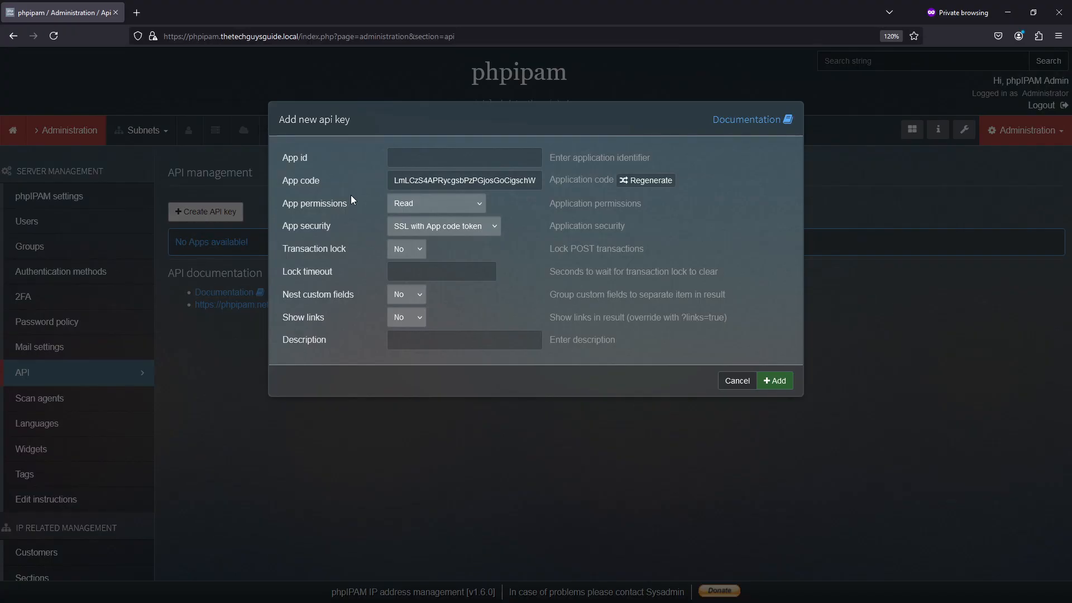
mouse_move(335, 182)
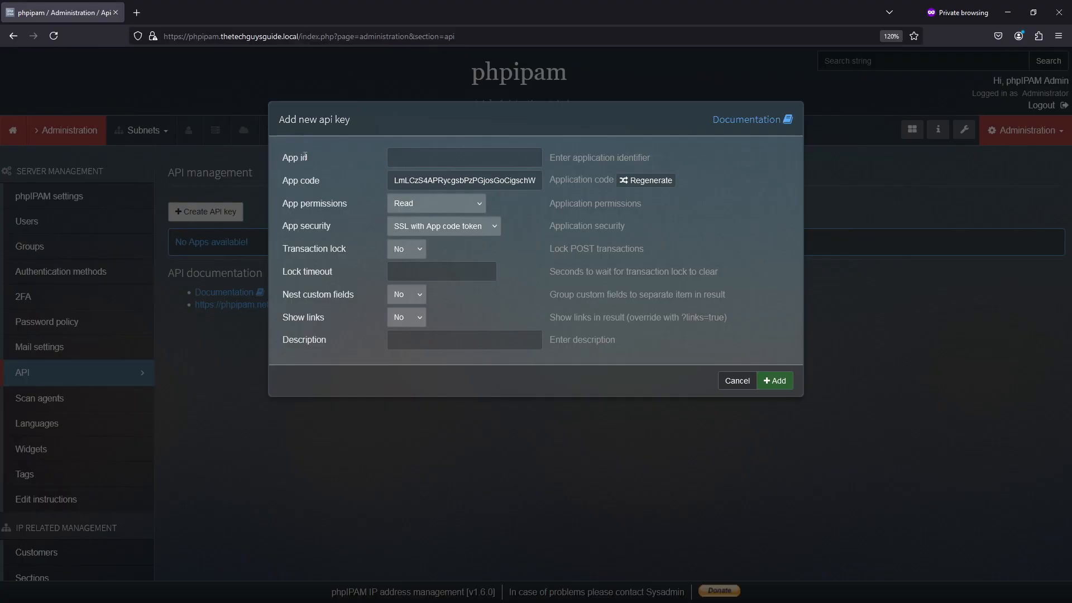
mouse_move(344, 177)
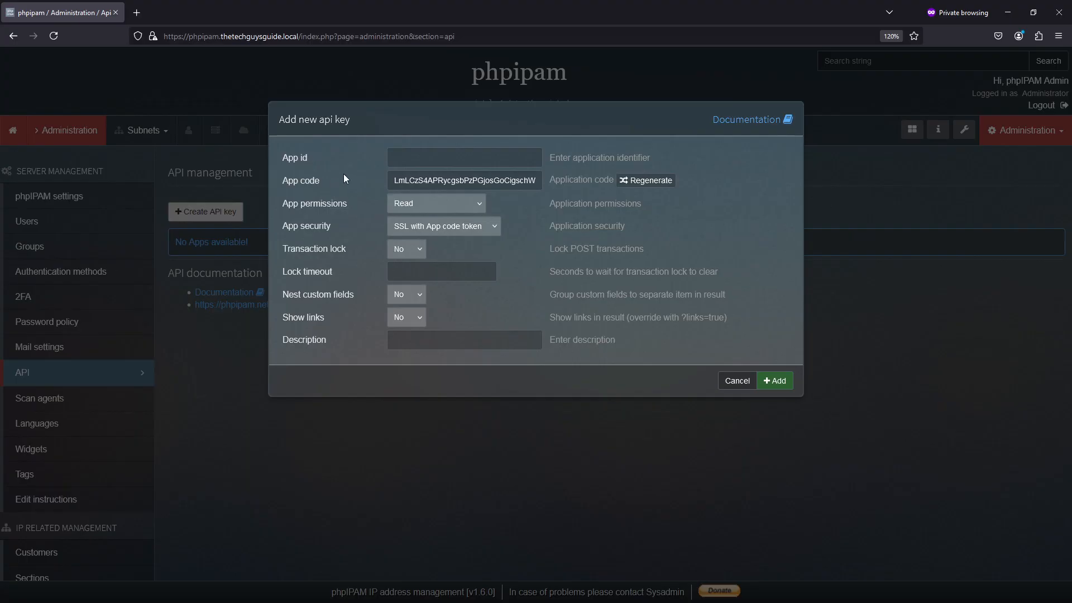
mouse_move(326, 158)
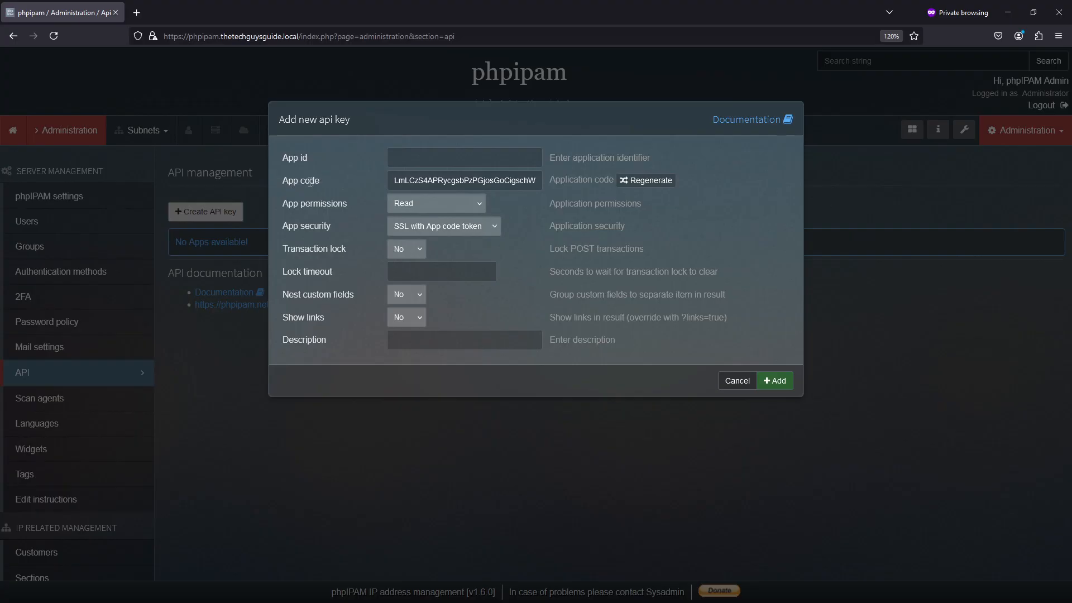
mouse_move(340, 183)
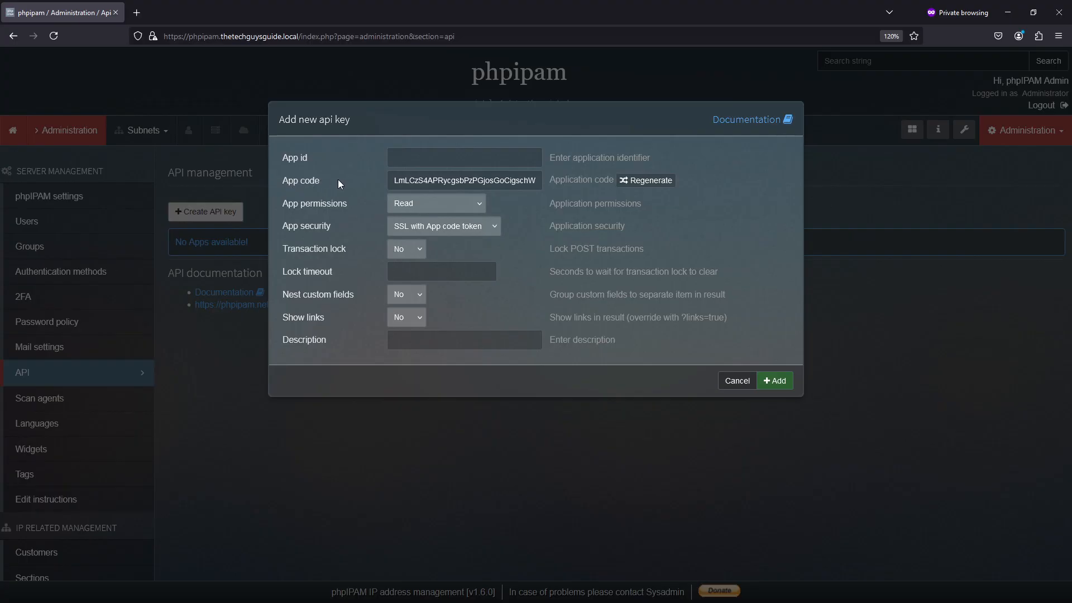
mouse_move(447, 202)
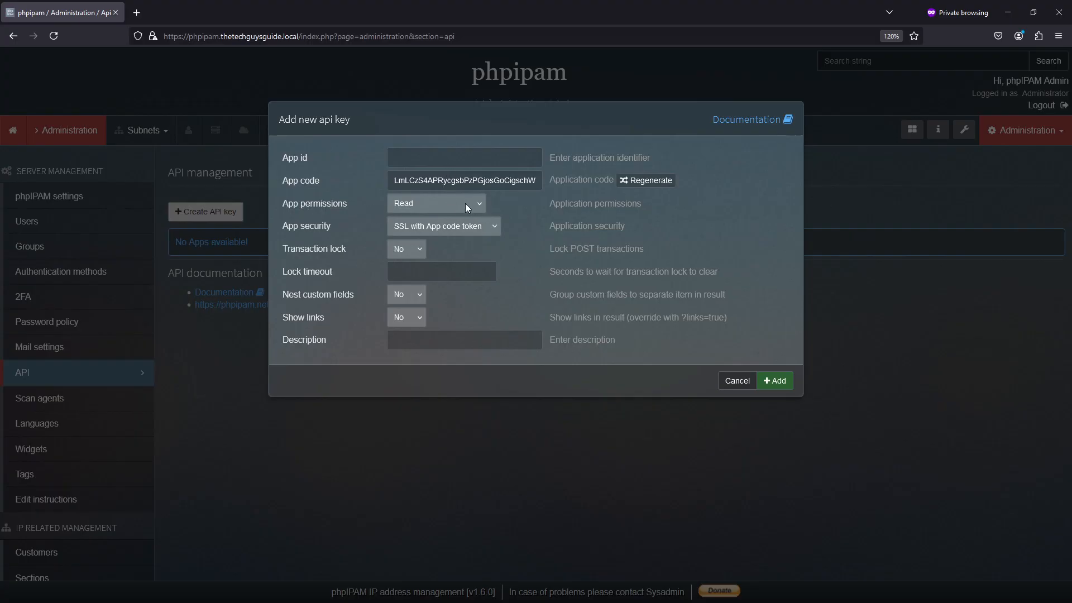
click(437, 203)
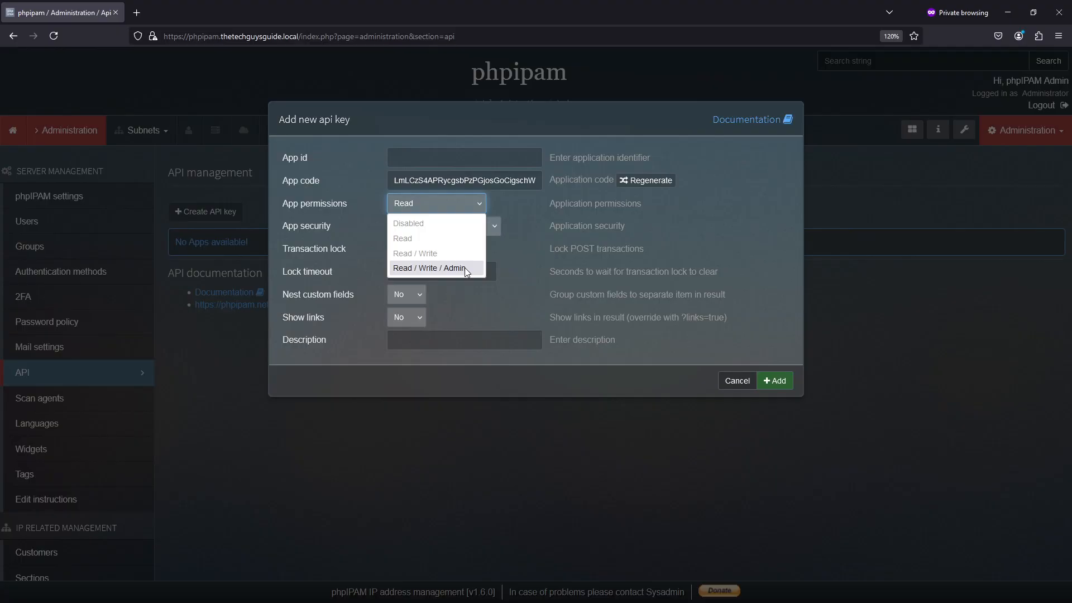
mouse_move(957, 164)
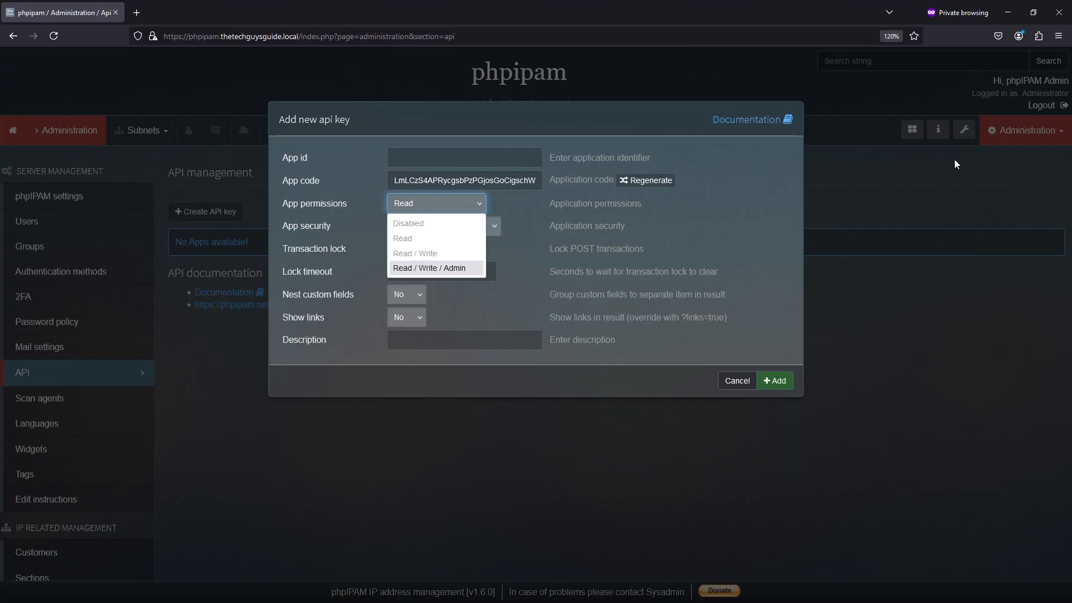
mouse_move(962, 177)
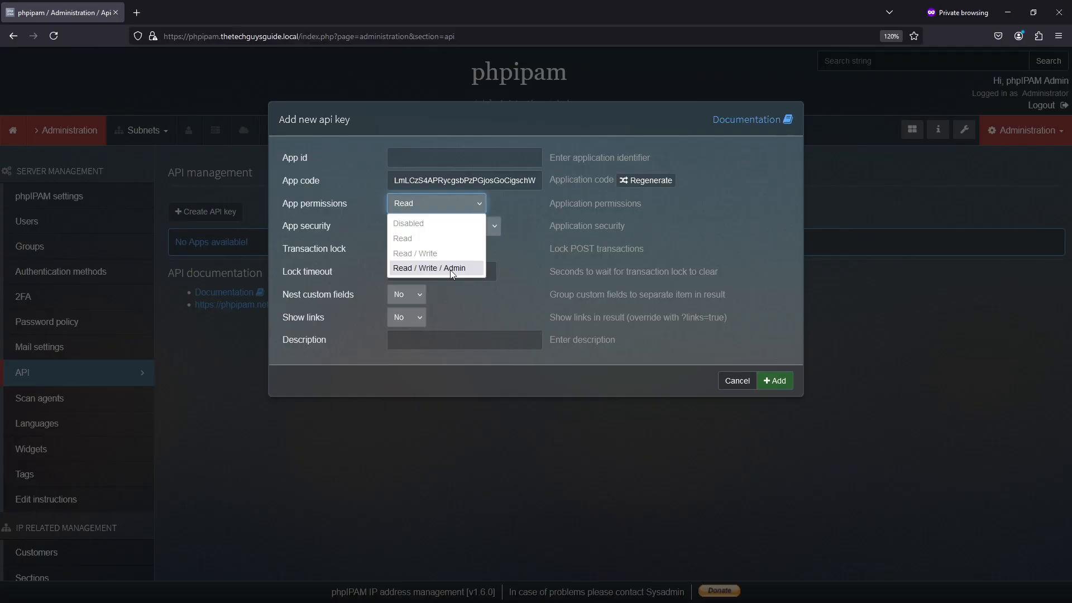
Set App permissions to Read / Write and keep SSL with App code token security
click(414, 253)
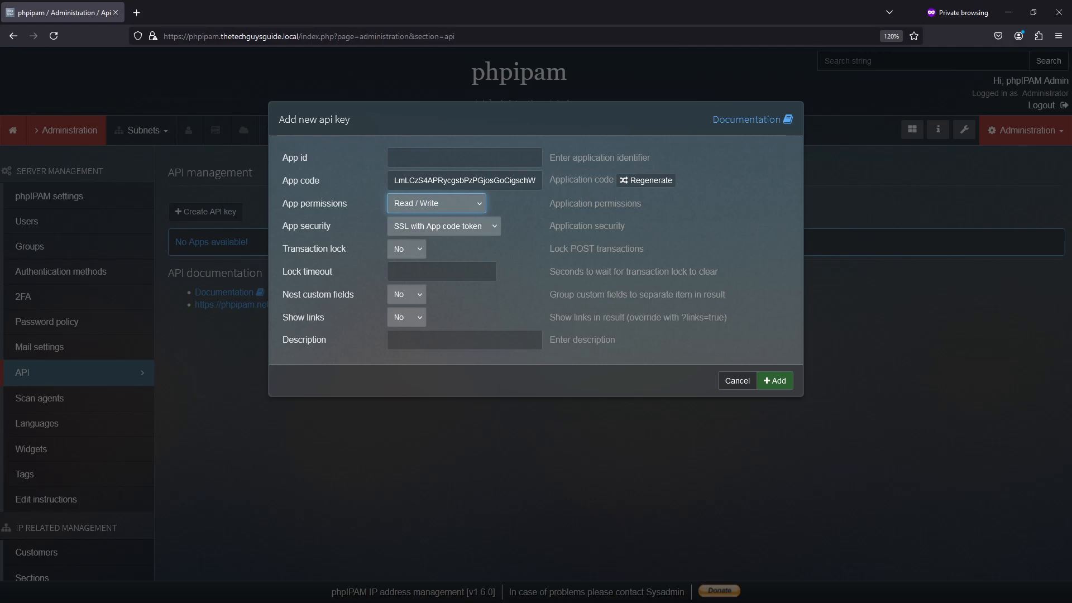
mouse_move(351, 280)
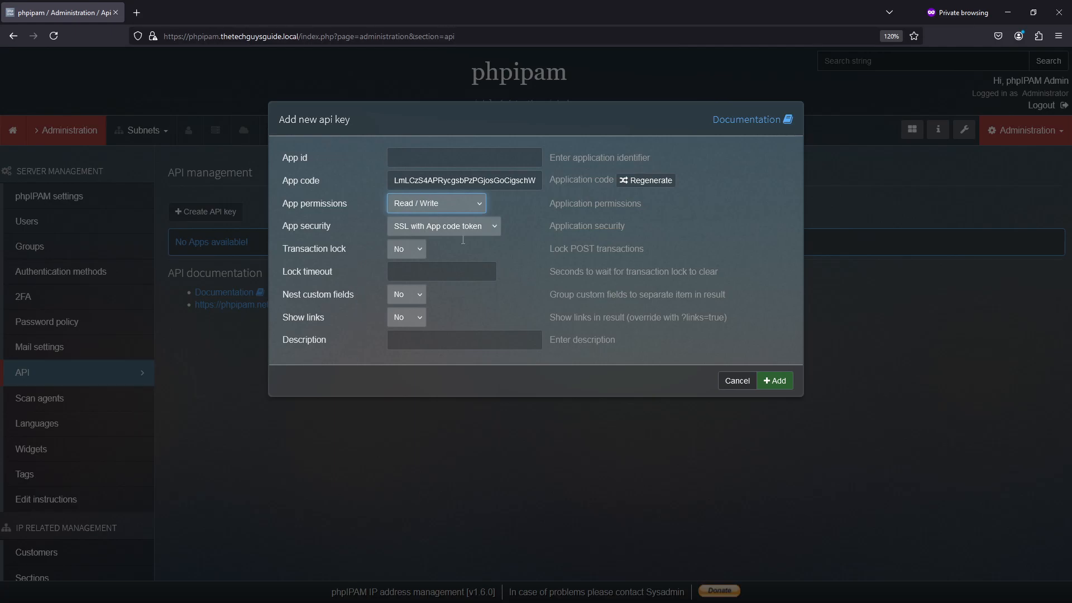
click(443, 226)
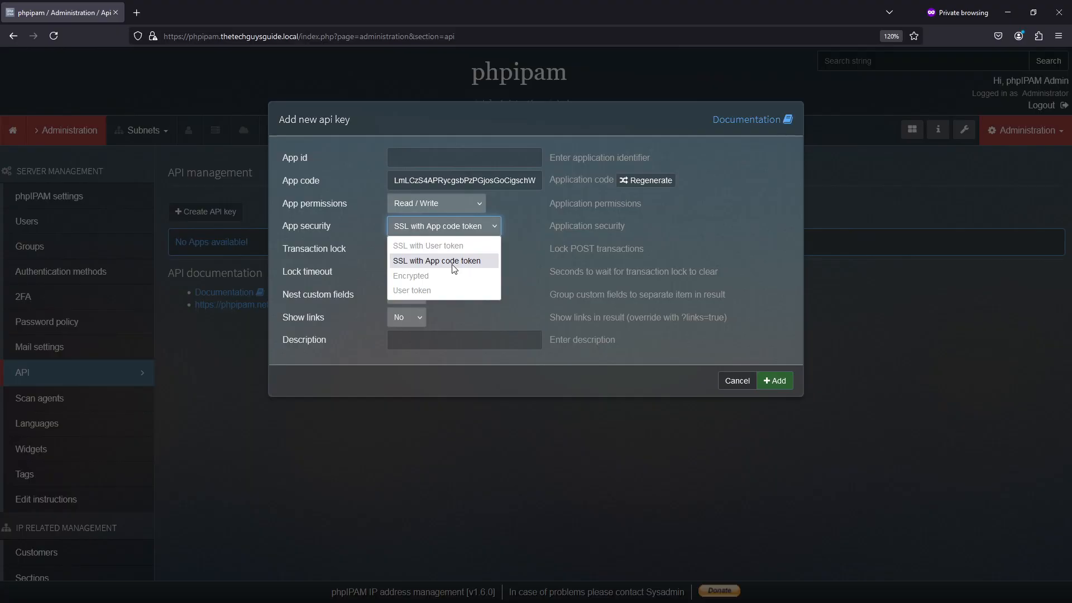
click(438, 261)
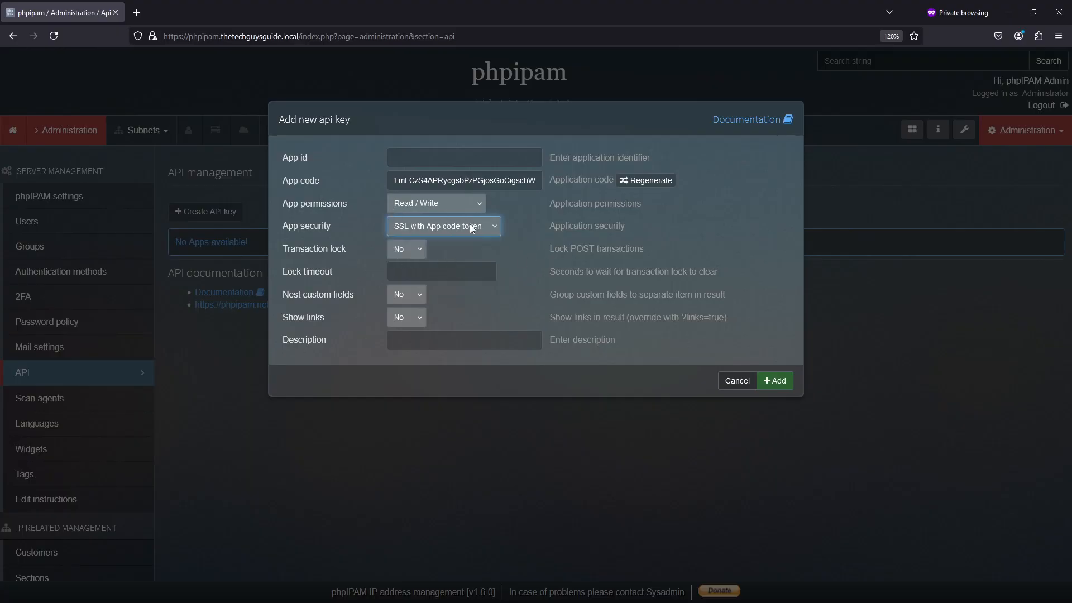
mouse_move(543, 244)
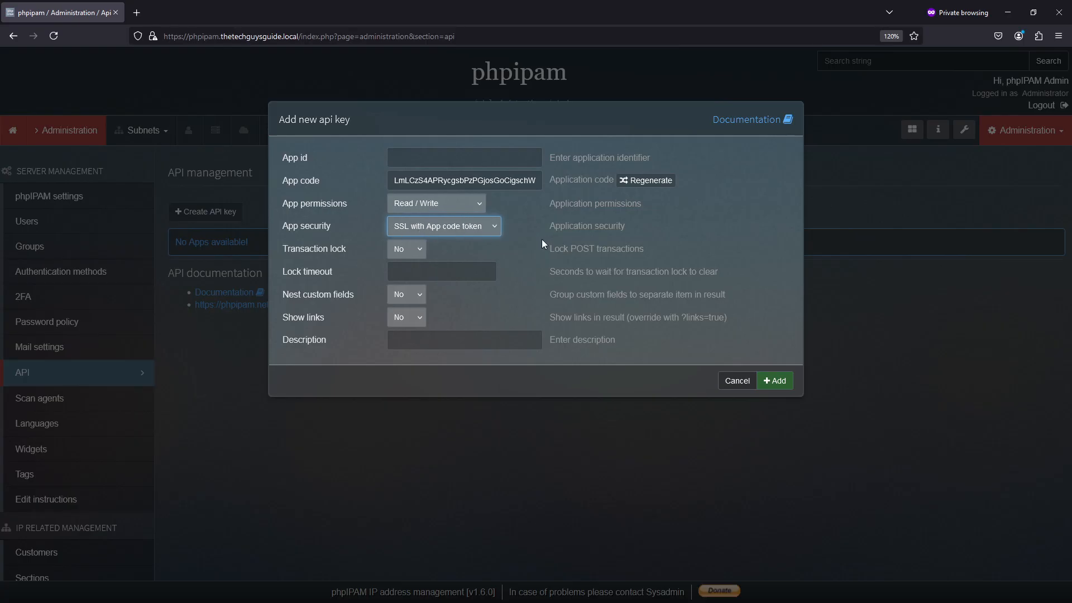
mouse_move(542, 244)
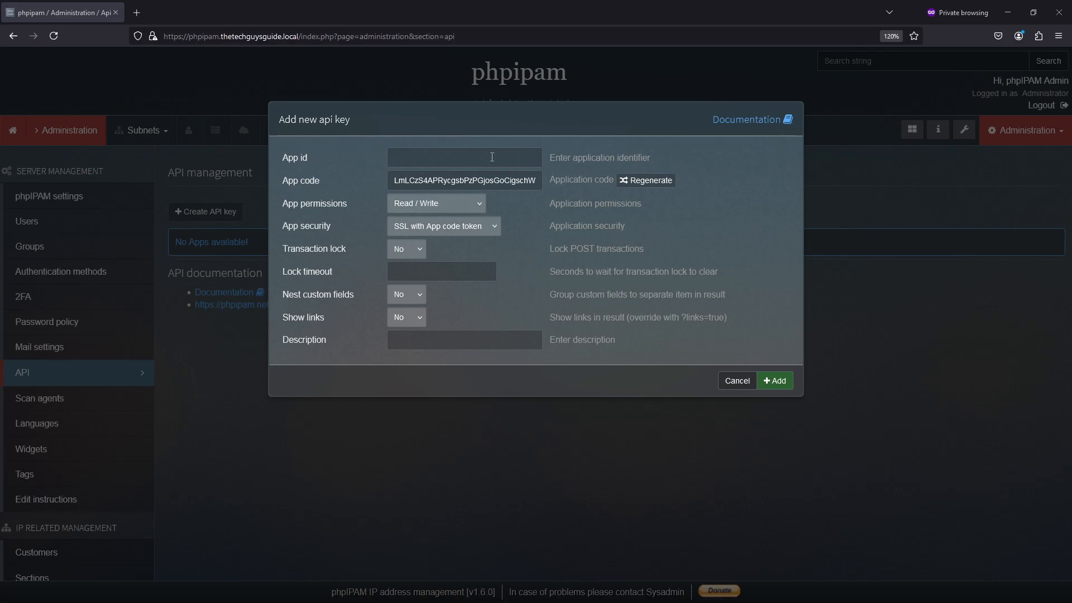
Enter App id New_APP_Test, copy the generated app code, and add the key
text(New_APP_Test)
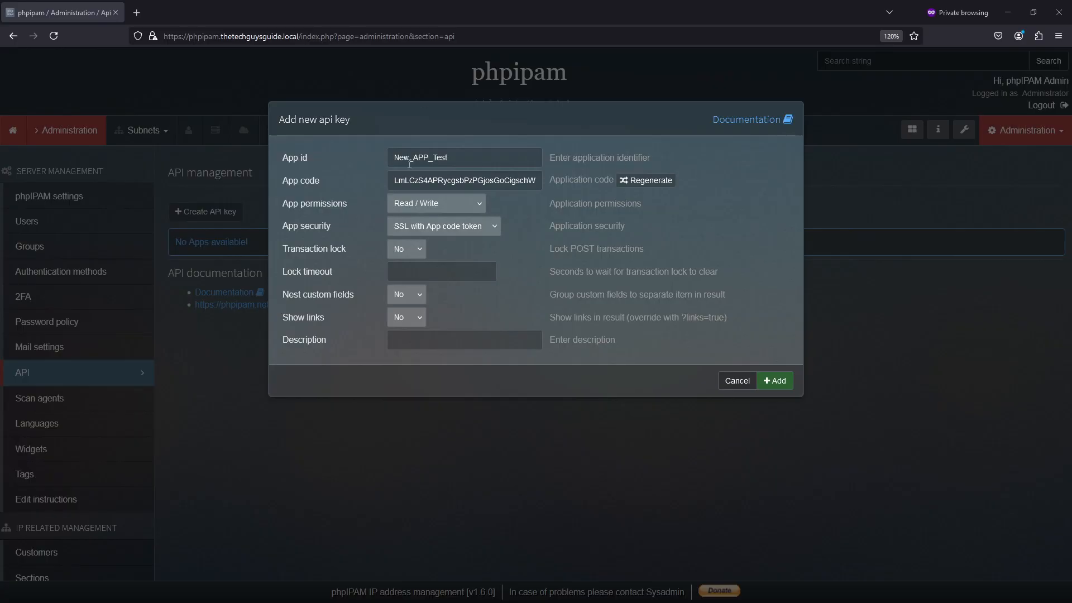
triple_click(464, 180)
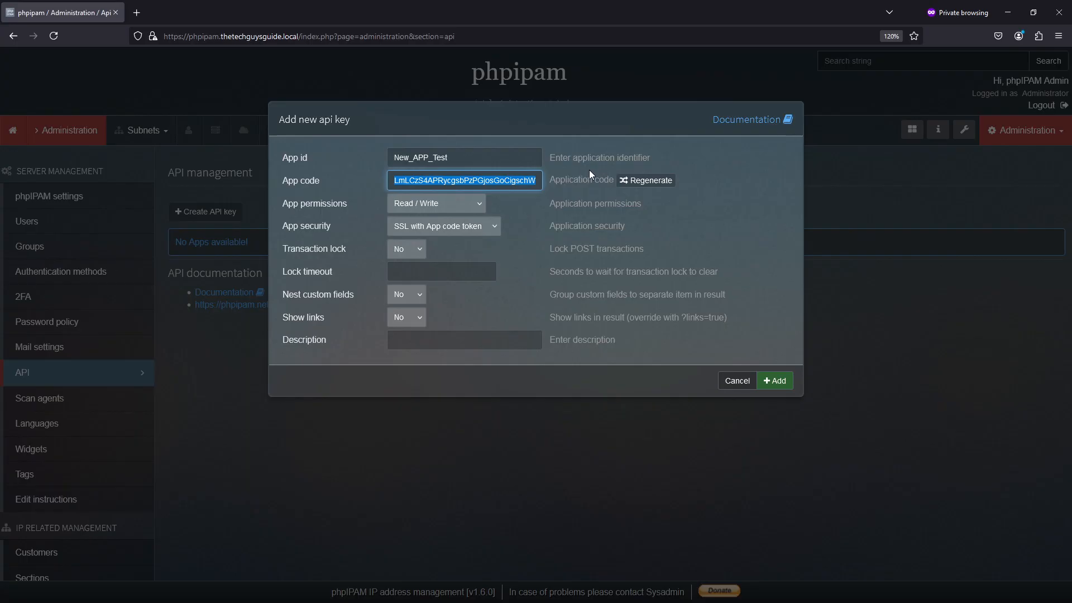
mouse_move(588, 175)
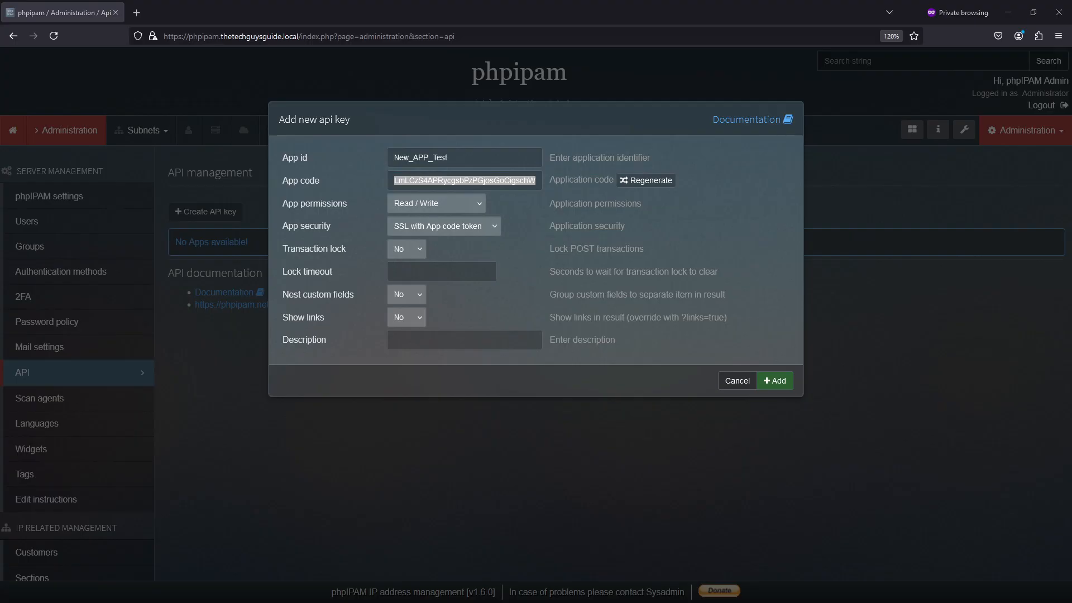
mouse_move(481, 157)
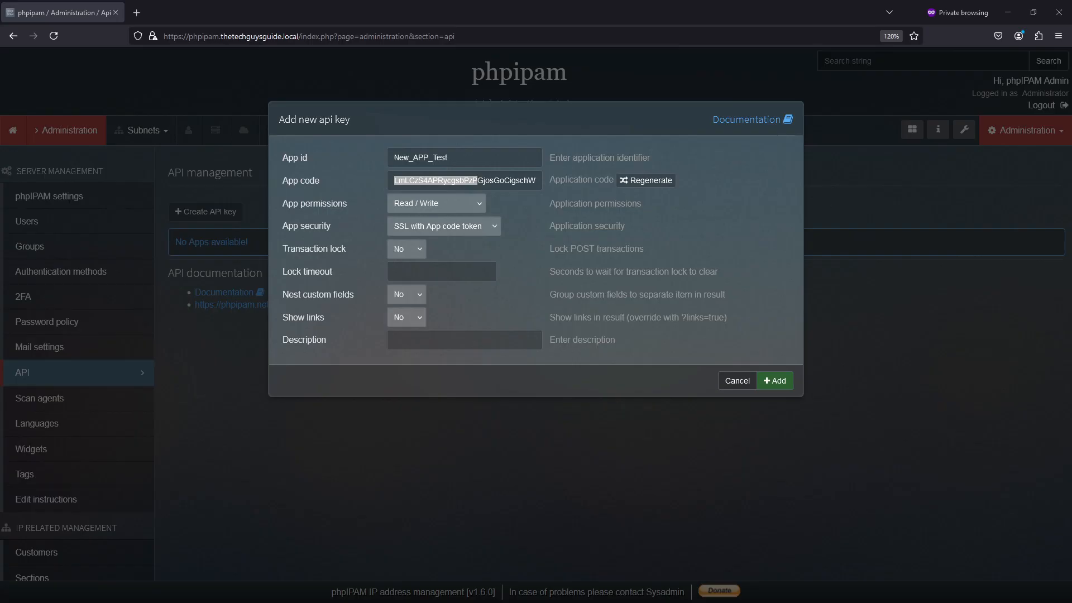
mouse_move(351, 267)
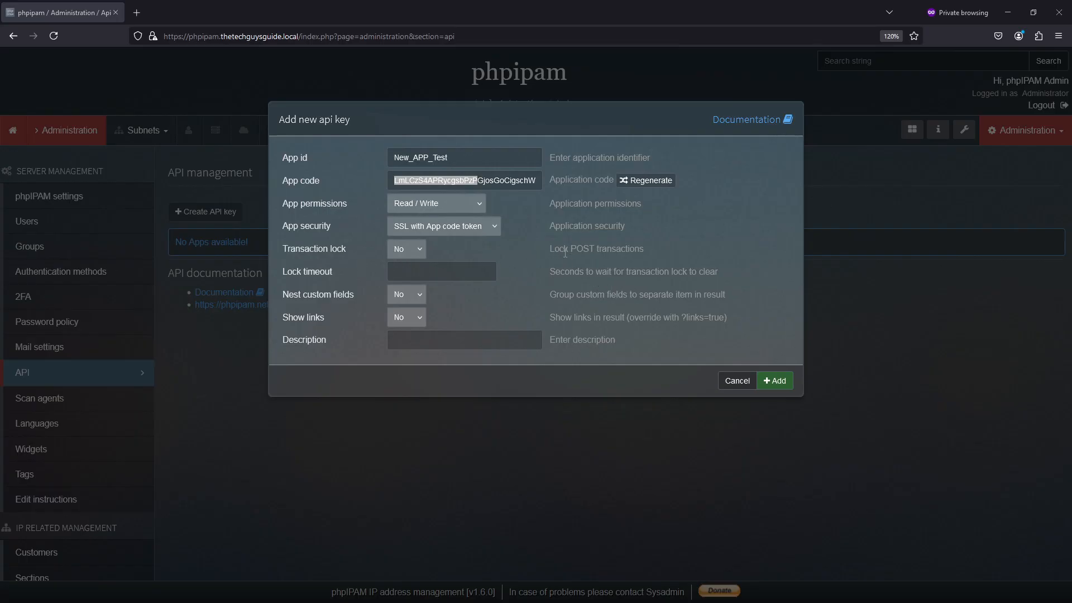
mouse_move(565, 262)
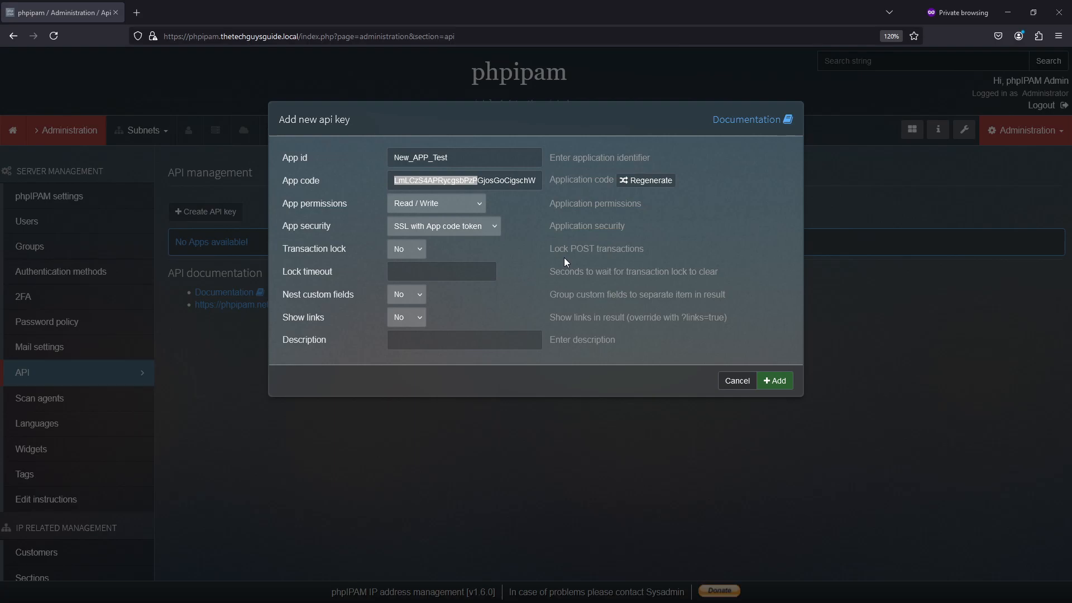
mouse_move(592, 340)
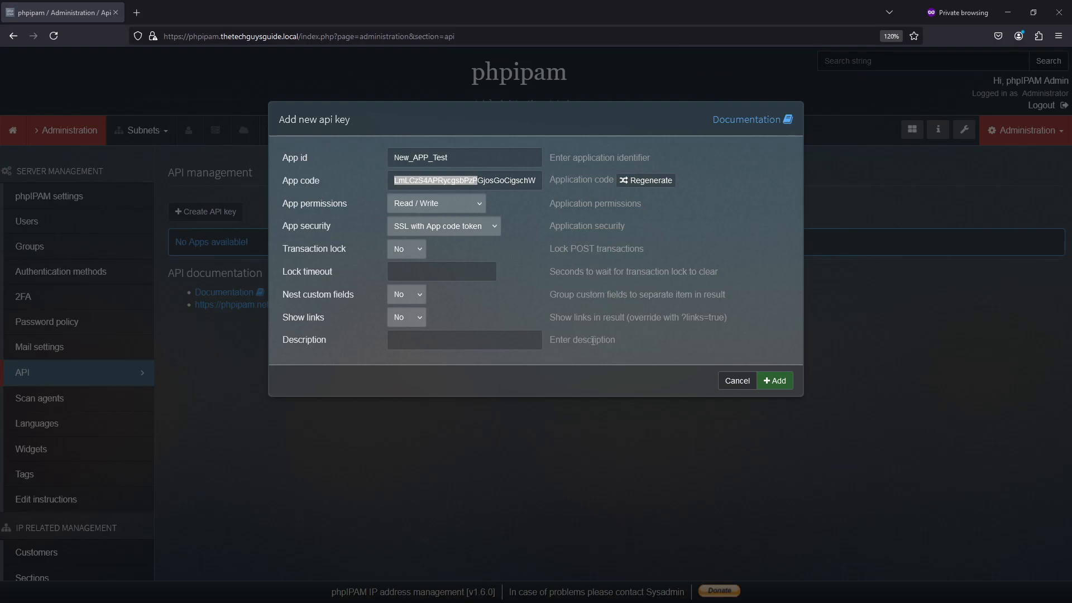
mouse_move(606, 305)
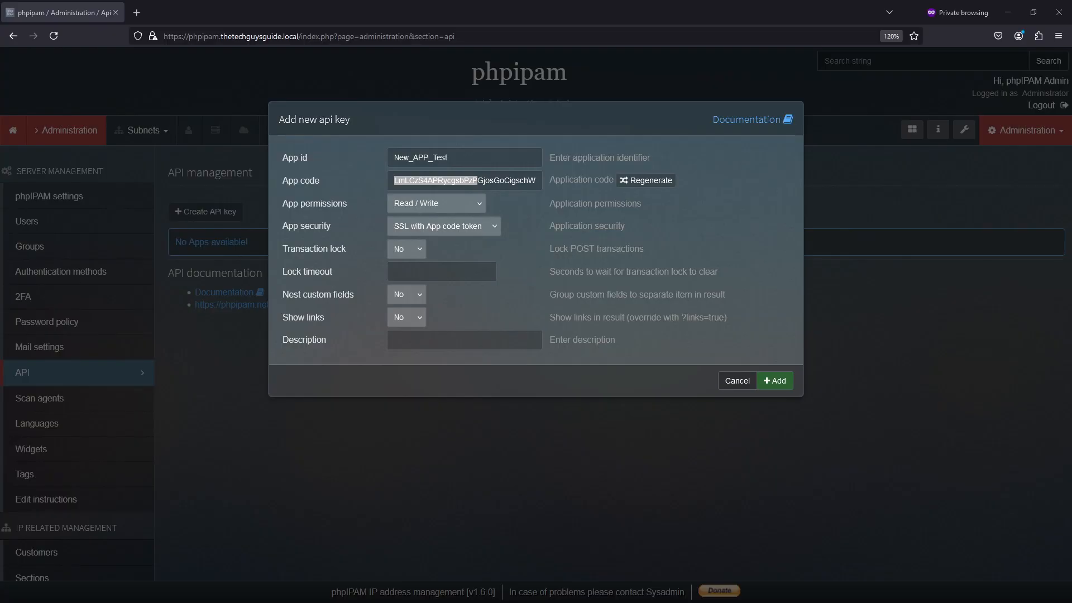
mouse_move(766, 388)
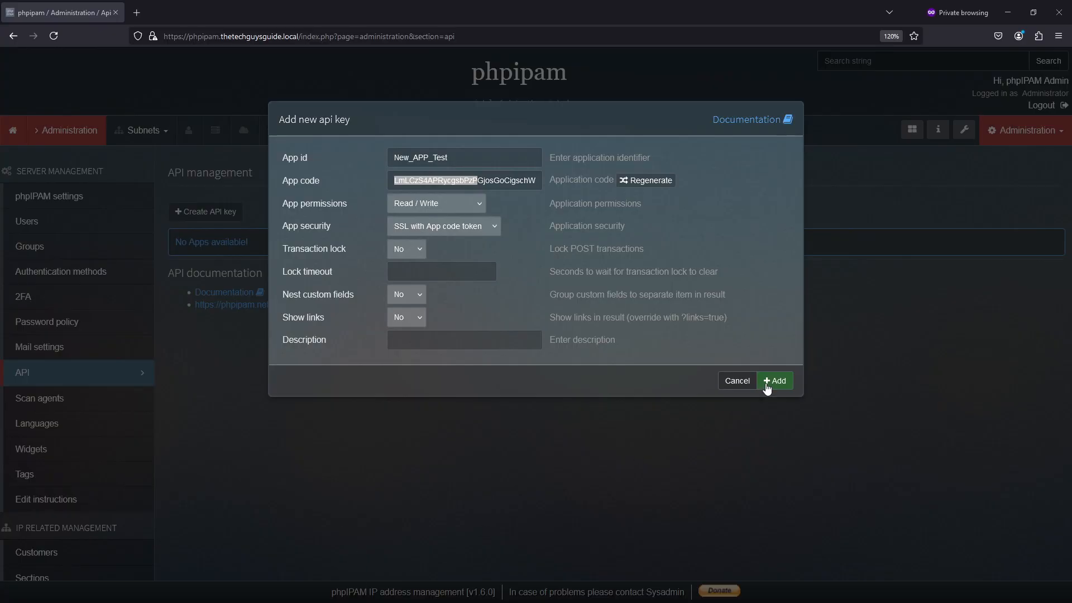
click(775, 380)
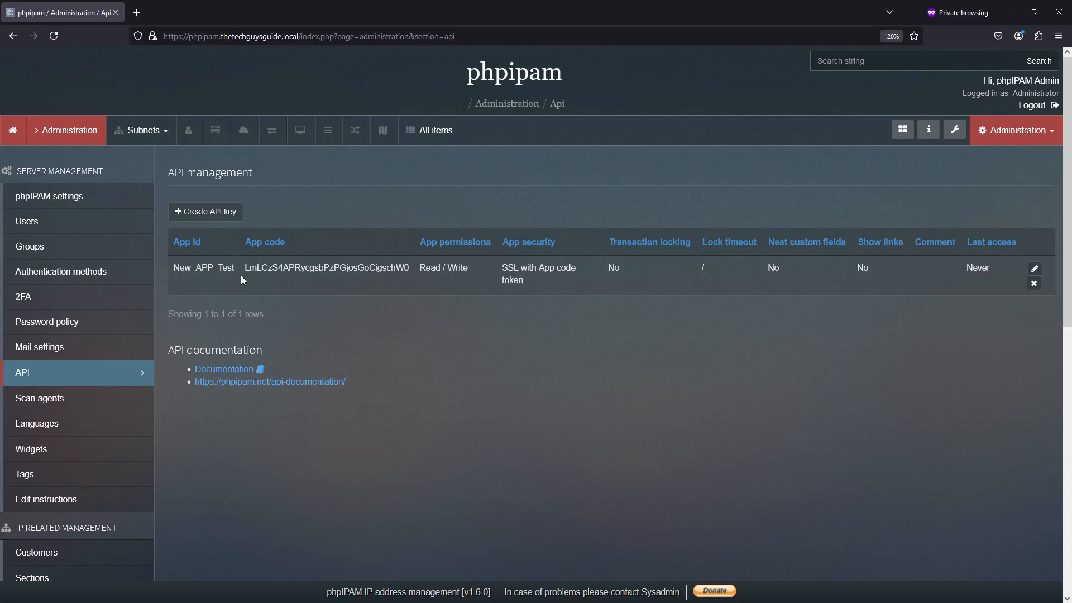
mouse_move(216, 285)
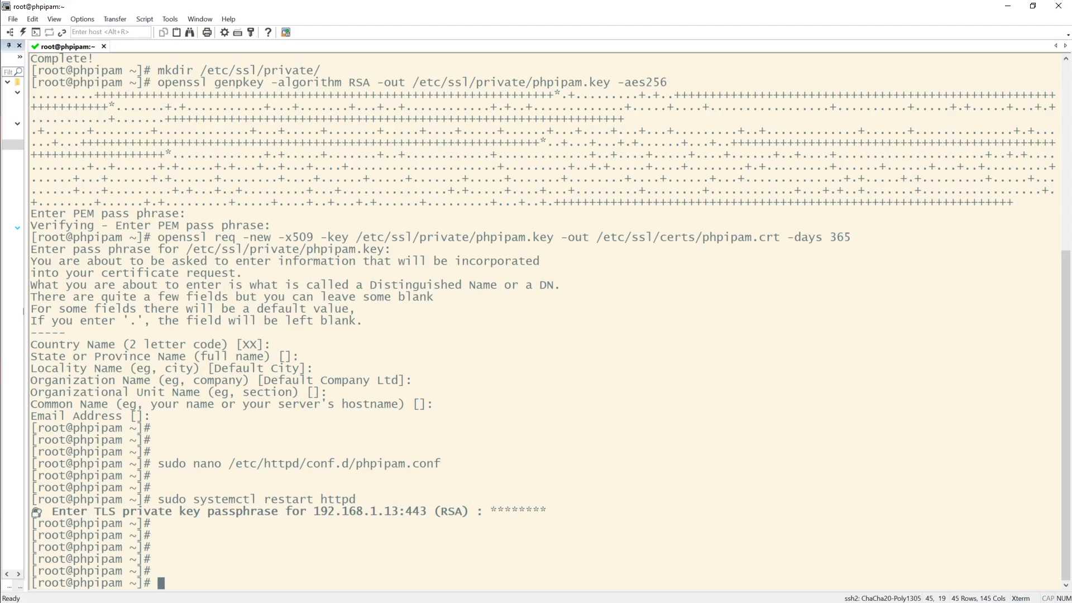
mouse_move(505, 457)
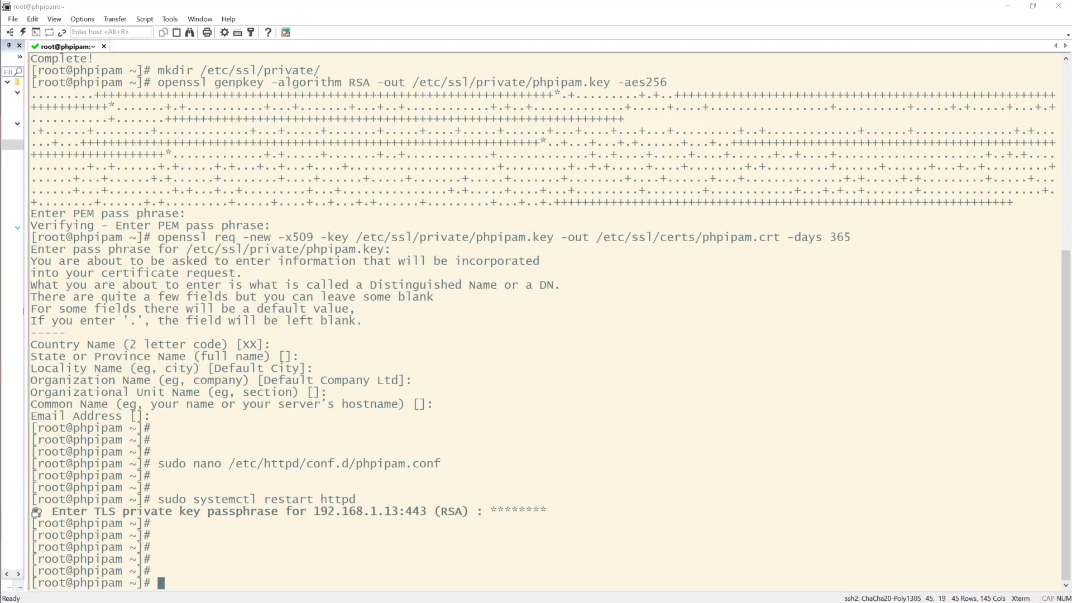
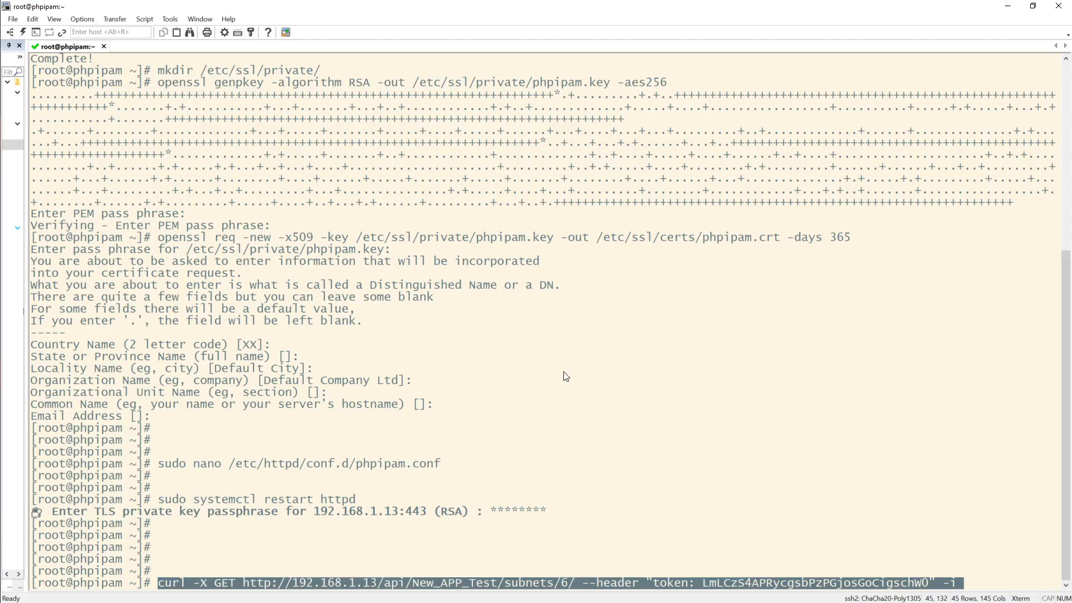
Type a curl GET for New_APP_Test subnet 6 with the token header
mouse_move(231, 574)
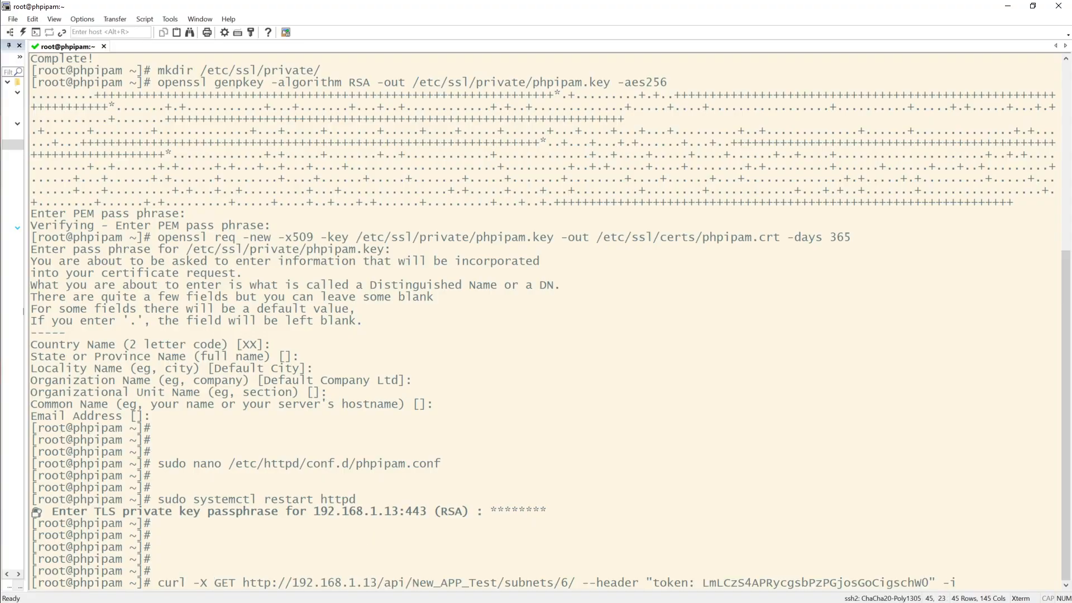
Add the -k insecure flag to the subnet 6 curl GET command
text(-k)
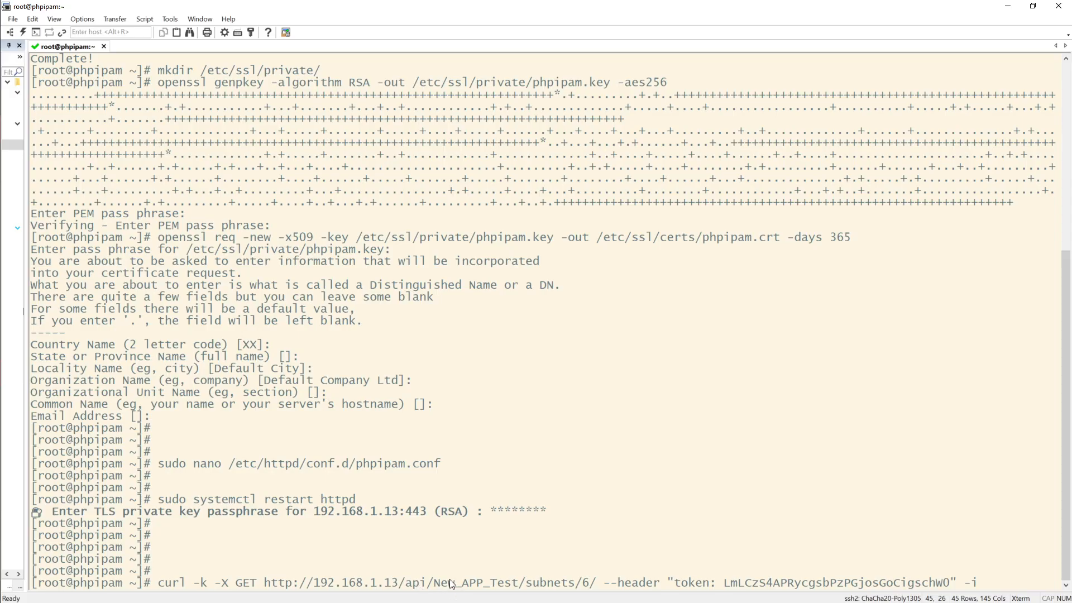
mouse_move(565, 591)
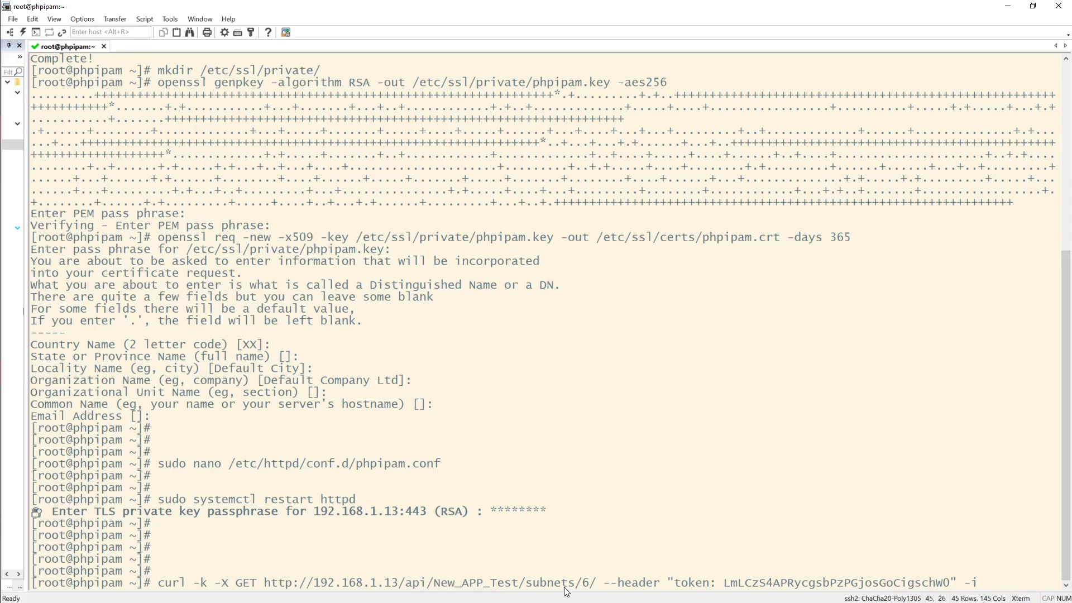
mouse_move(591, 592)
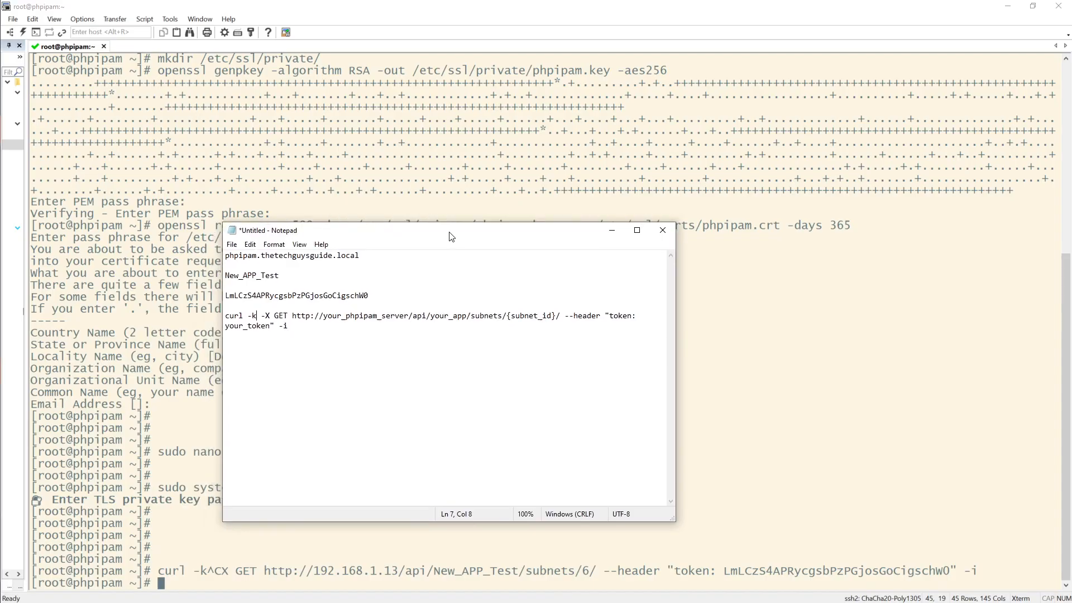
Add a filled-in curl -k GET line for New_APP_Test subnet 6 with the real token
click(637, 230)
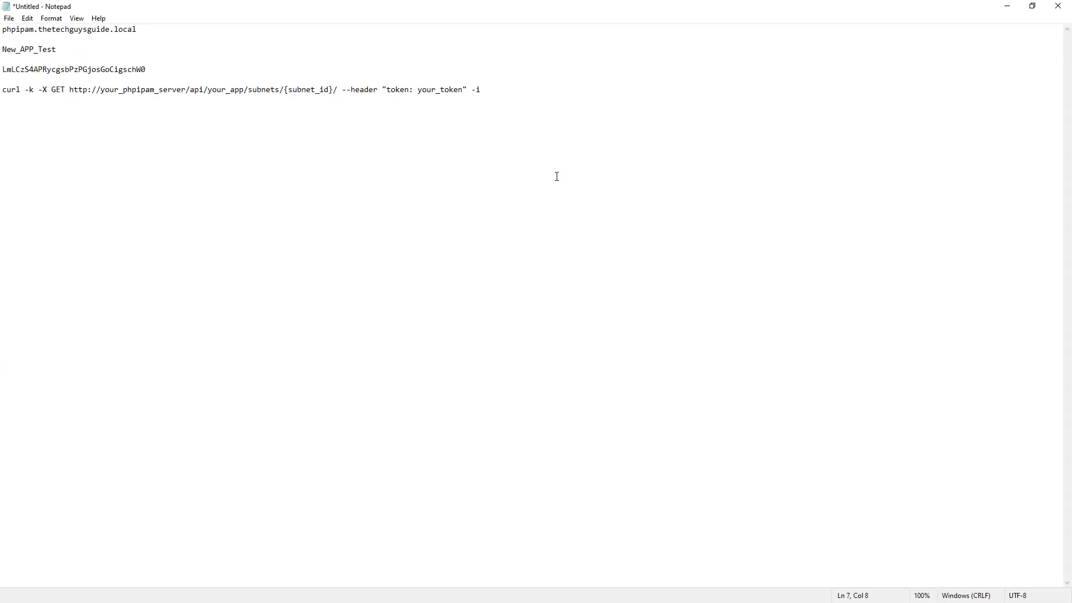
key(Enter)
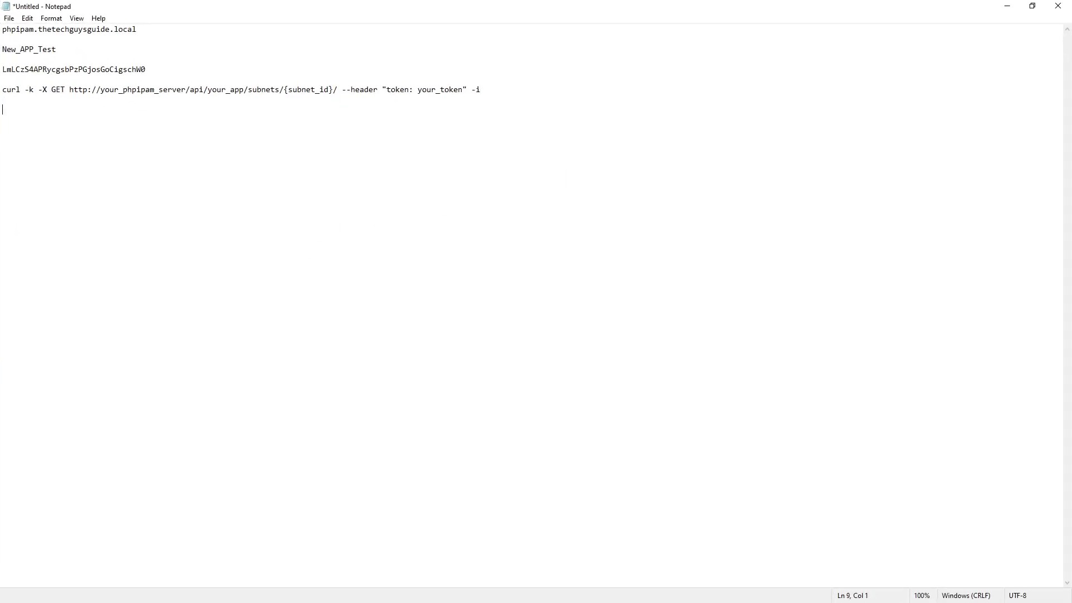
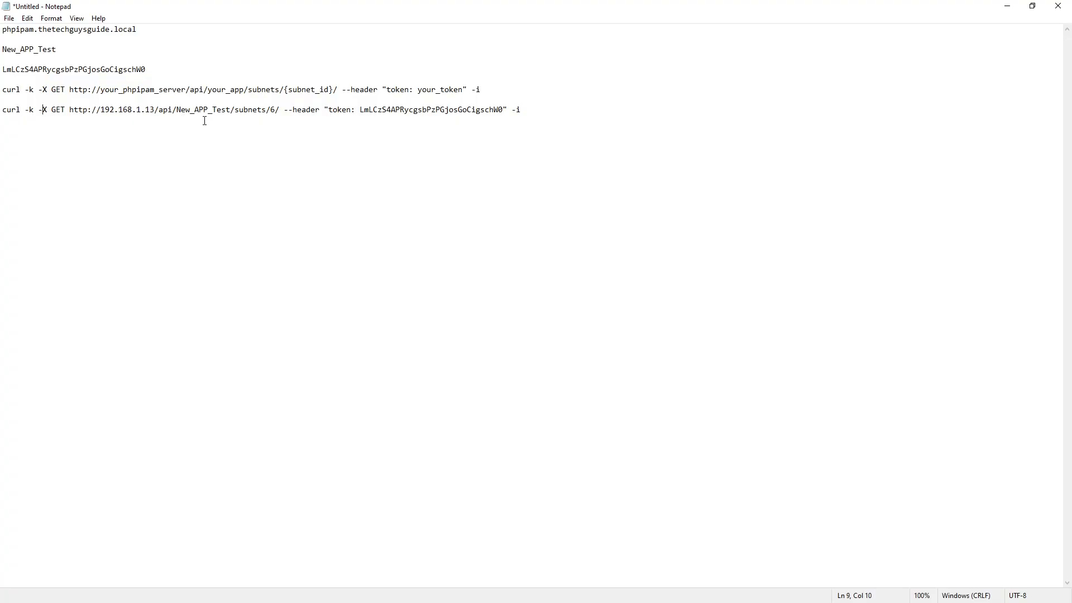
mouse_move(190, 111)
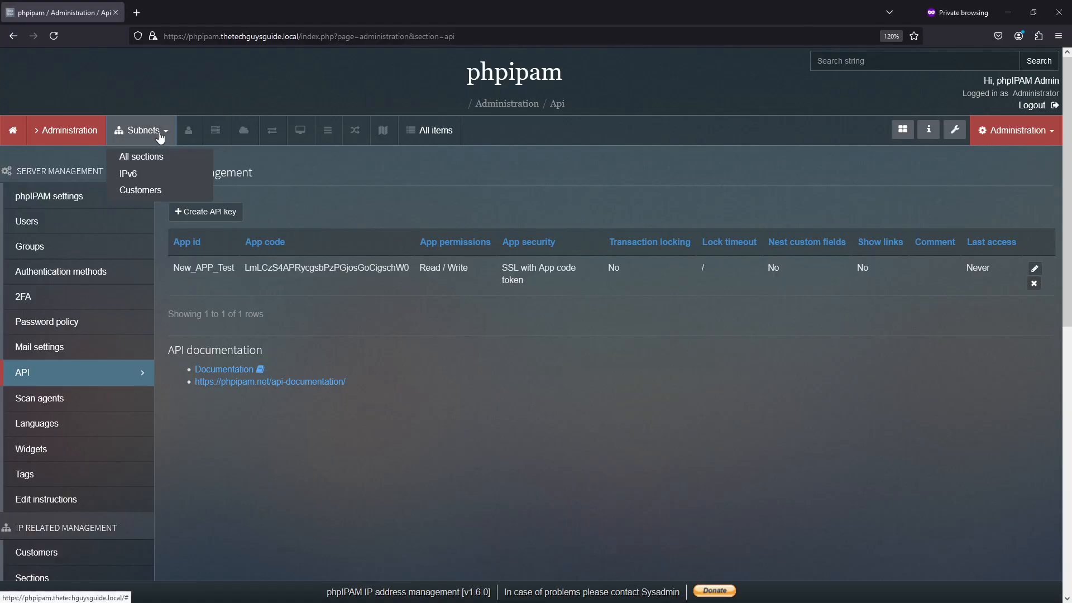
Open the Customers DHCP range subnet 10.65.22.0/24 and confirm its subnetId is 6
click(140, 190)
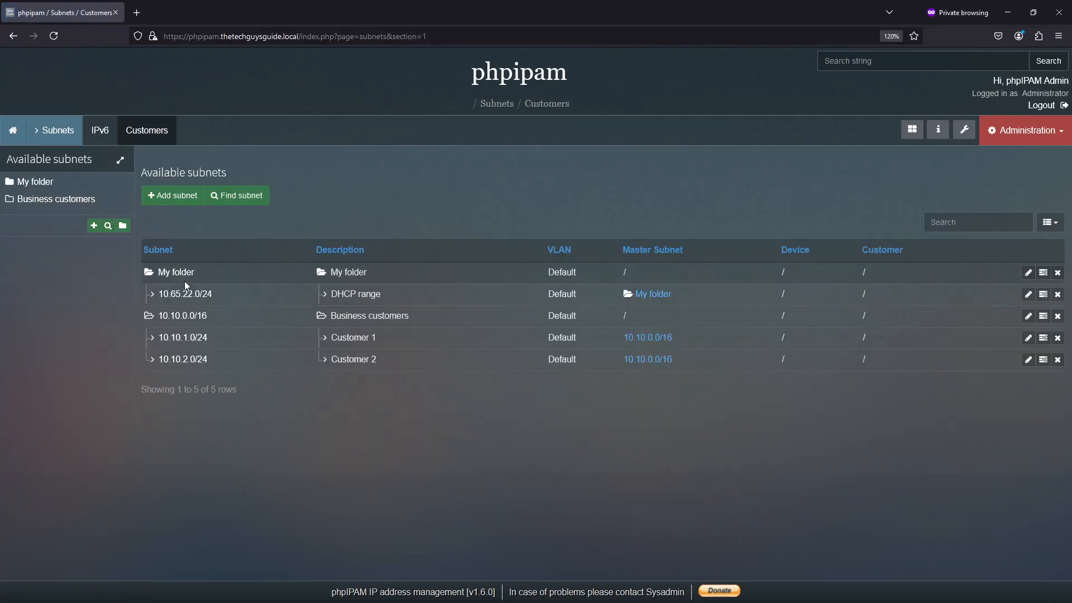
click(185, 293)
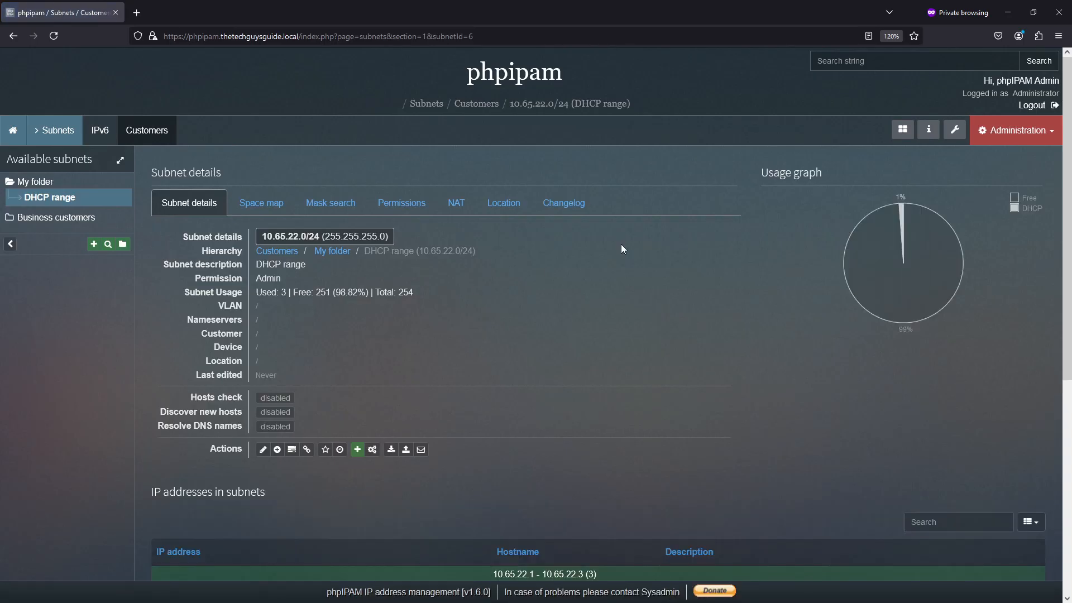
mouse_move(292, 56)
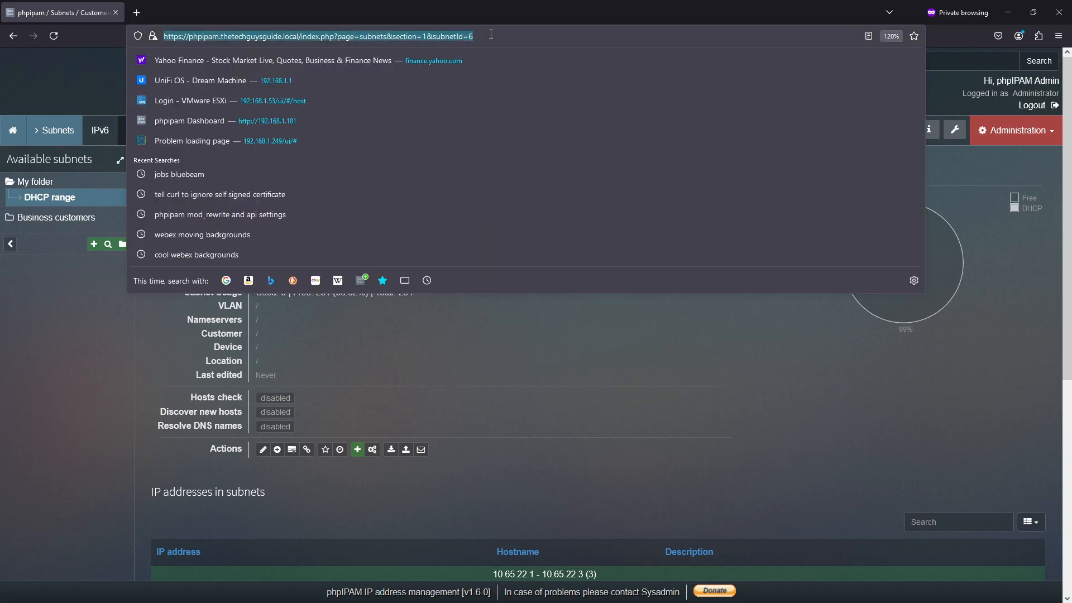
click(475, 36)
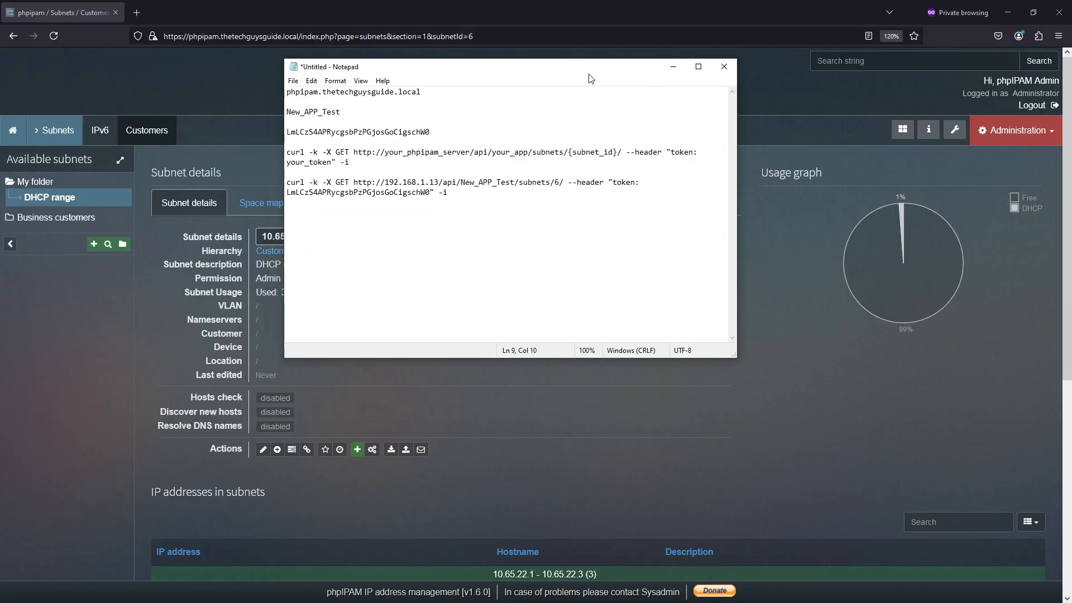
Run the curl -k GET for subnets/6 with the token header
click(698, 66)
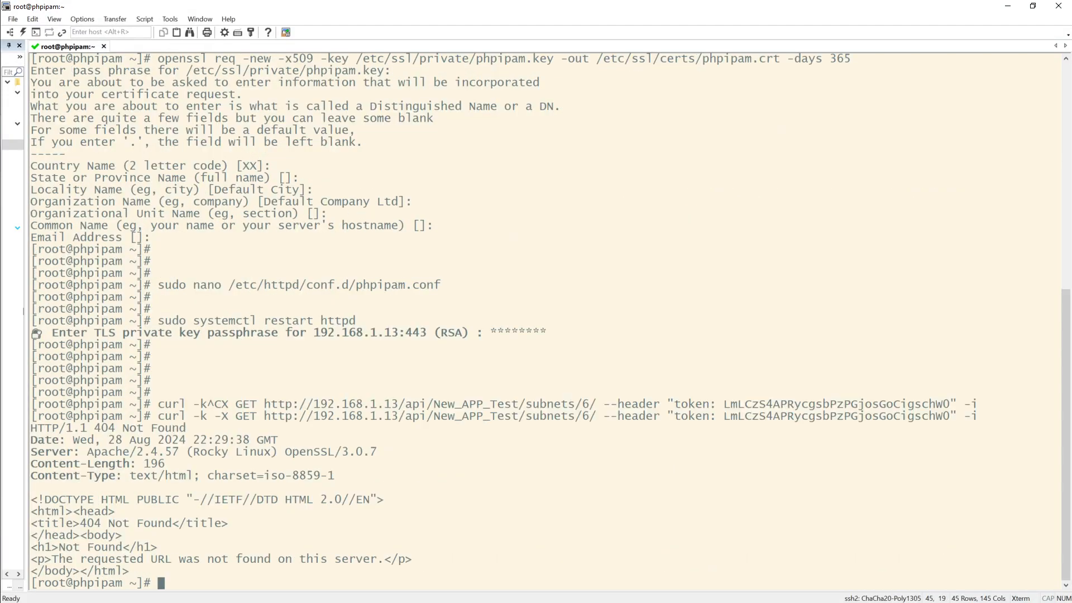
mouse_move(233, 490)
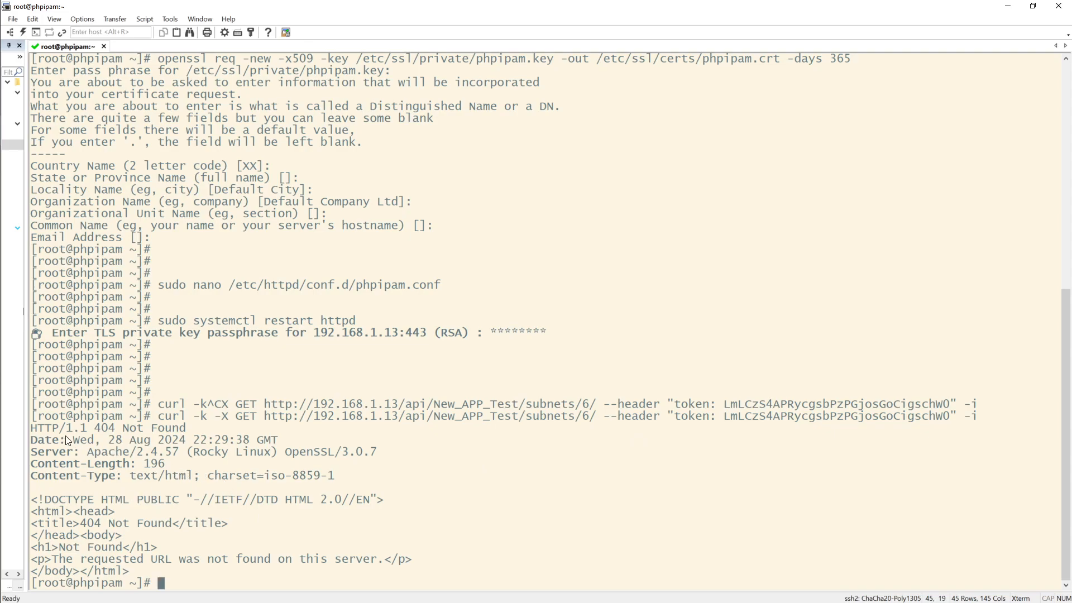
mouse_move(60, 456)
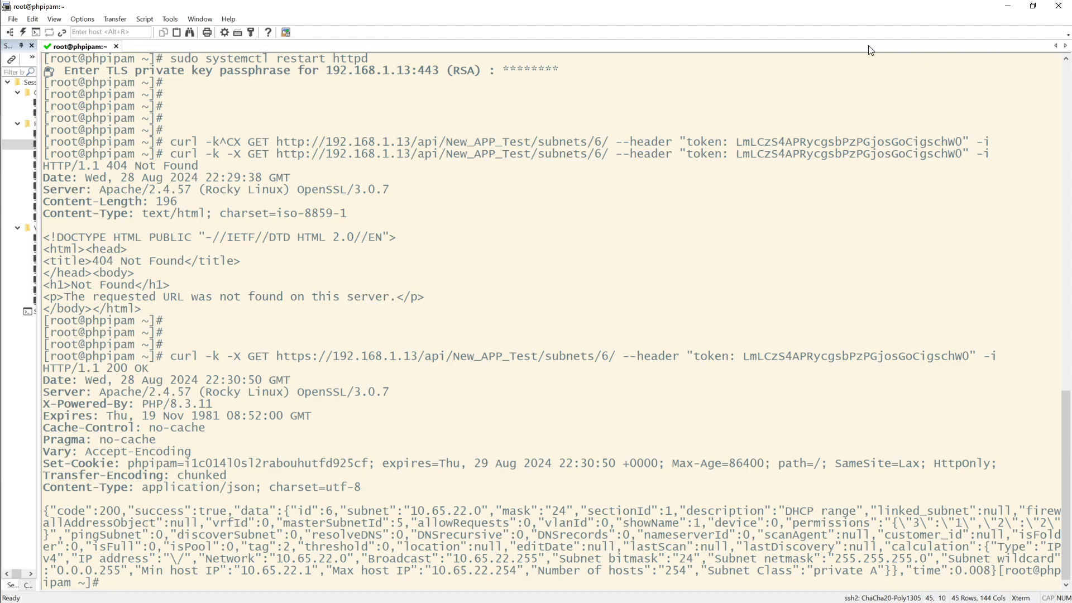
mouse_move(100, 439)
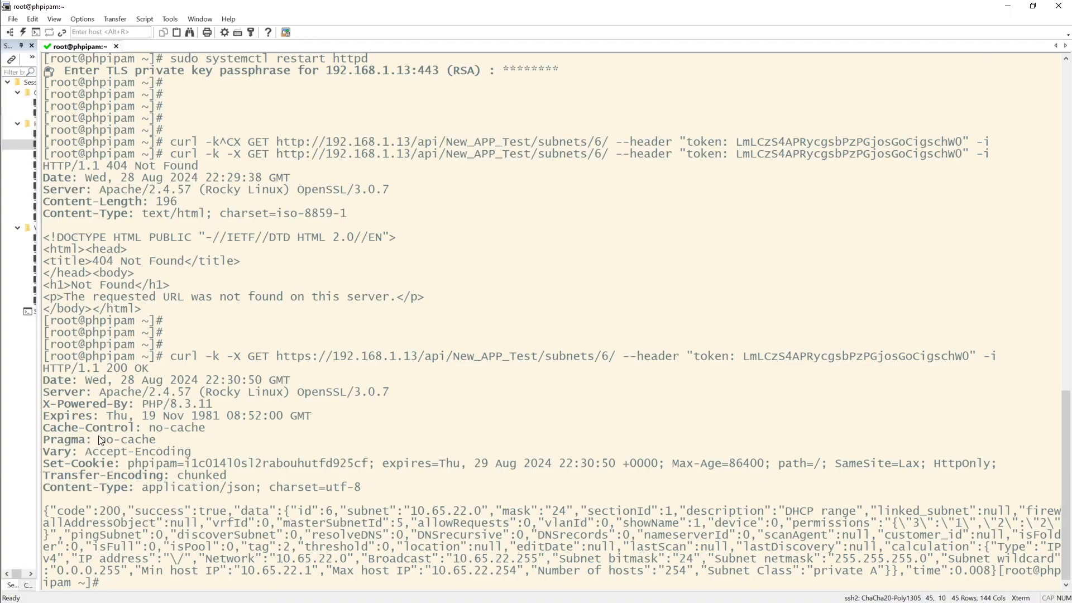
mouse_move(194, 397)
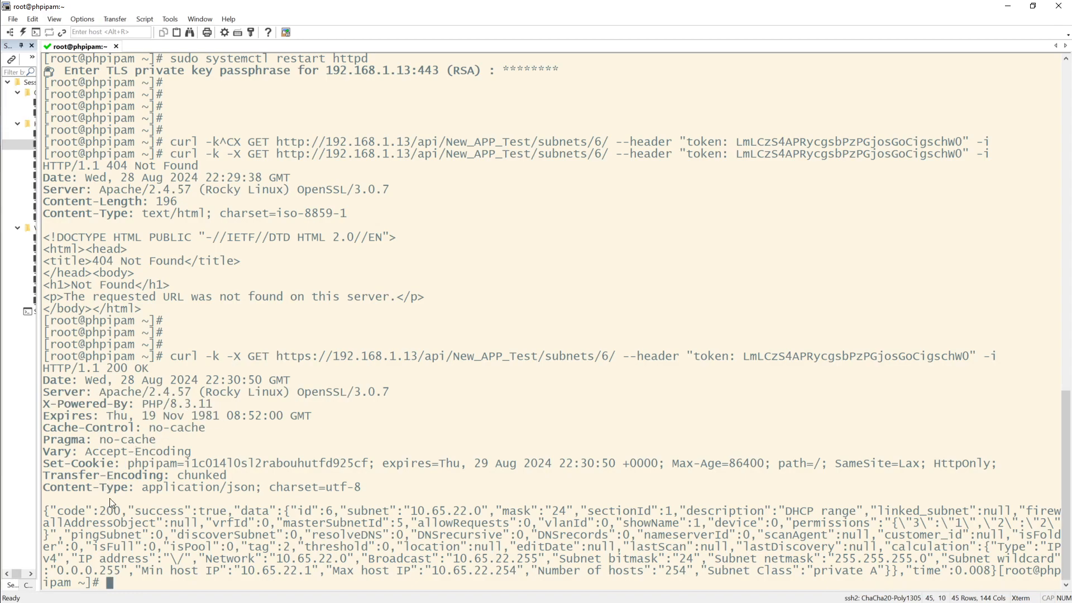
mouse_move(140, 515)
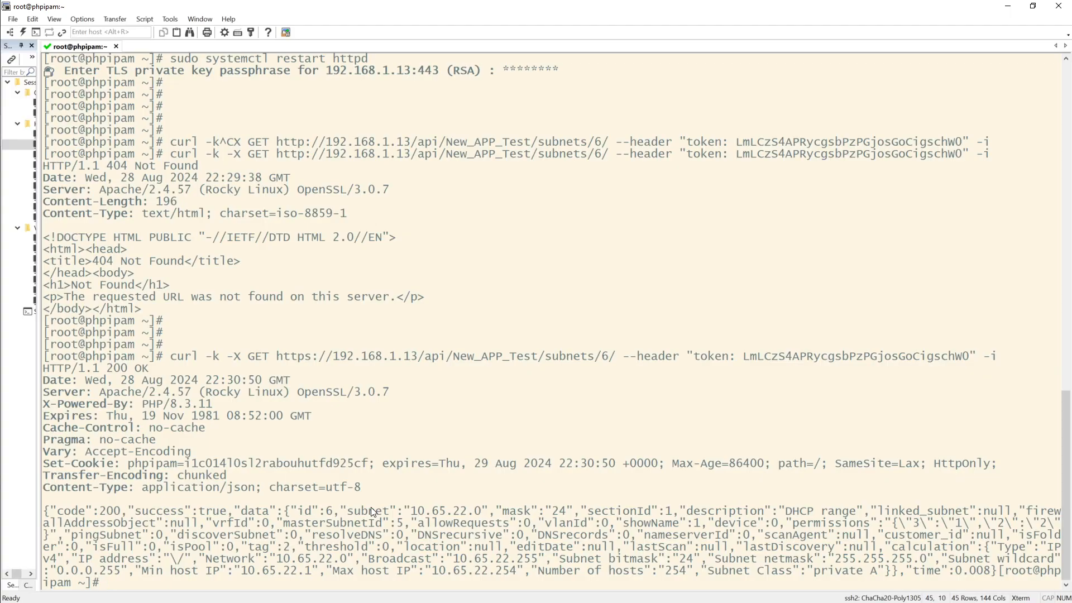
mouse_move(377, 499)
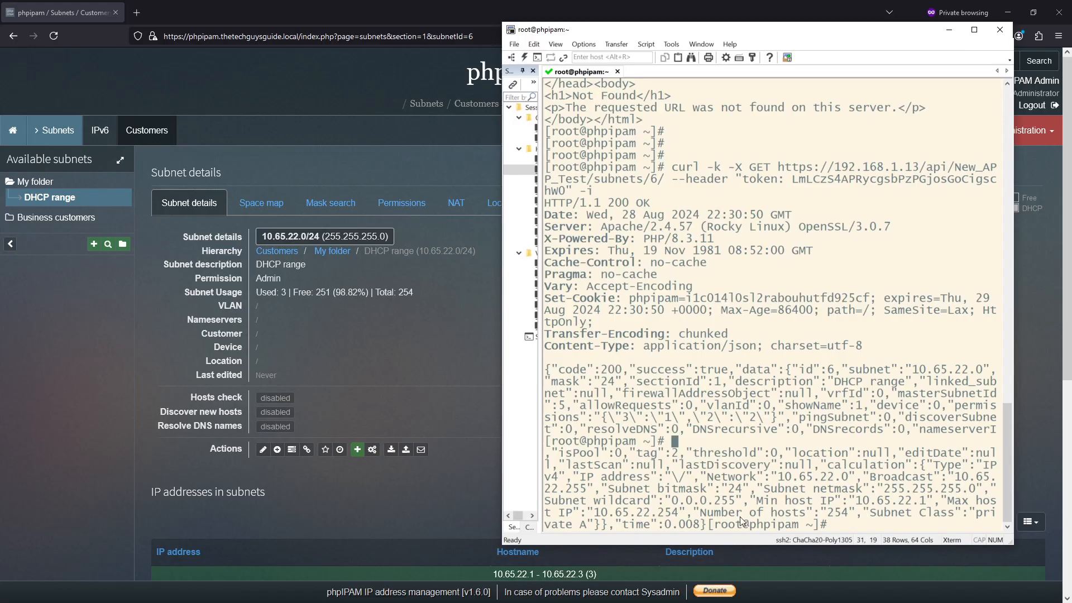
mouse_move(872, 43)
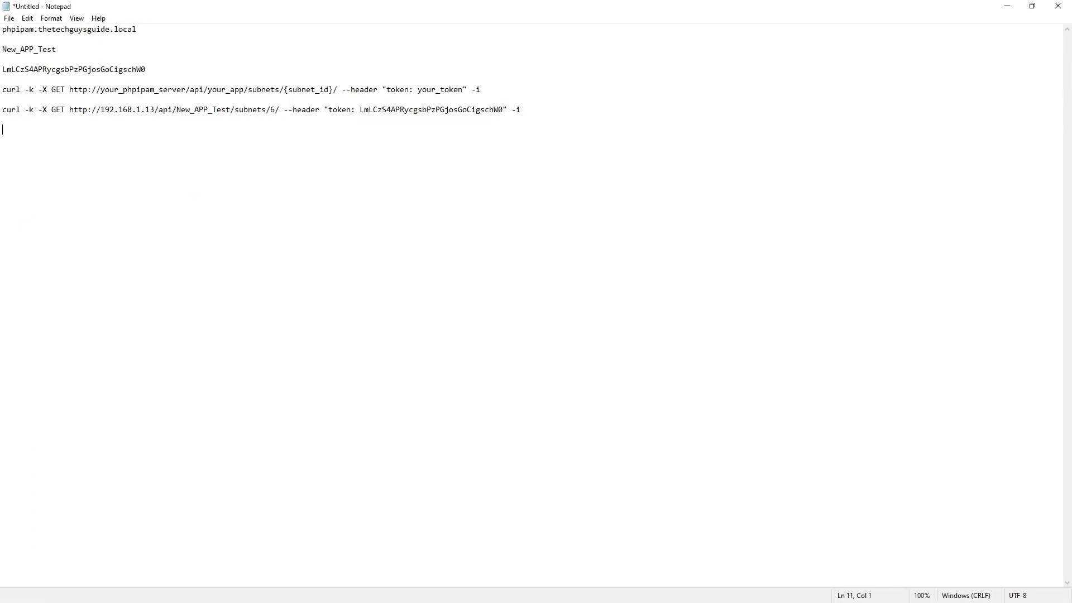
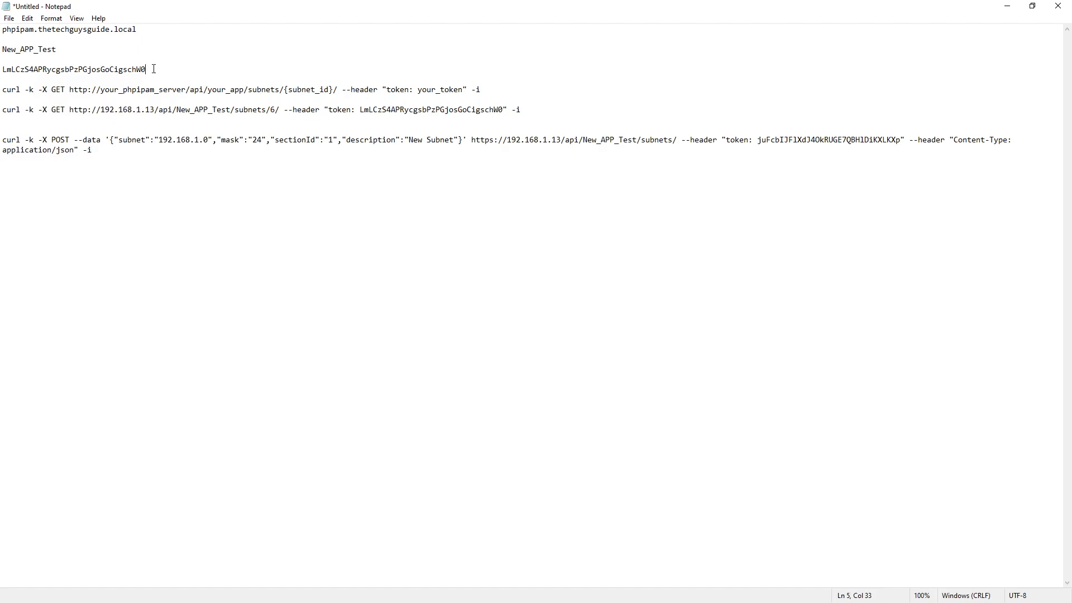
Write the curl POST for subnet 192.168.1.0/24 'New Subnet' and copy the API token
right_click(72, 68)
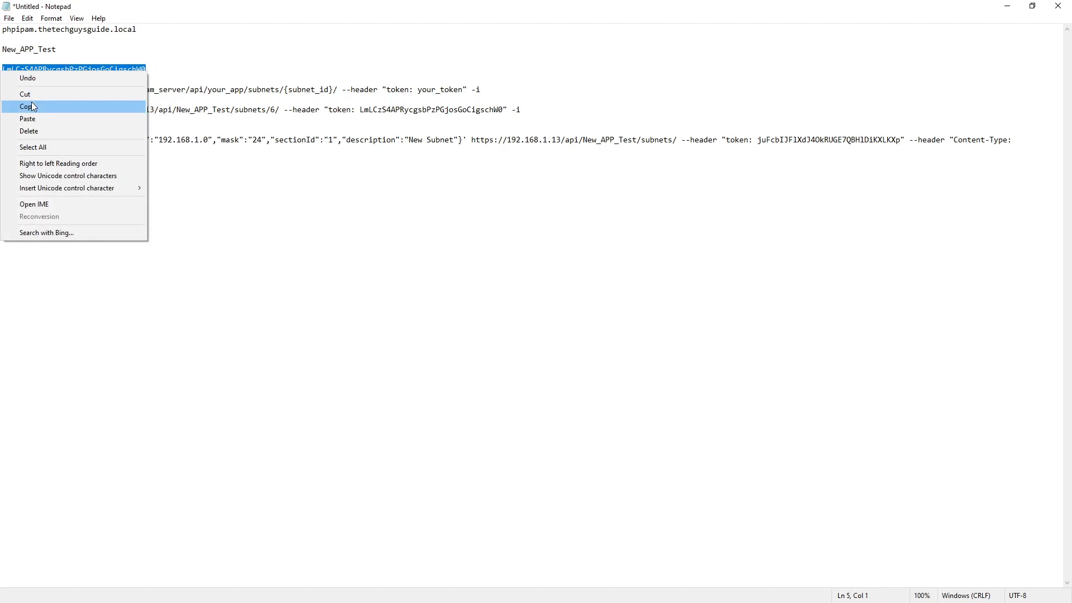
click(27, 107)
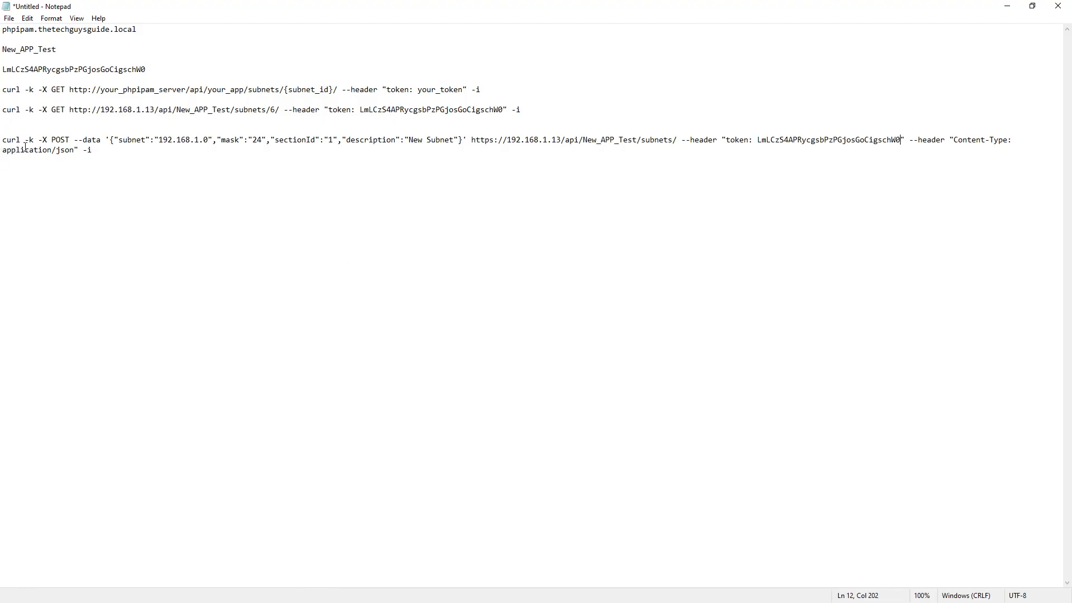
mouse_move(108, 148)
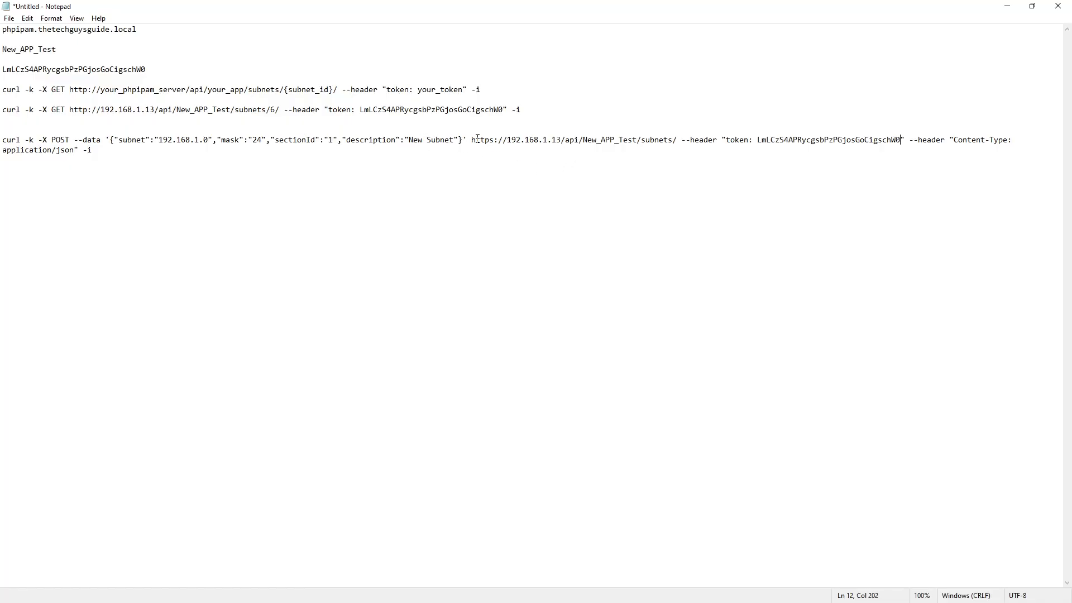
mouse_move(583, 143)
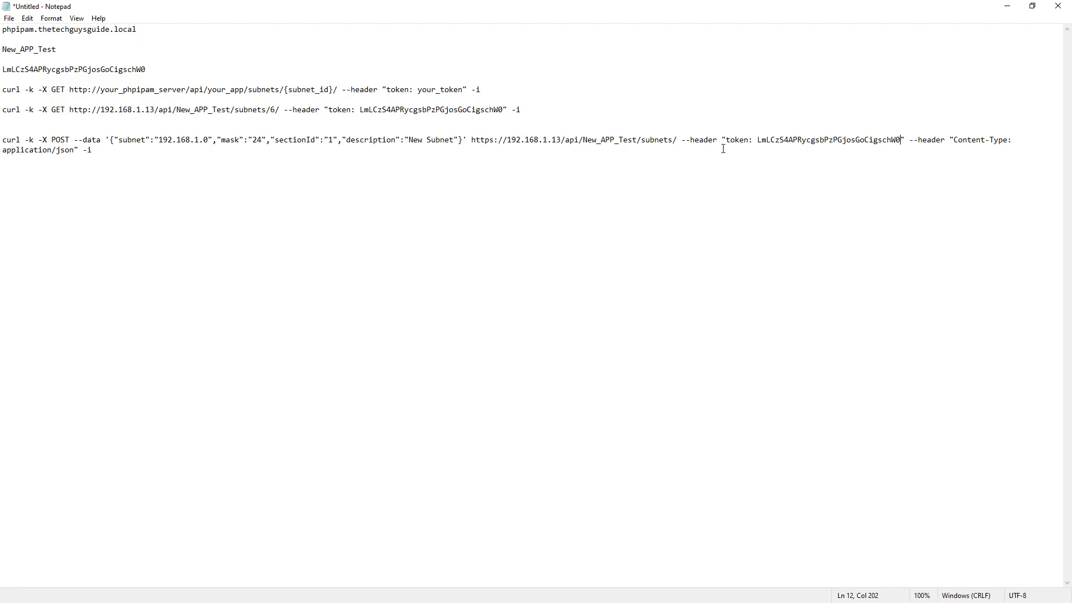
mouse_move(959, 147)
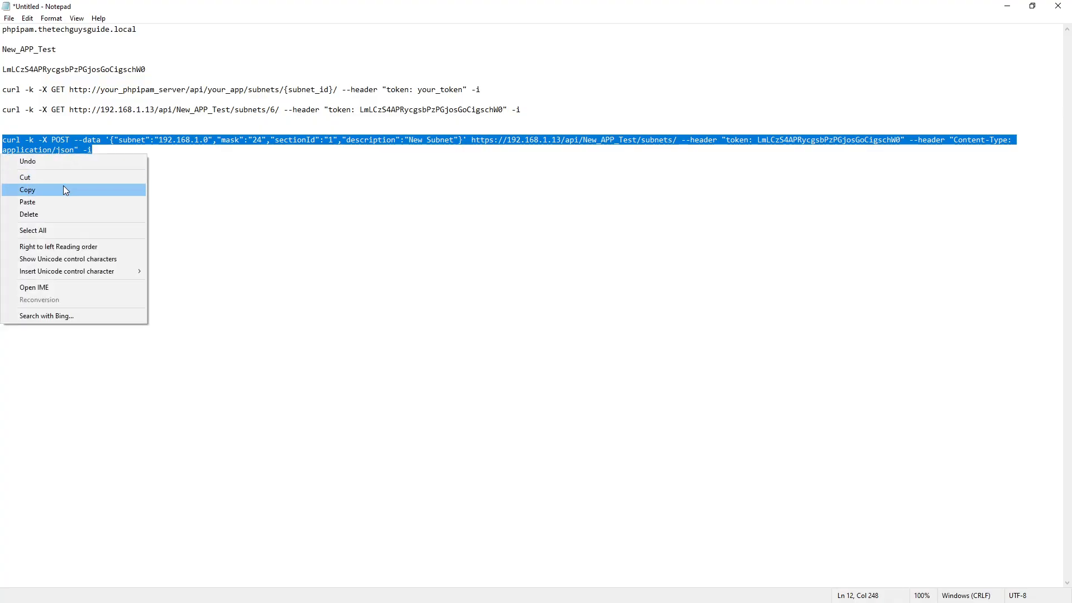
Copy the finished POST command and run it to create 192.168.1.0/24
click(28, 189)
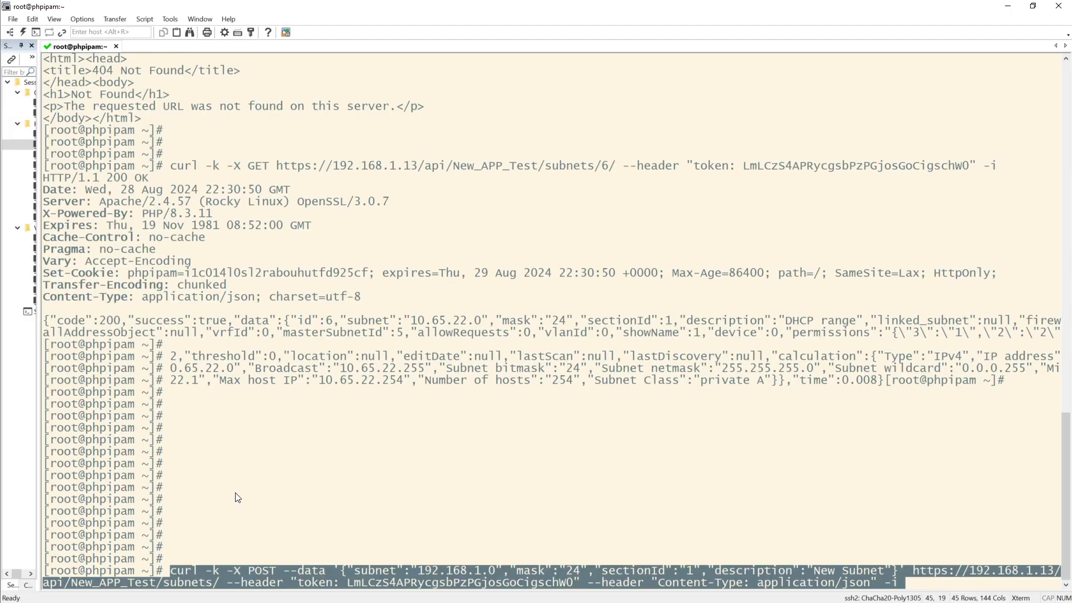
key(Return)
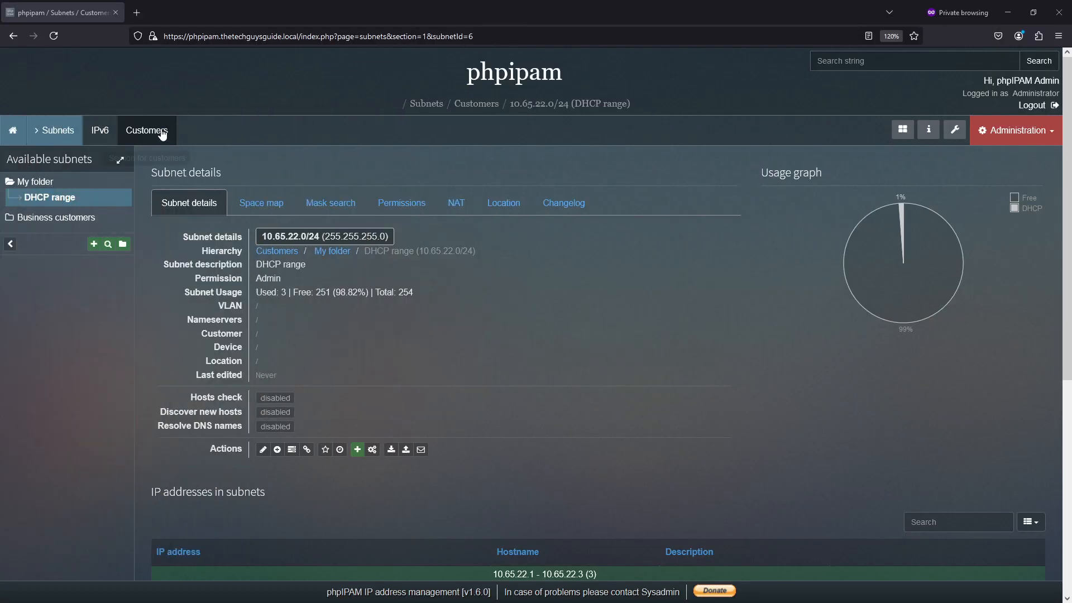
Open the new 192.168.1.0/24 subnet, ID 7, from the Customers list
click(146, 130)
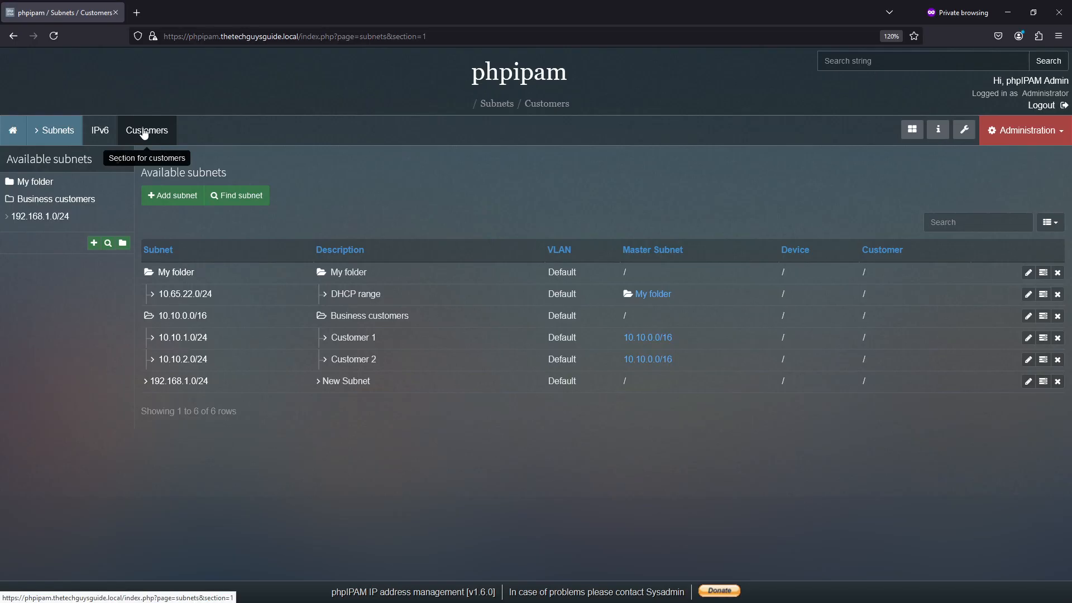
mouse_move(179, 381)
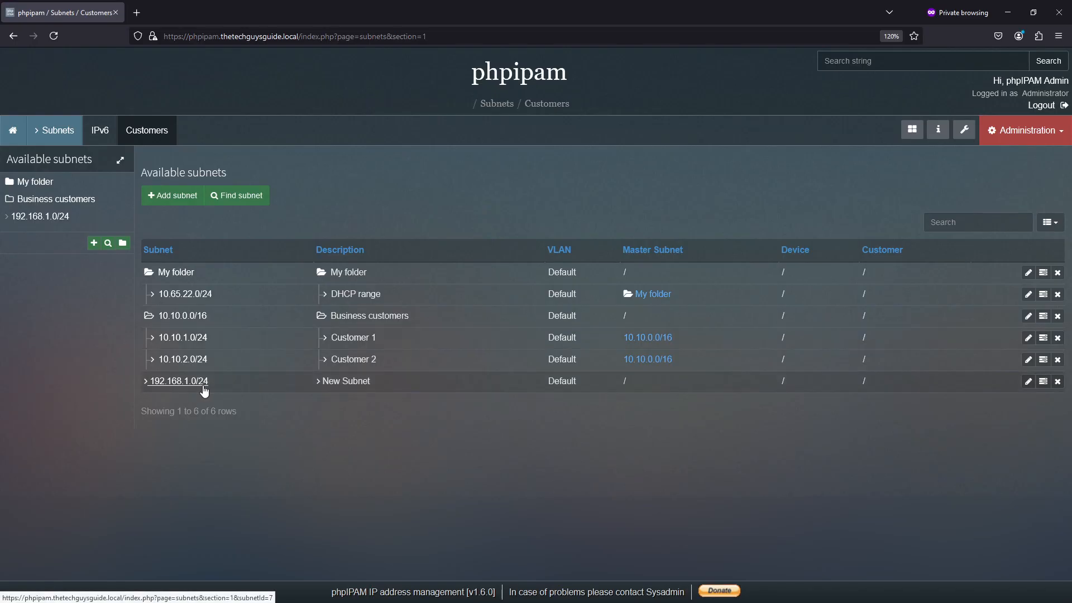
click(177, 380)
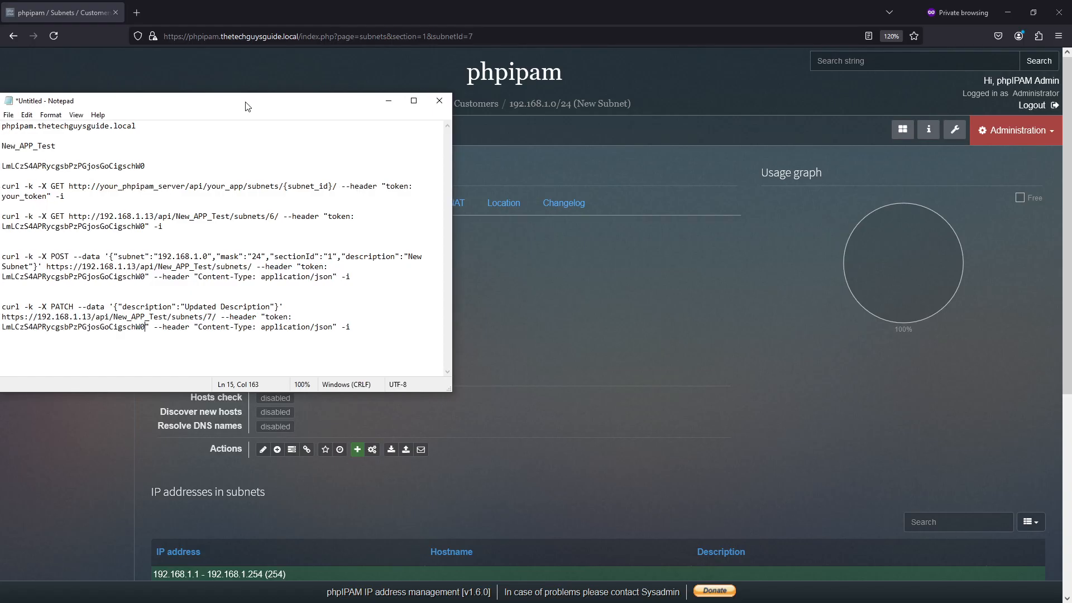
Add the subnets/7 PATCH line setting description 'Updated Description' to the notes
click(414, 100)
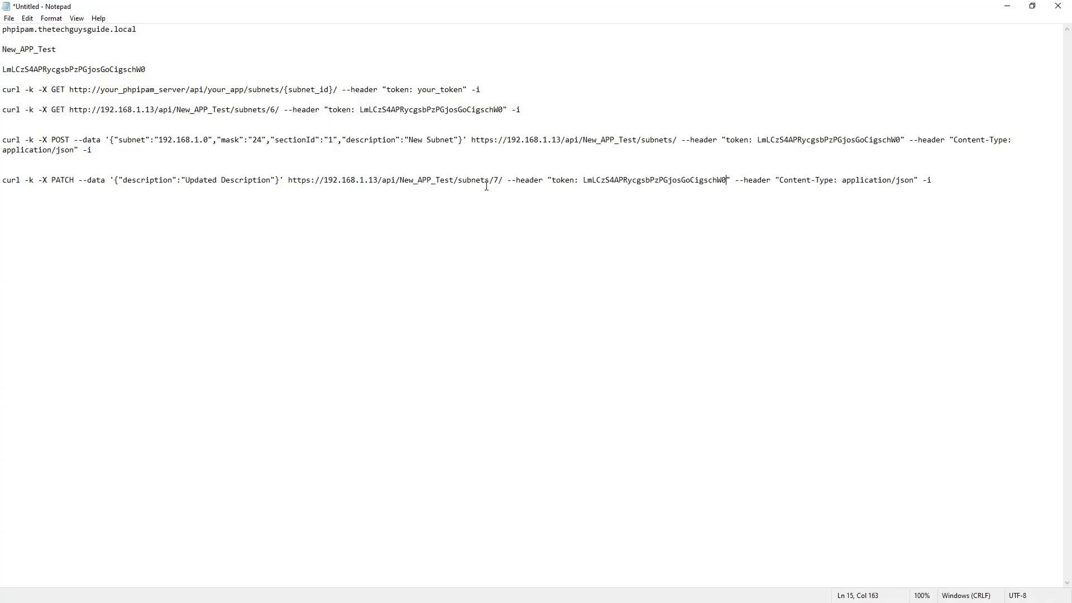
mouse_move(455, 11)
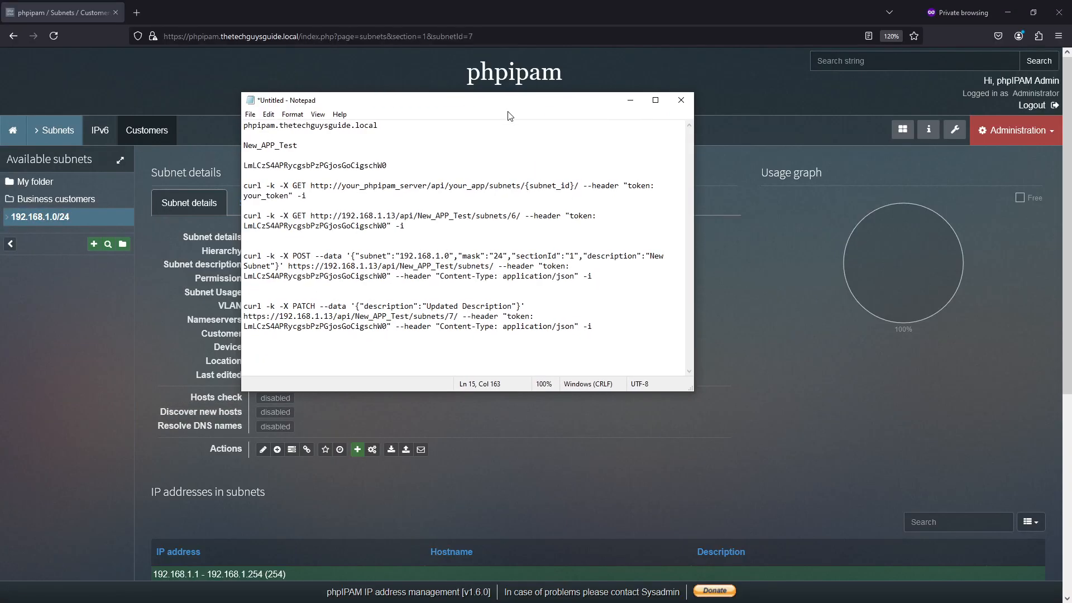
click(654, 100)
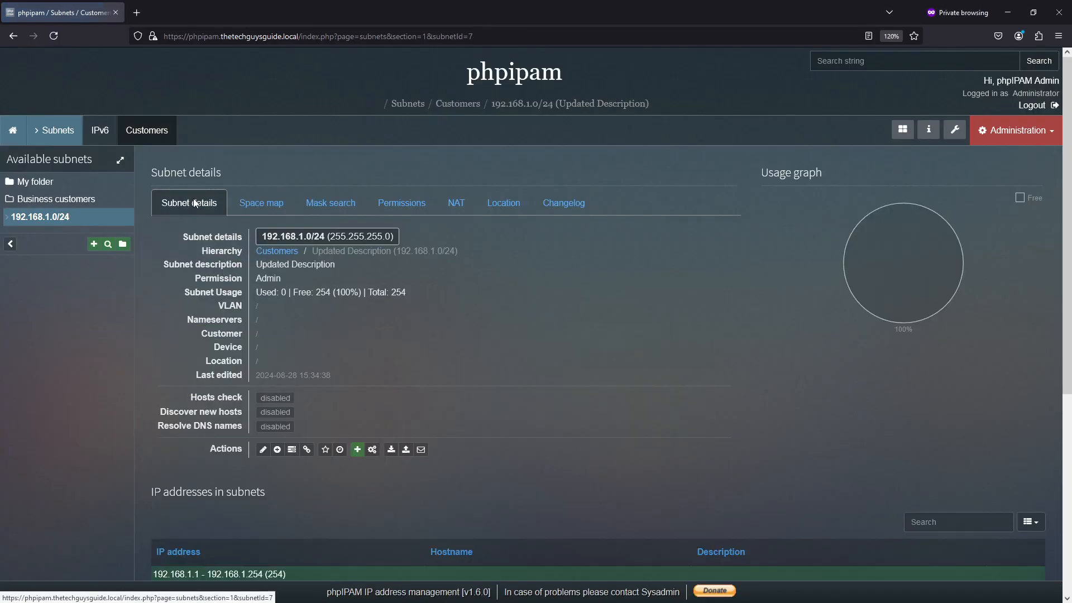
mouse_move(309, 276)
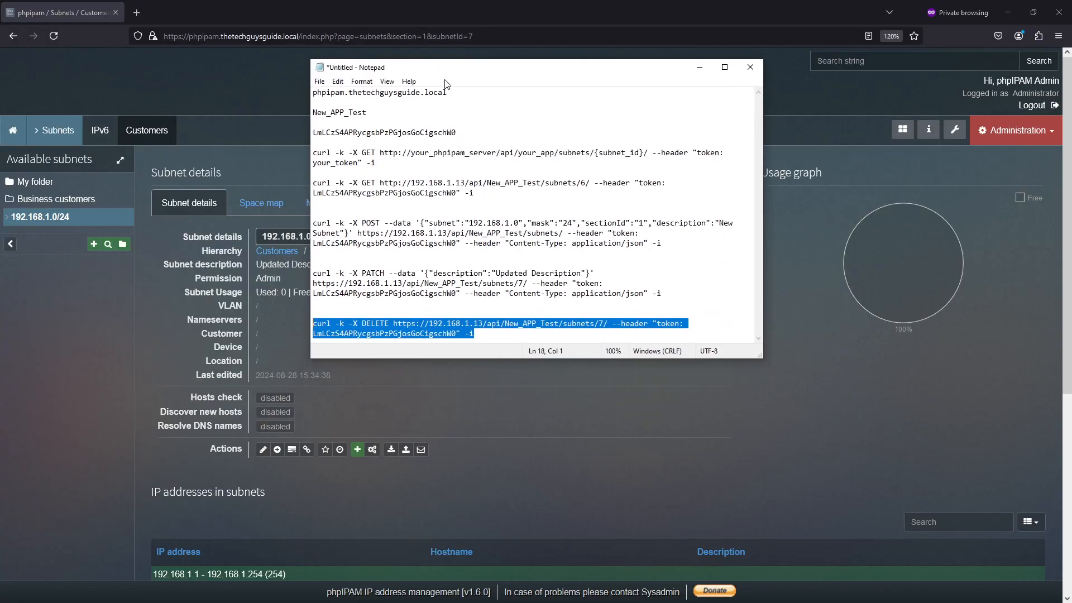
Write the curl -k DELETE command for New_APP_Test subnets/7 with the token
click(725, 67)
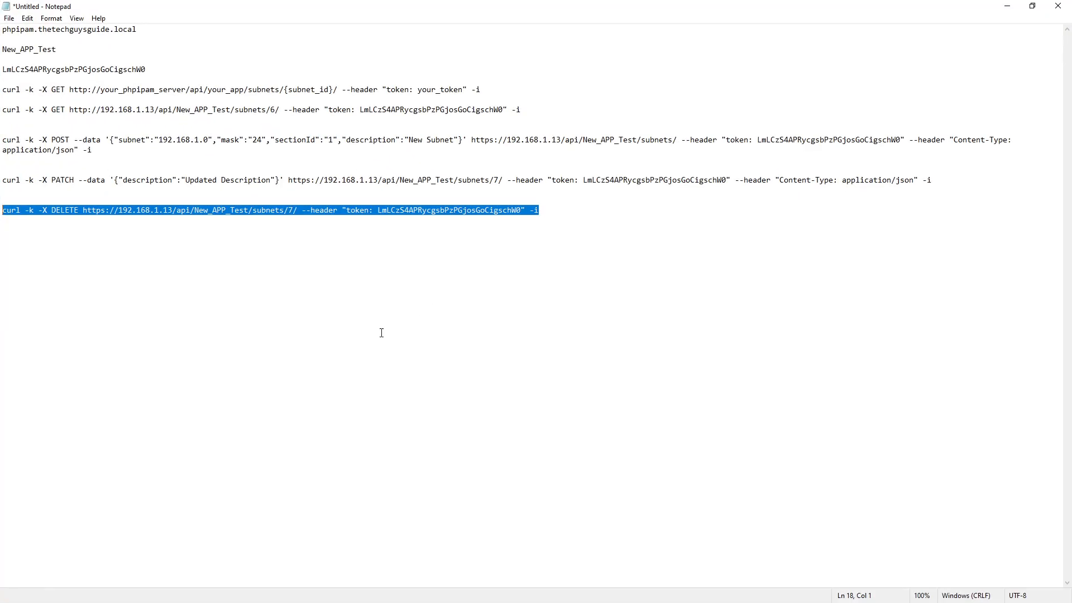
mouse_move(157, 218)
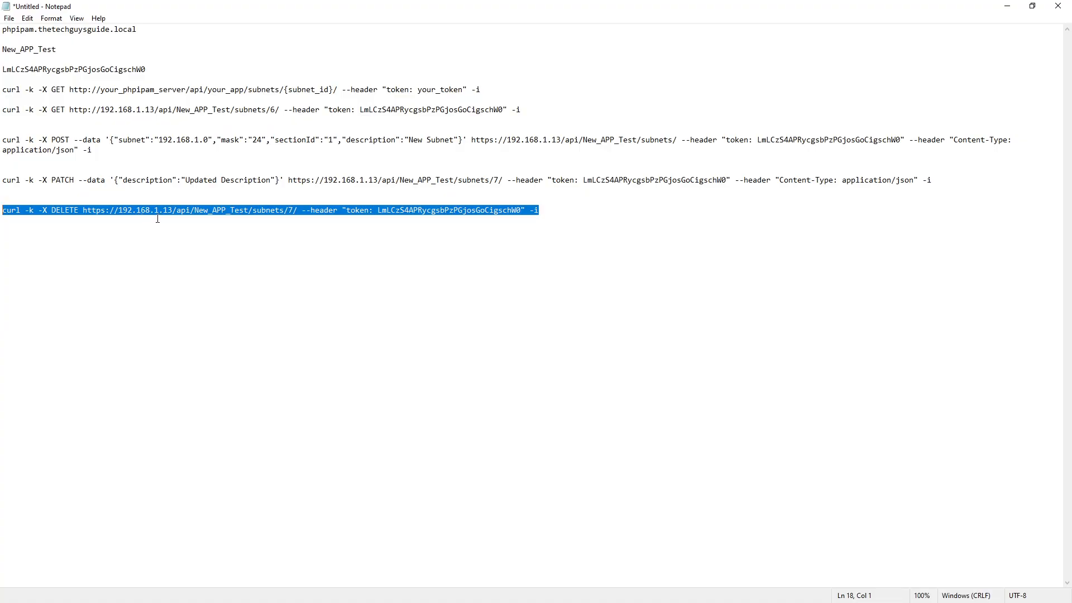
mouse_move(301, 232)
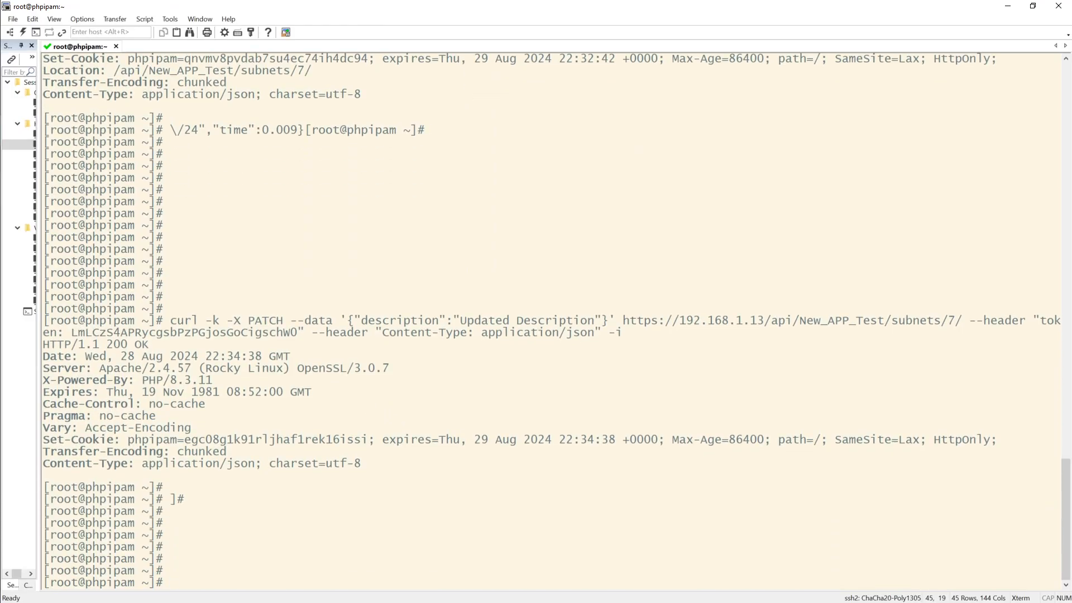
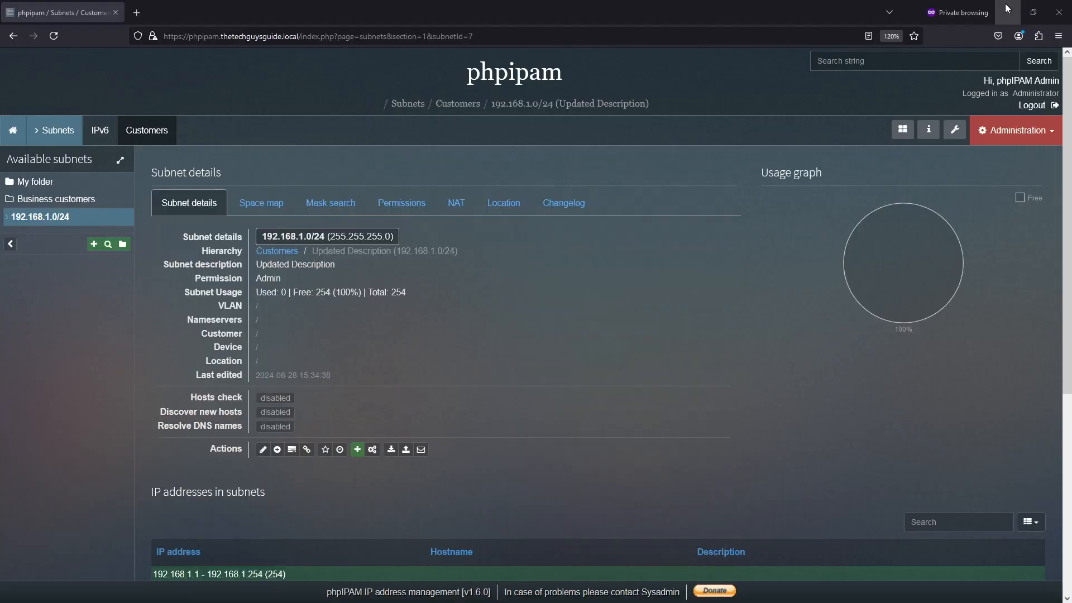
mouse_move(261, 203)
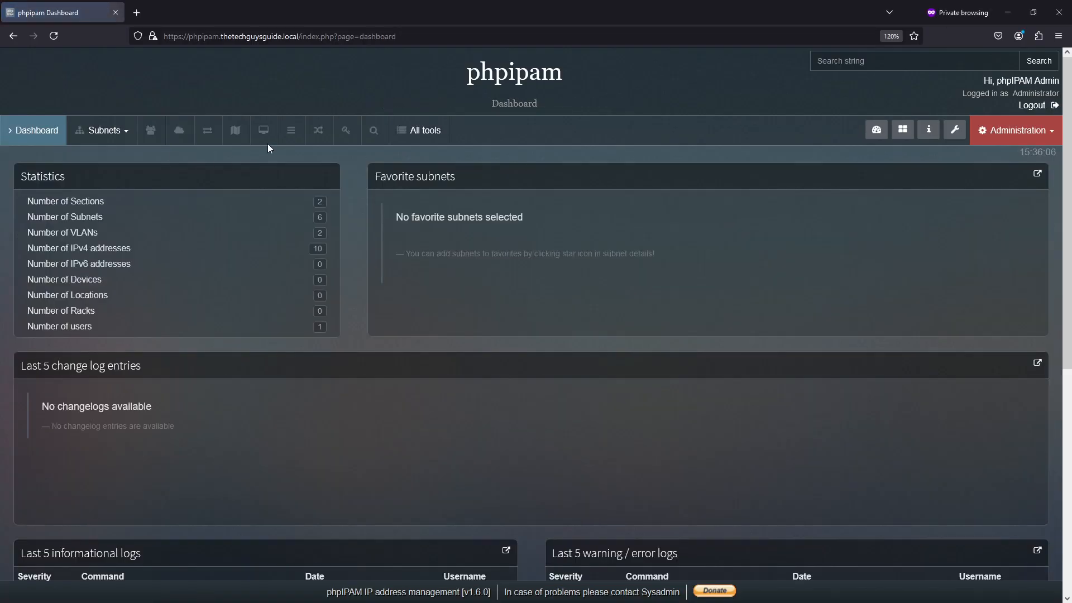
Show the Customers subnets, now without 192.168.1.0/24
click(101, 131)
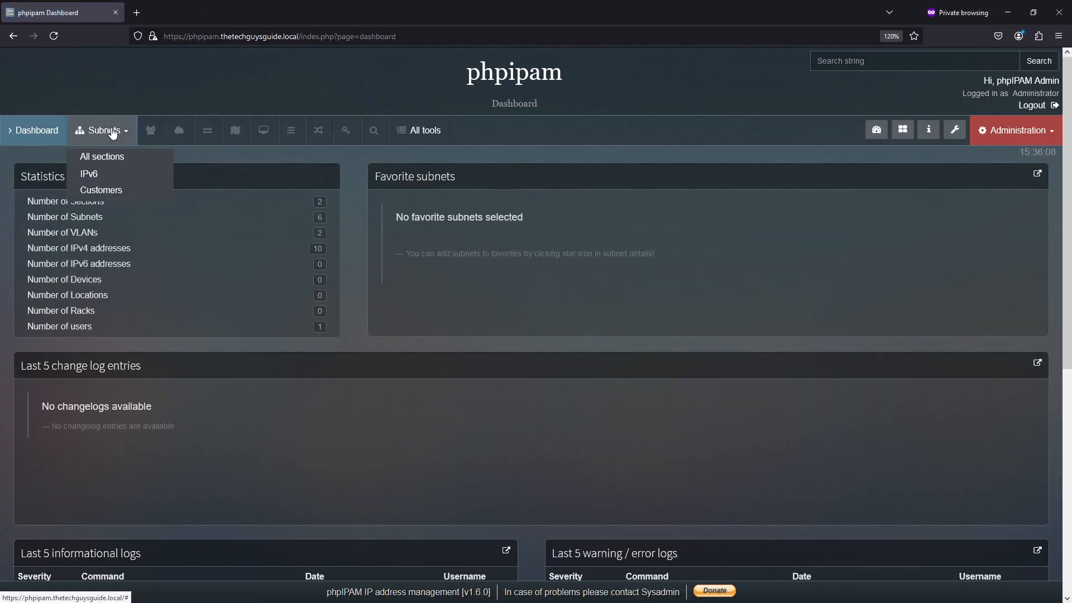
click(101, 190)
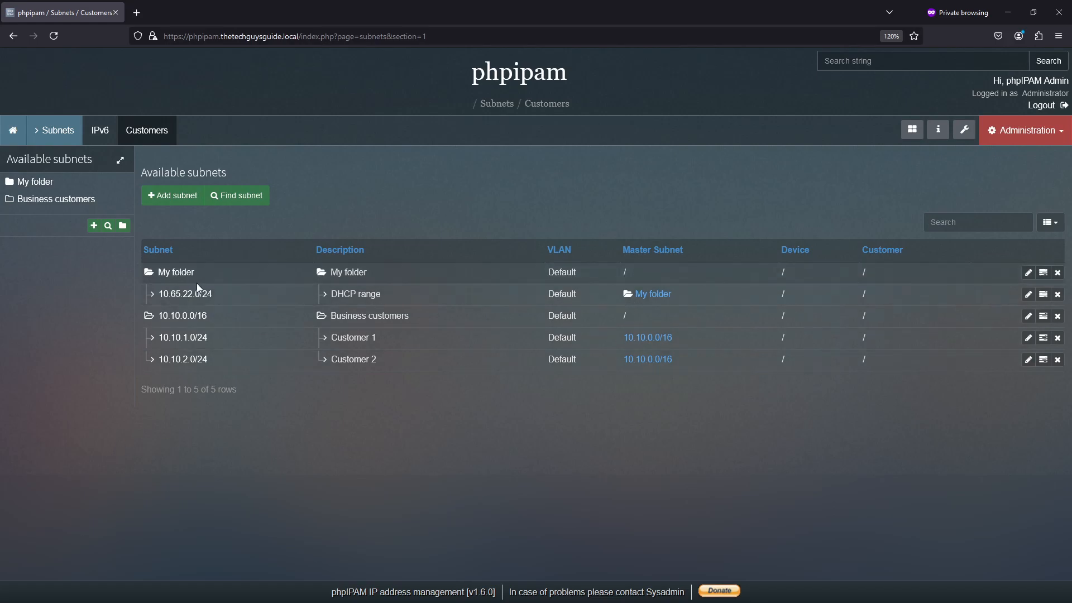
mouse_move(367, 432)
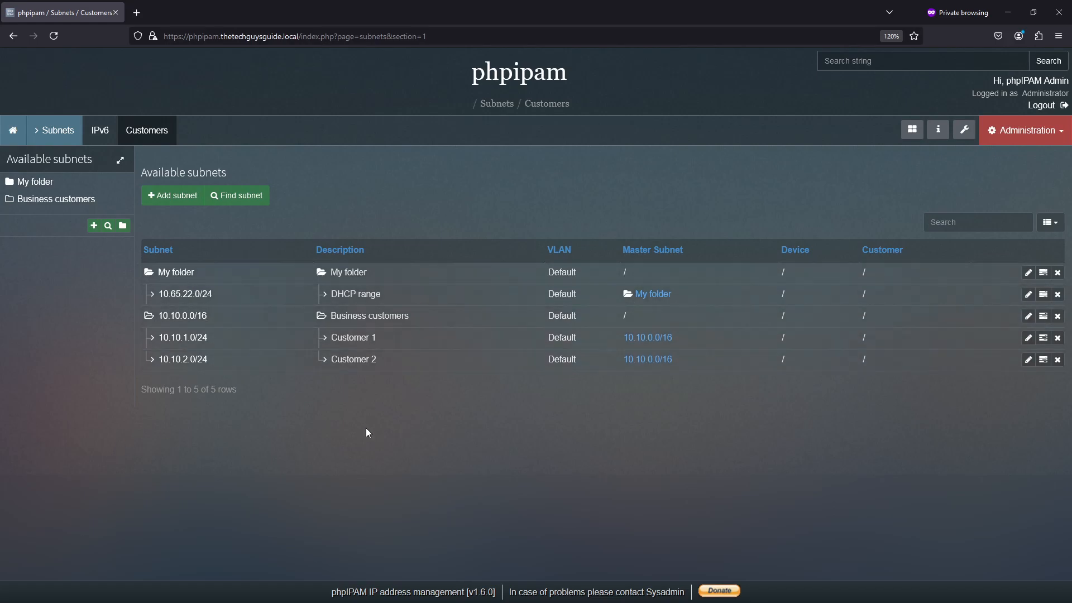